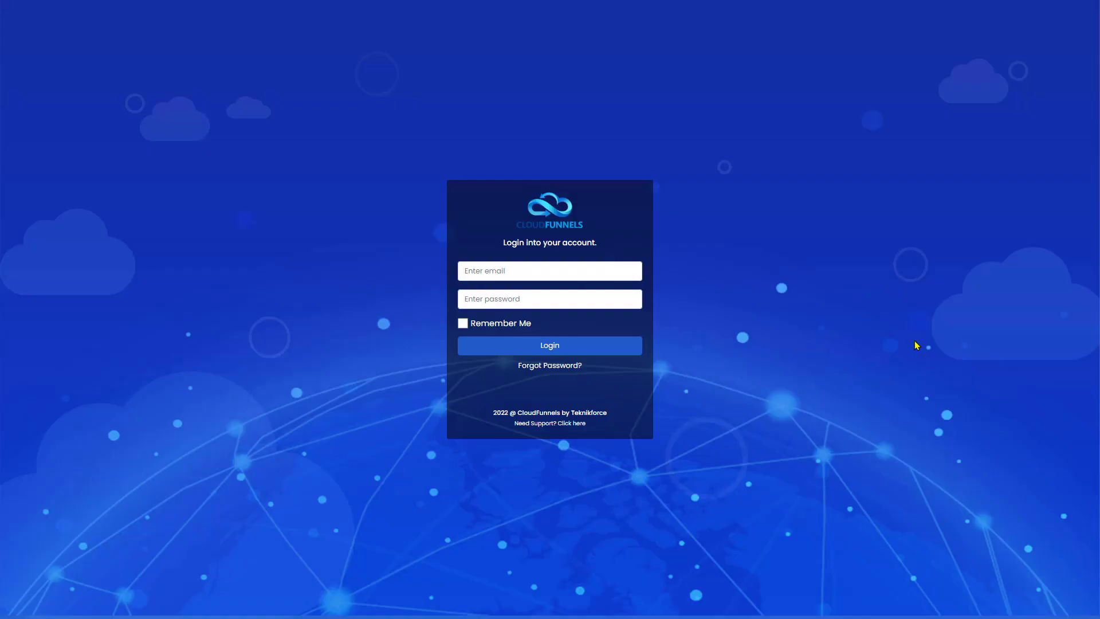
pyautogui.moveTo(599, 356)
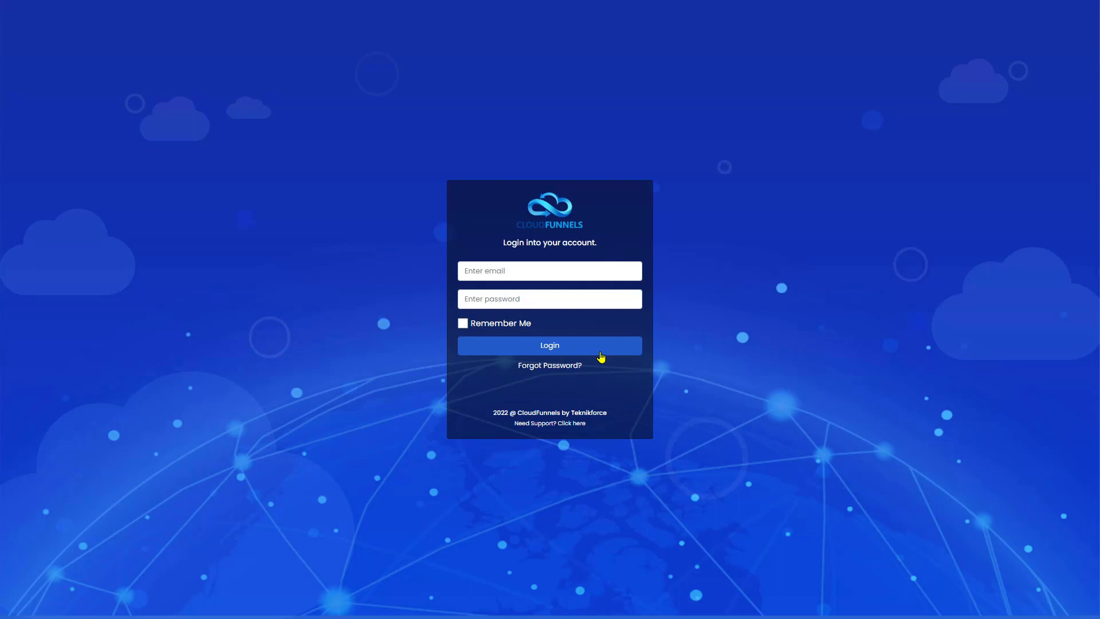
pyautogui.moveTo(596, 233)
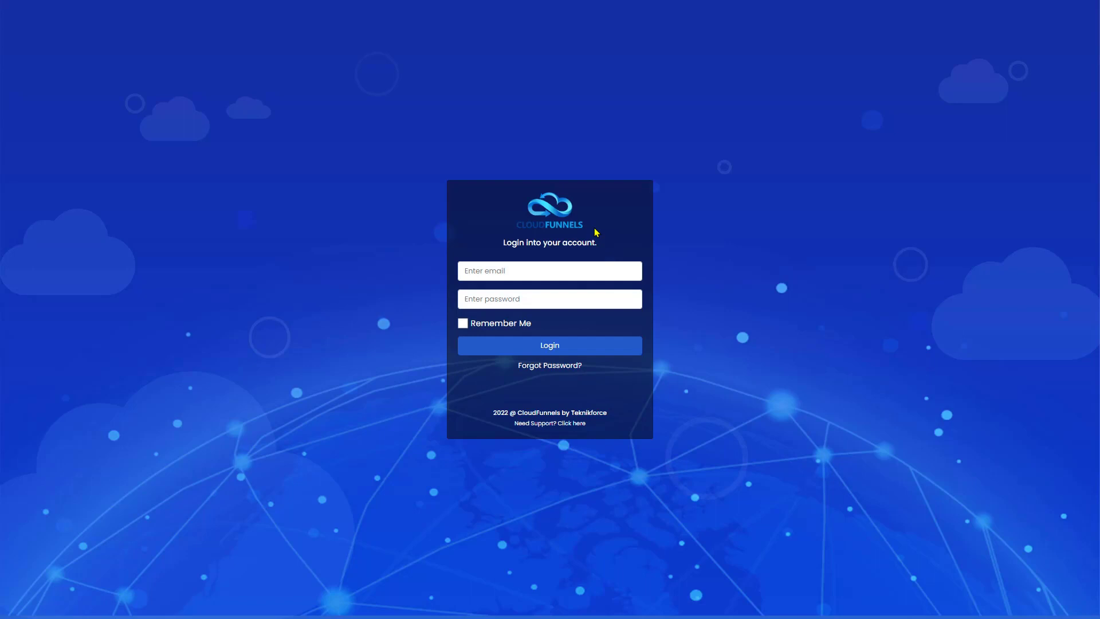
# - Fill the login form from the browser's saved CloudFunnels credentials and sign in
pyautogui.click(549, 271)
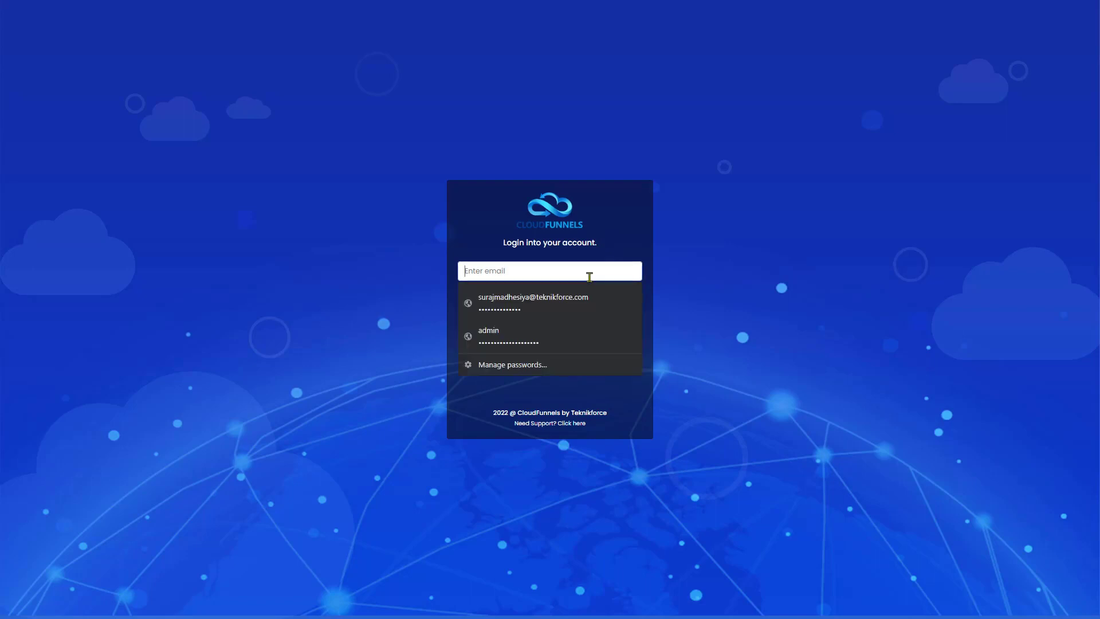
pyautogui.click(533, 301)
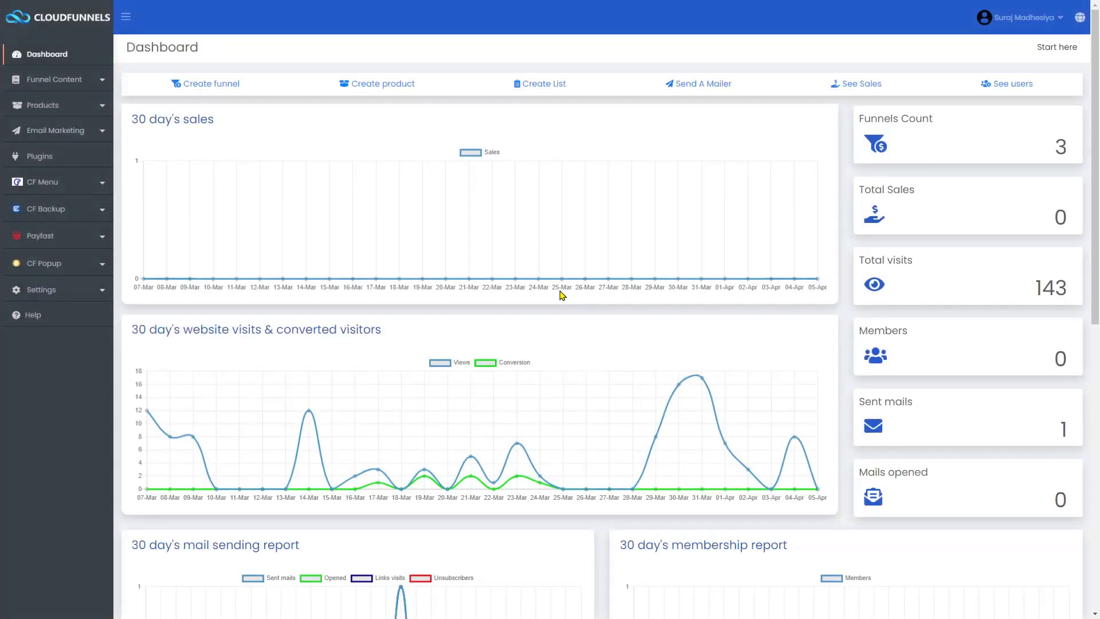
pyautogui.moveTo(492, 296)
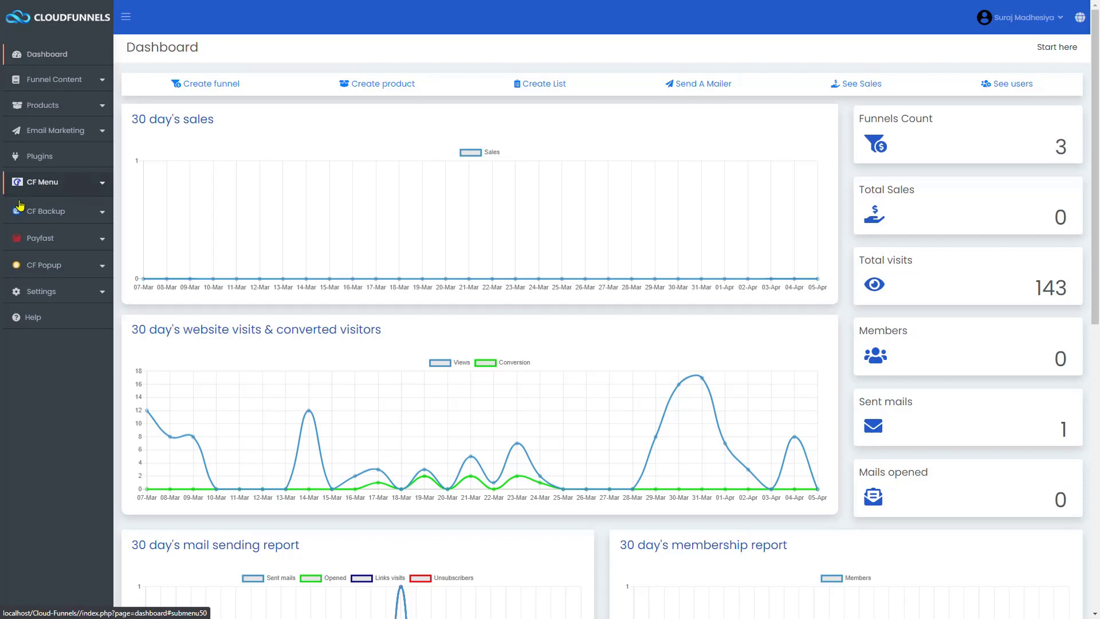
# - Go to CF Menu > All Menus, which lists no menubars yet
pyautogui.click(42, 182)
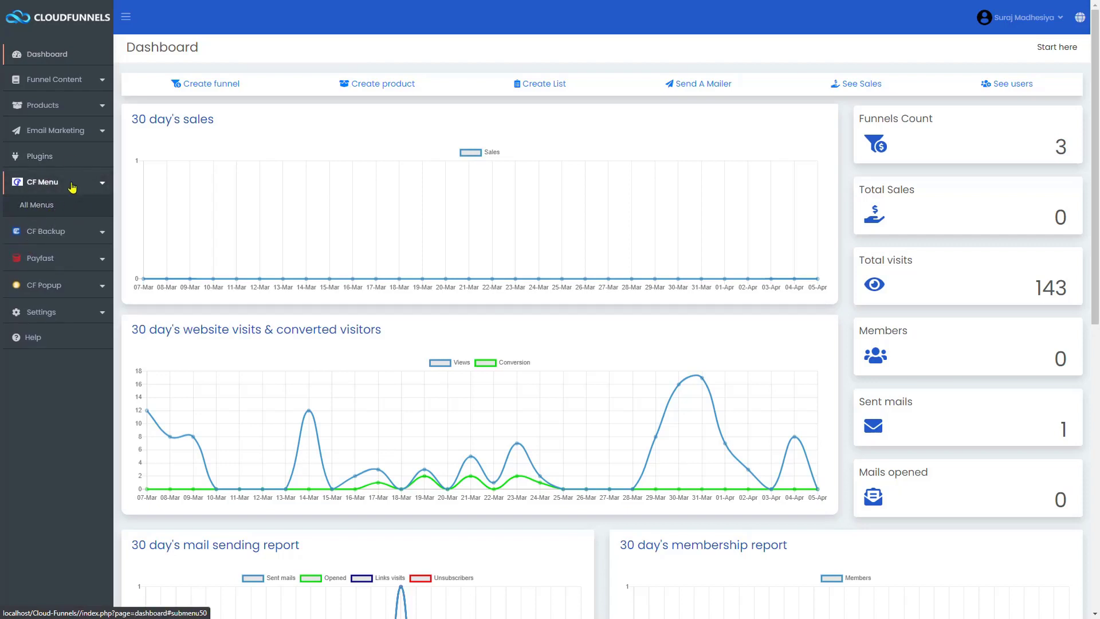
pyautogui.click(37, 204)
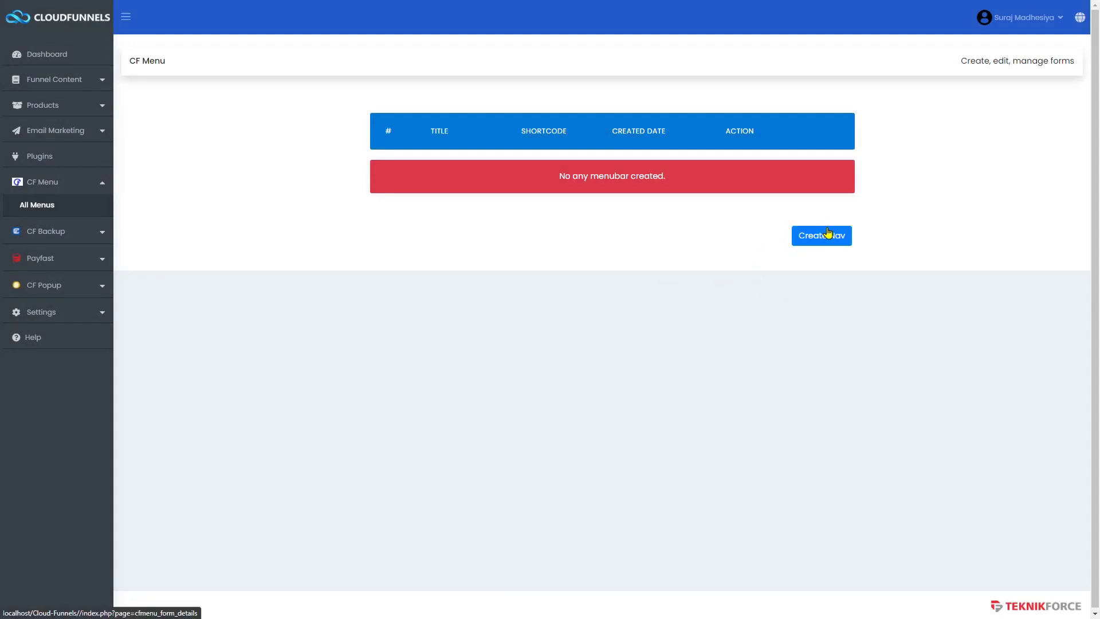
# - Create a navbar named 'CF Menu' with description 'This is the description of the 1st theme'
pyautogui.click(821, 235)
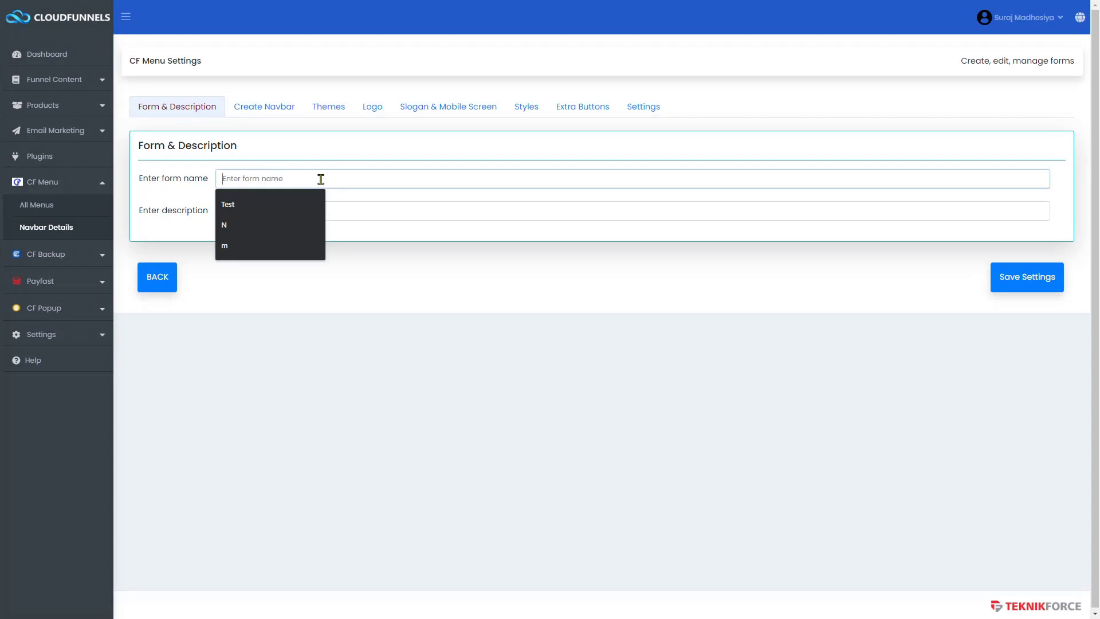
pyautogui.write('CF Menu')
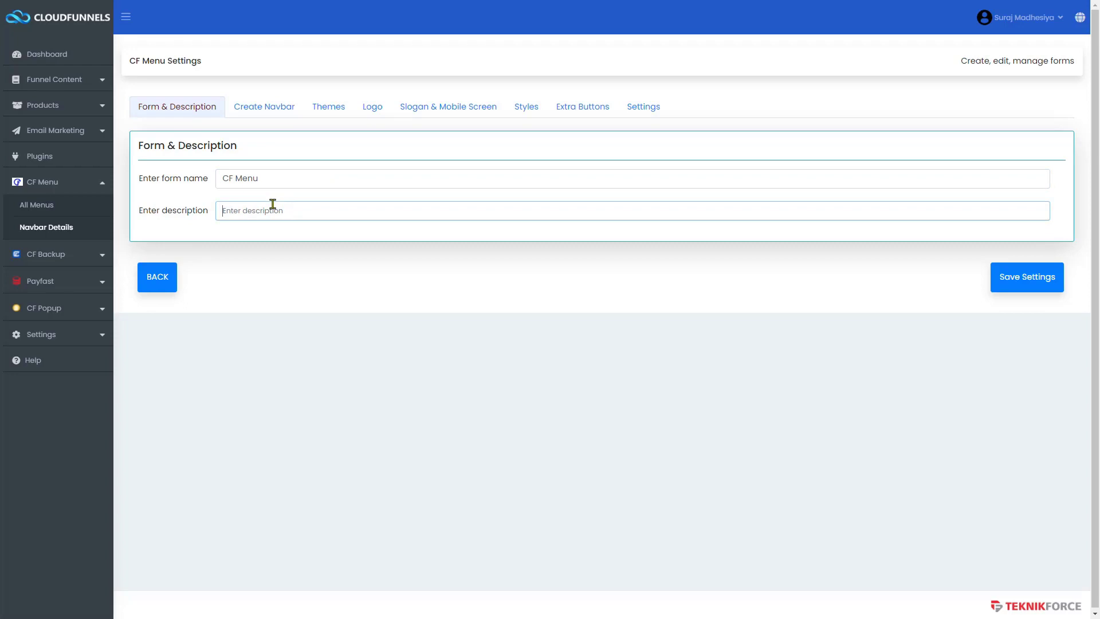
pyautogui.write('This is')
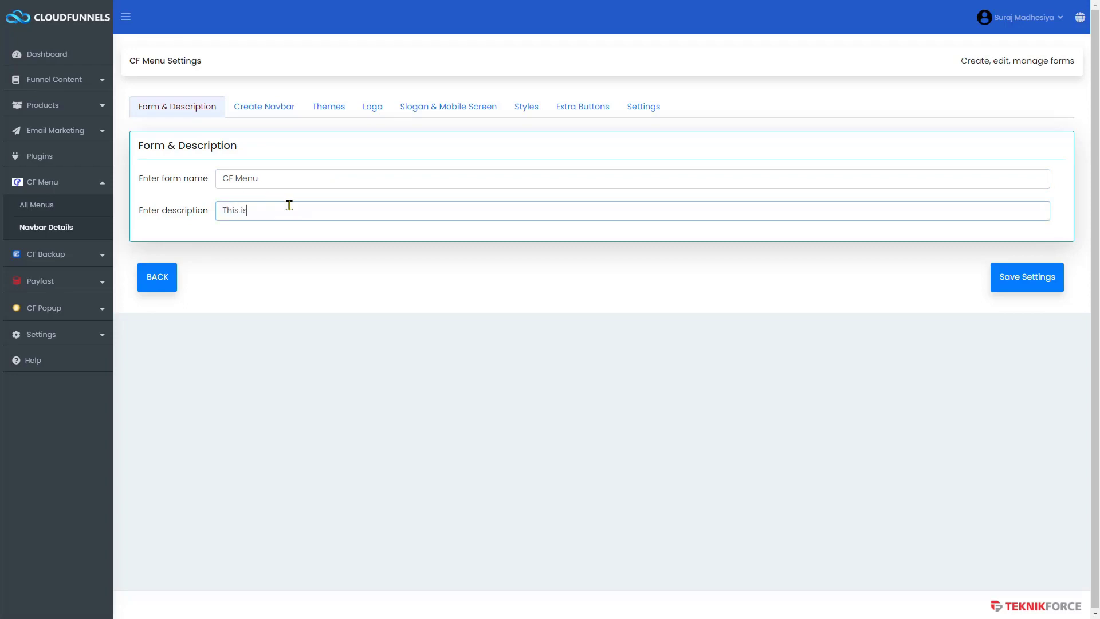
pyautogui.write('the description od')
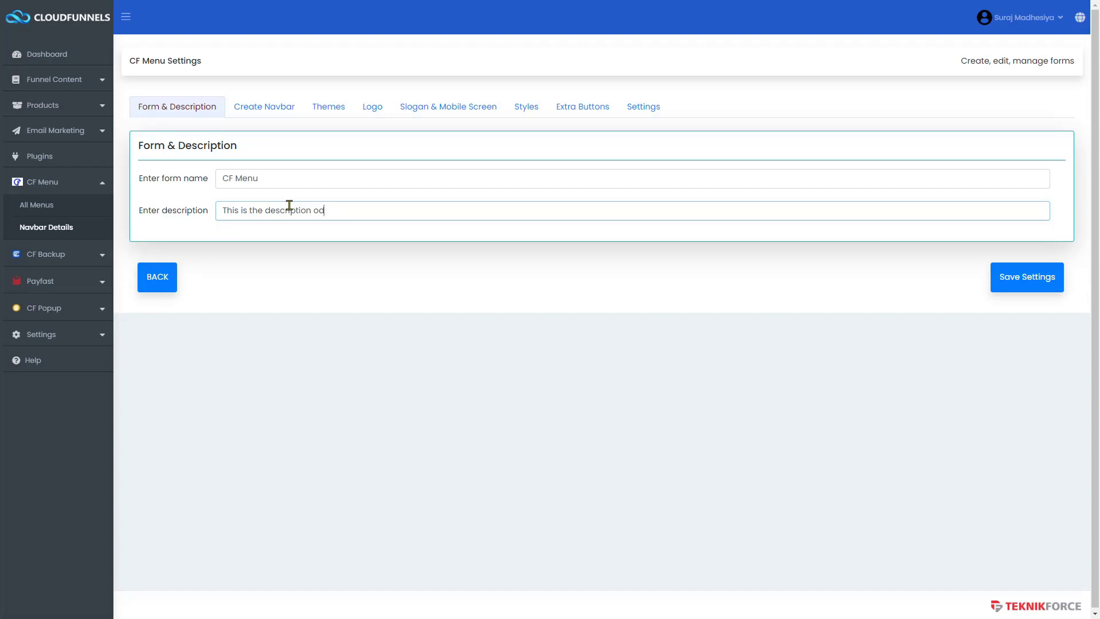
pyautogui.write('of the')
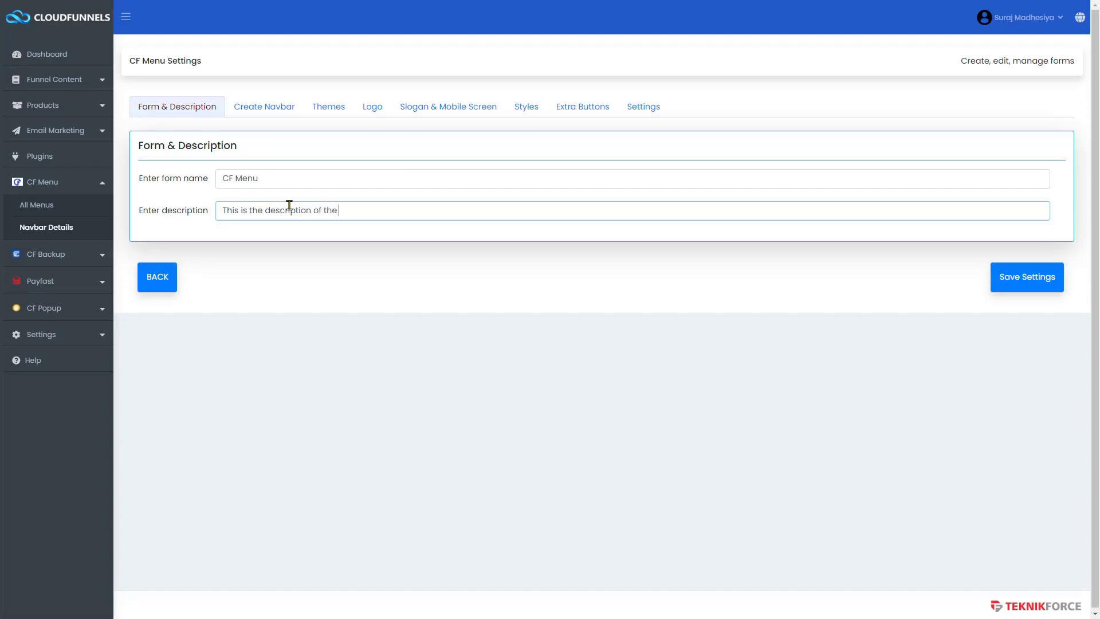
pyautogui.write('1st theme')
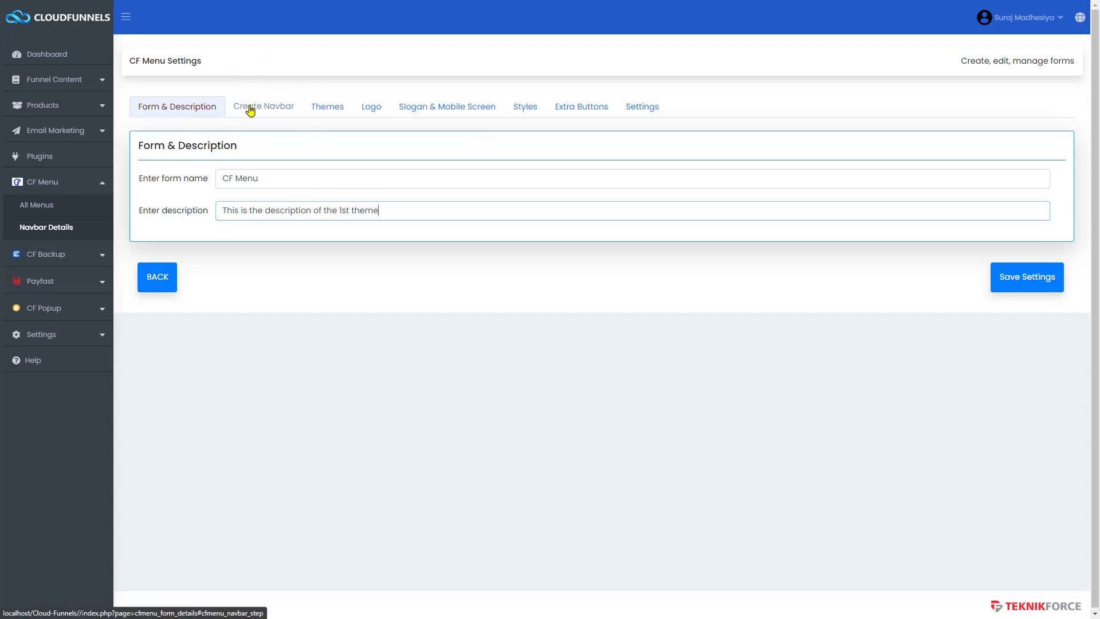
# - On Create Navbar, choose the Test funnel and tick its pages as navbar items
pyautogui.click(264, 106)
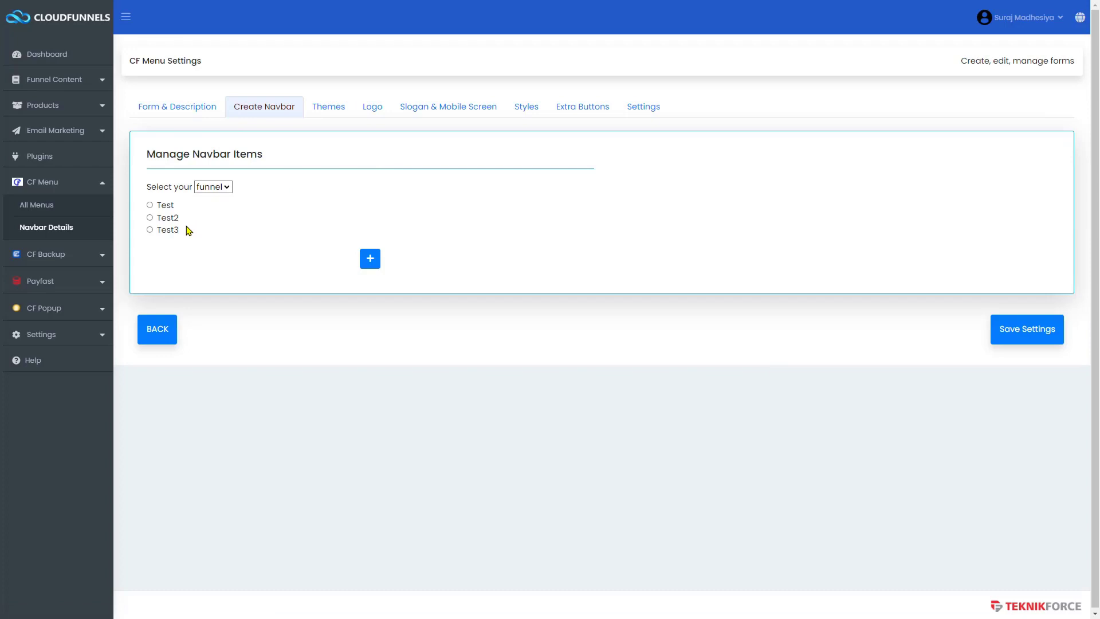
pyautogui.moveTo(298, 335)
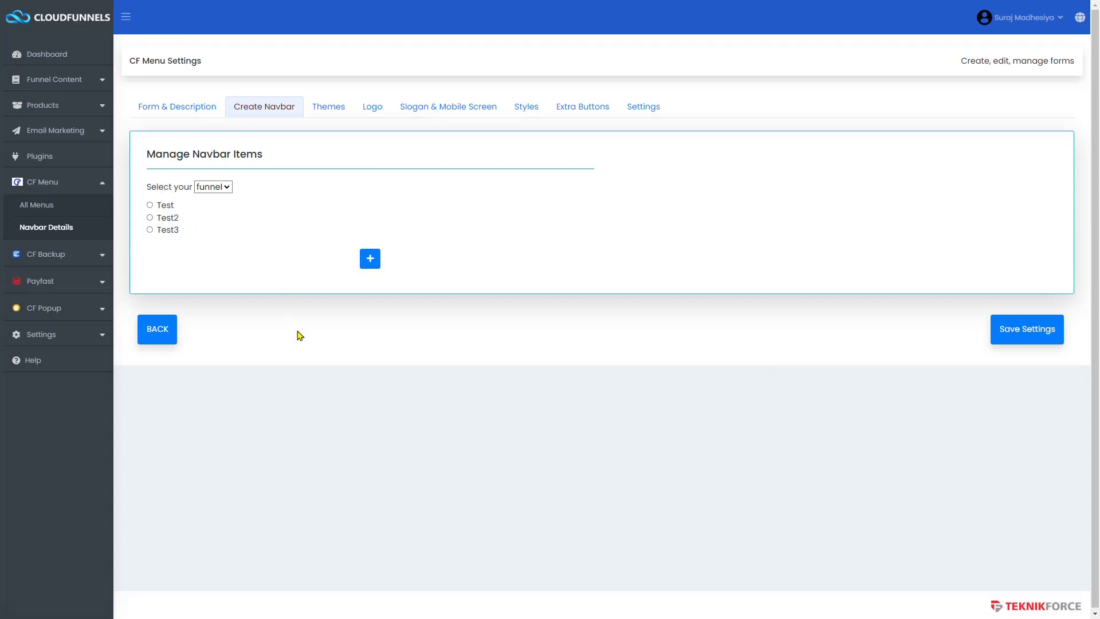
pyautogui.moveTo(177, 238)
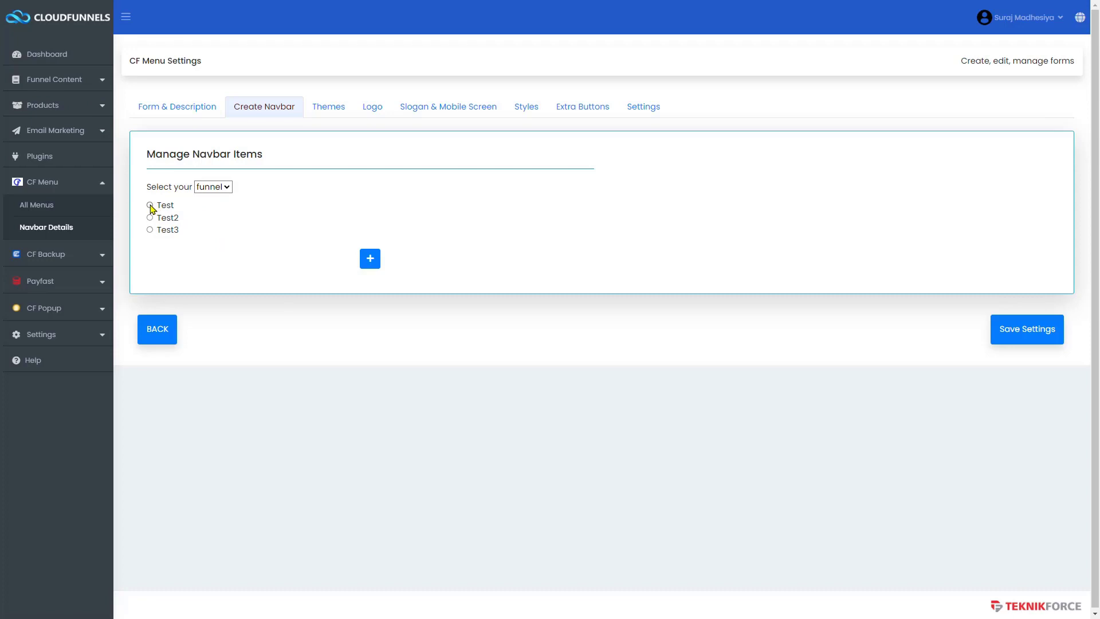
pyautogui.click(150, 205)
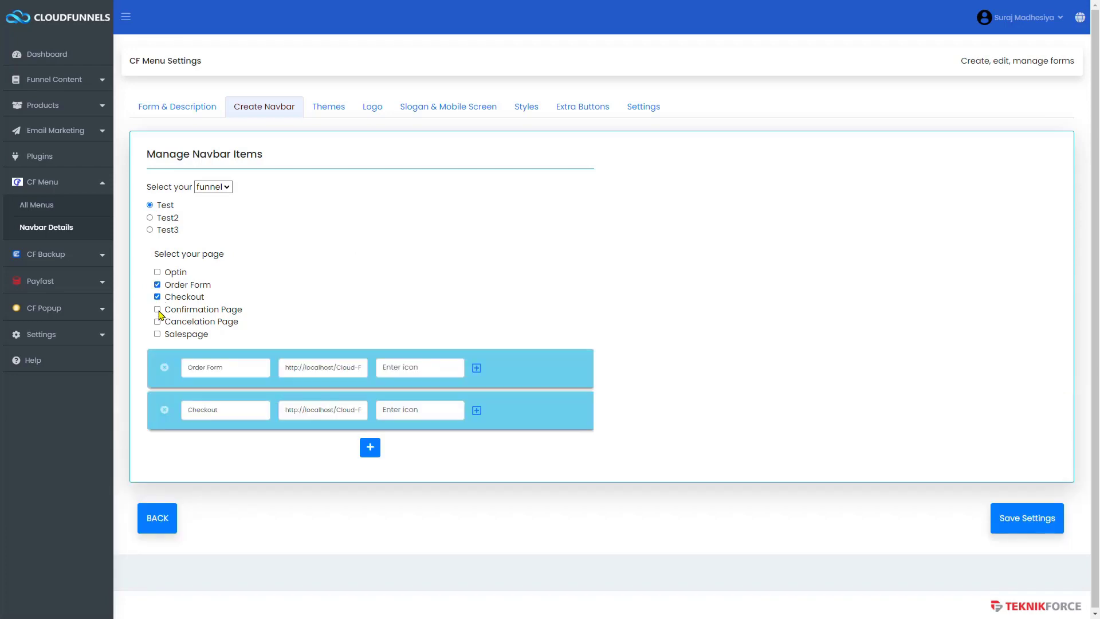
pyautogui.click(158, 309)
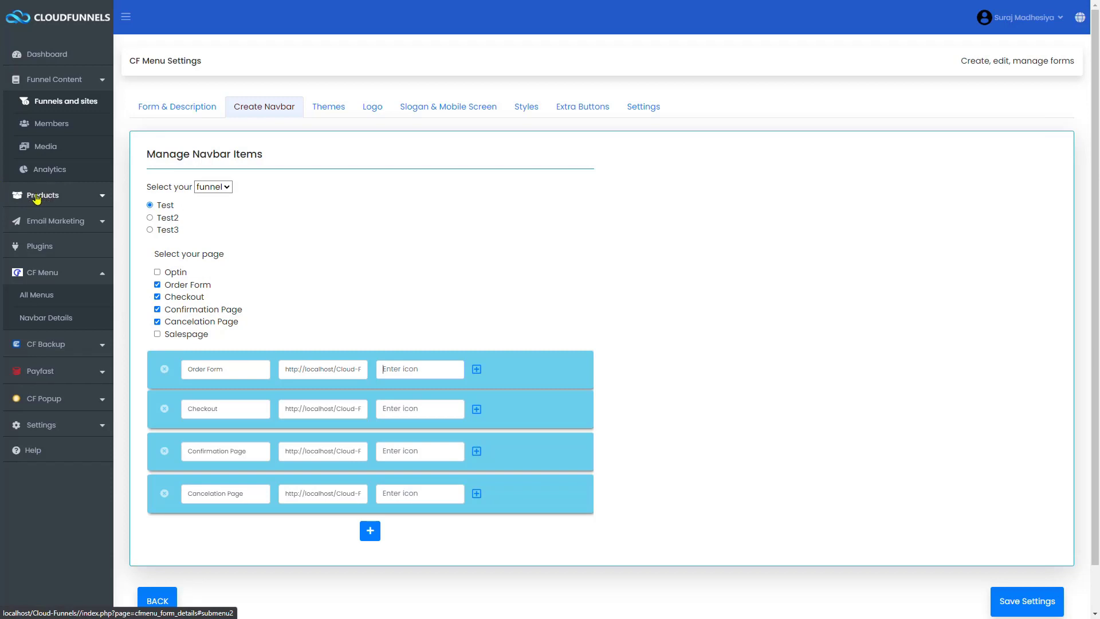
pyautogui.moveTo(38, 202)
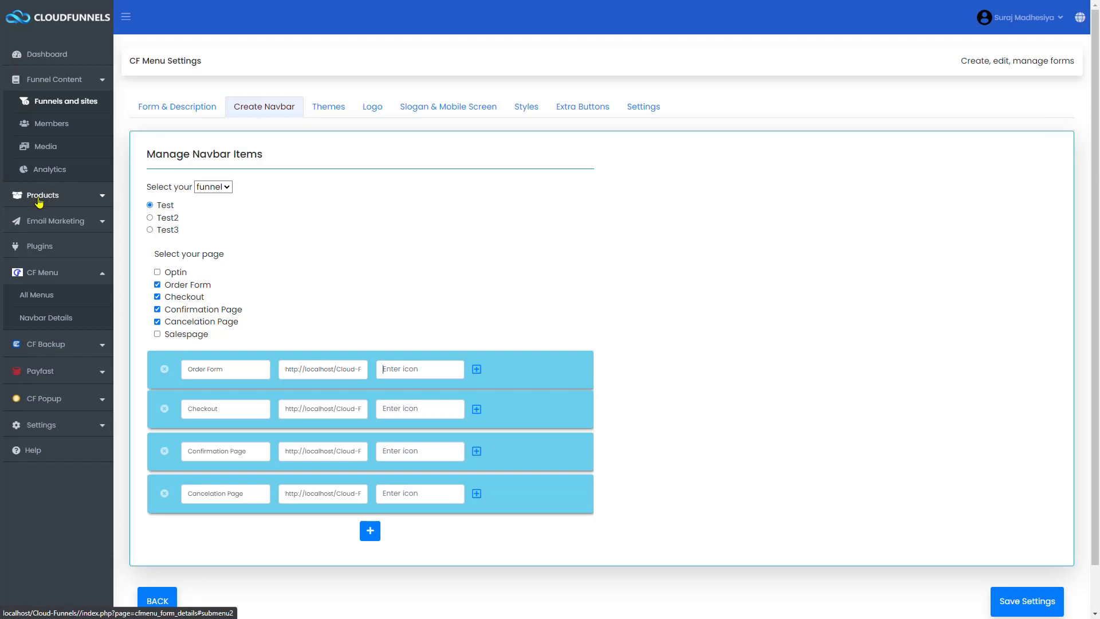
pyautogui.moveTo(14, 204)
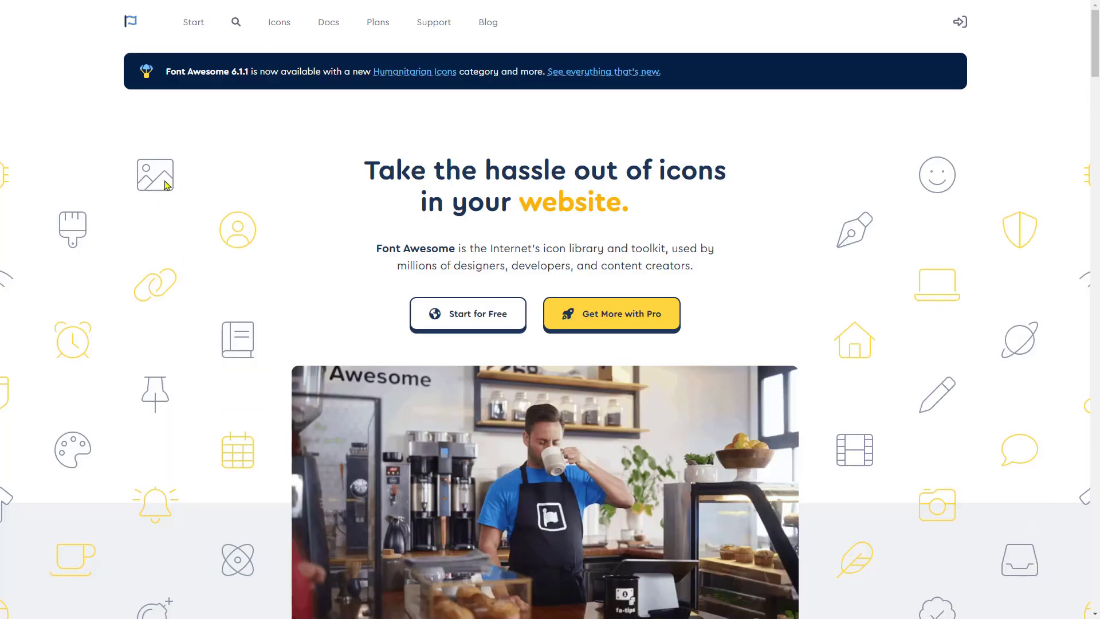
# - Look up the solid '1' icon on fontawesome.com and copy its 'fa-solid fa-1' class code
pyautogui.click(236, 22)
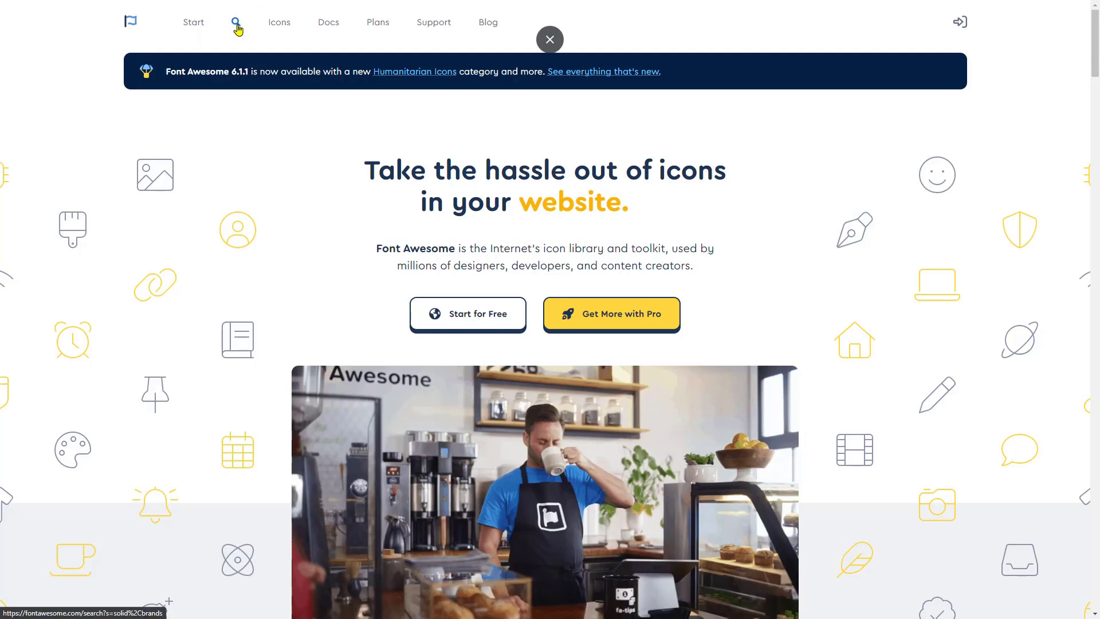
pyautogui.click(236, 22)
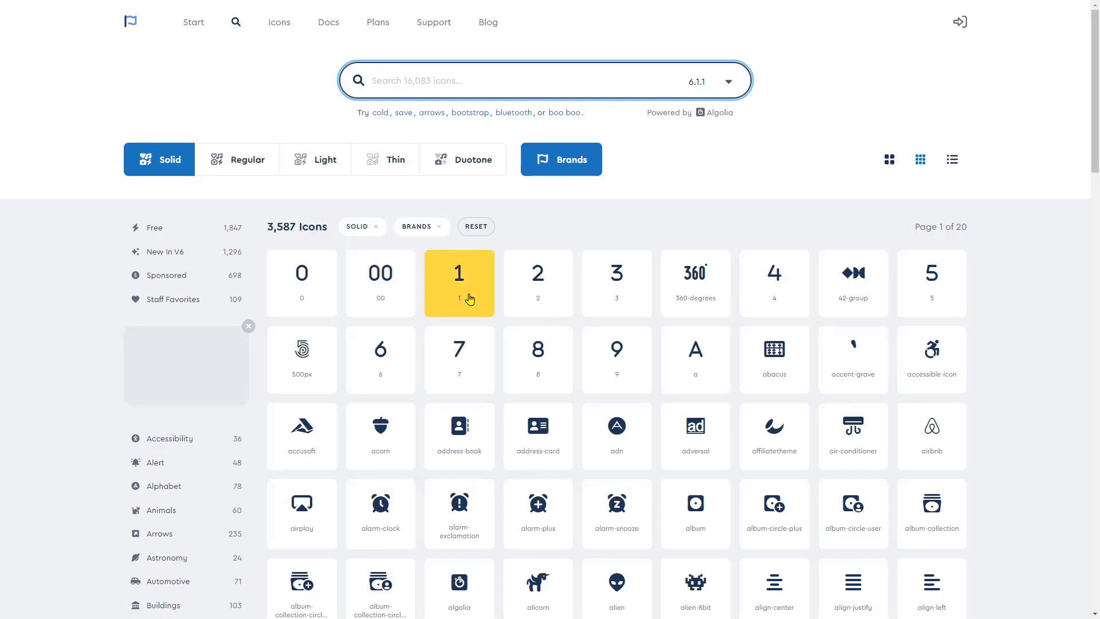
pyautogui.click(458, 283)
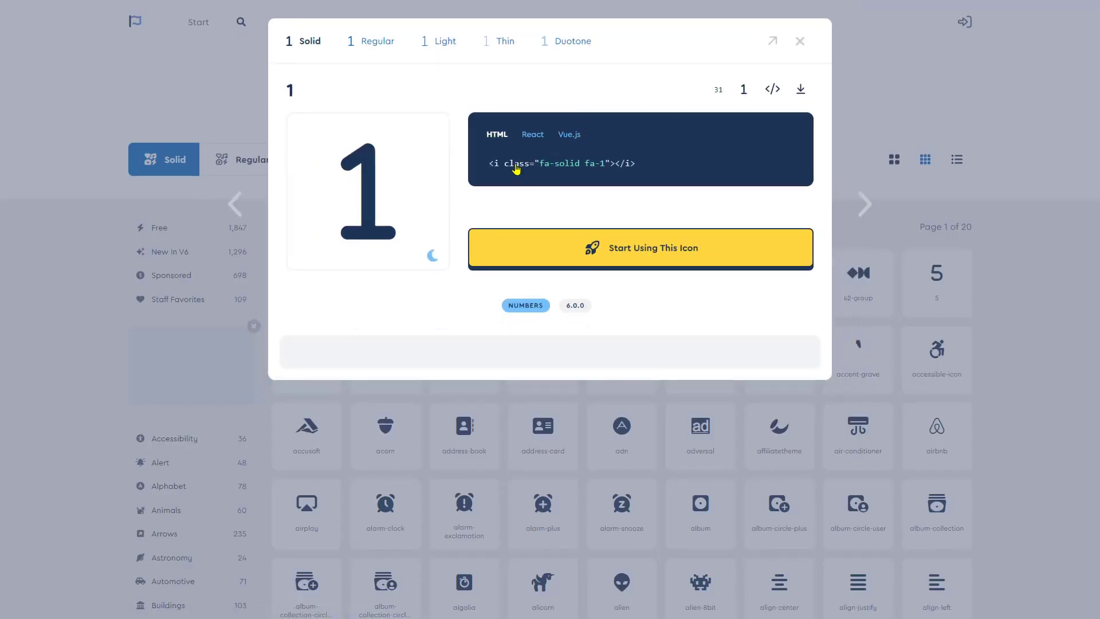
pyautogui.click(561, 163)
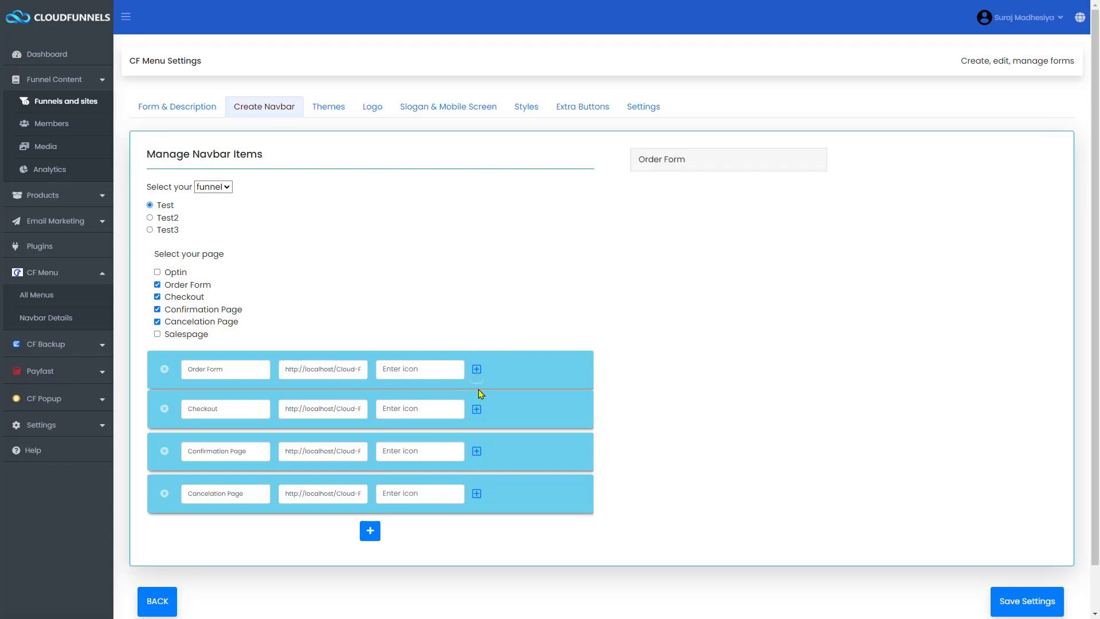
# - Add Order Form and Test3 pages, remove Confirmation Page, rename to 'Cancelation Page2' and nest submenu items
pyautogui.click(157, 334)
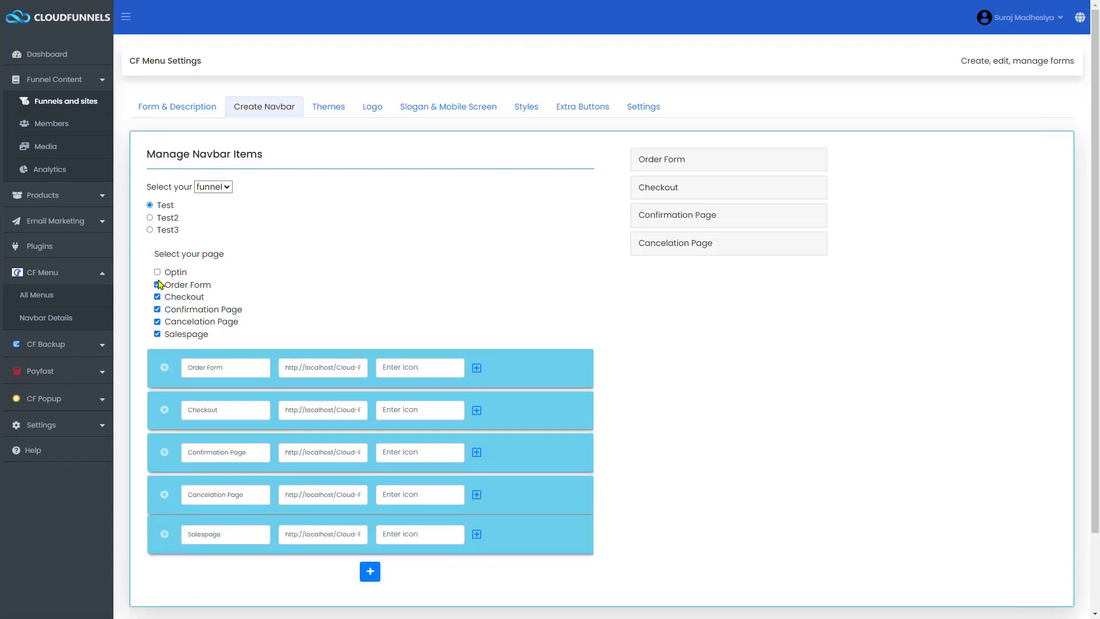
pyautogui.click(151, 229)
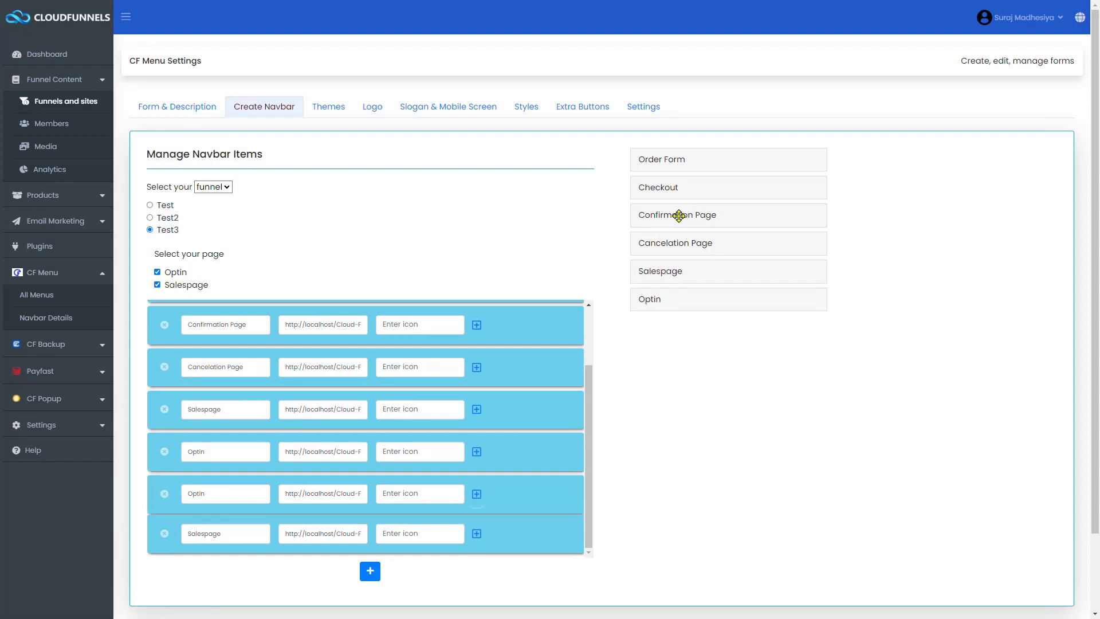
pyautogui.moveTo(178, 410)
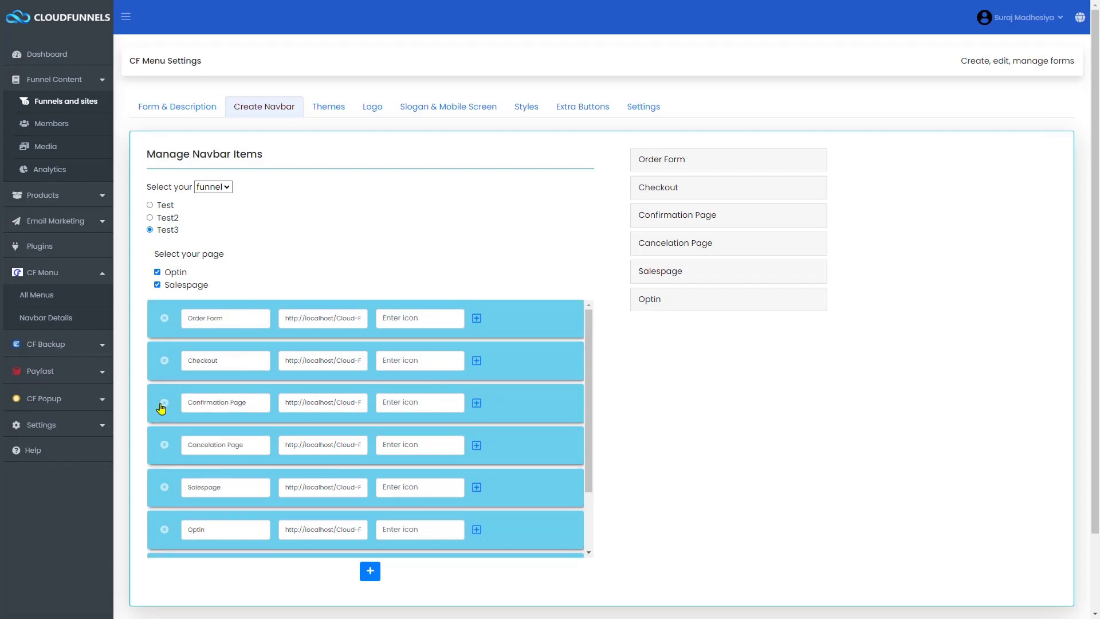
pyautogui.click(164, 404)
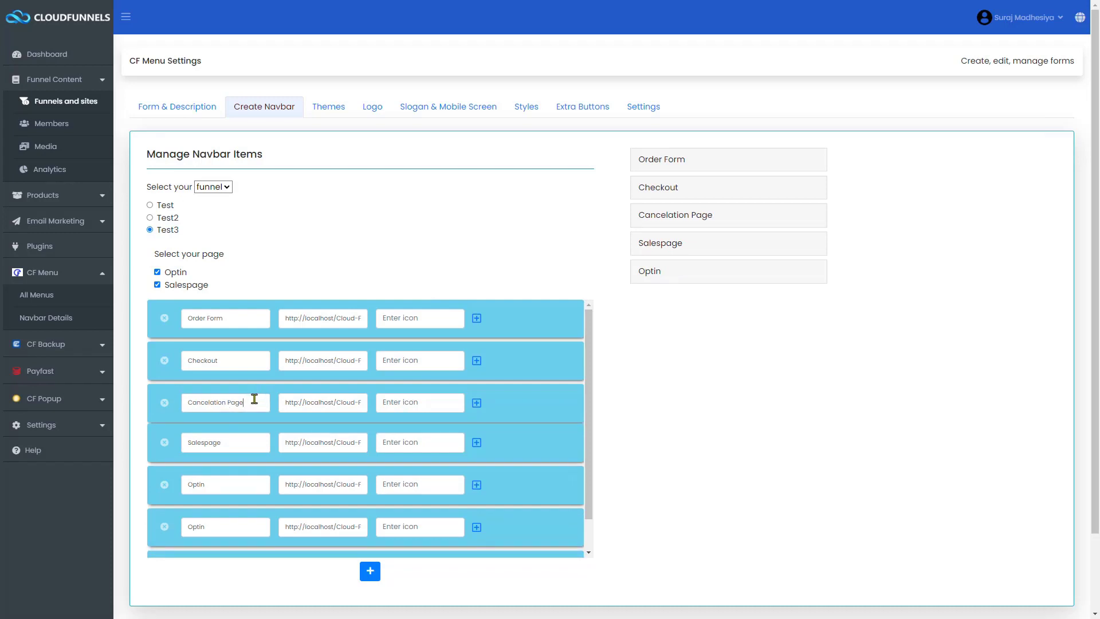
pyautogui.moveTo(385, 406)
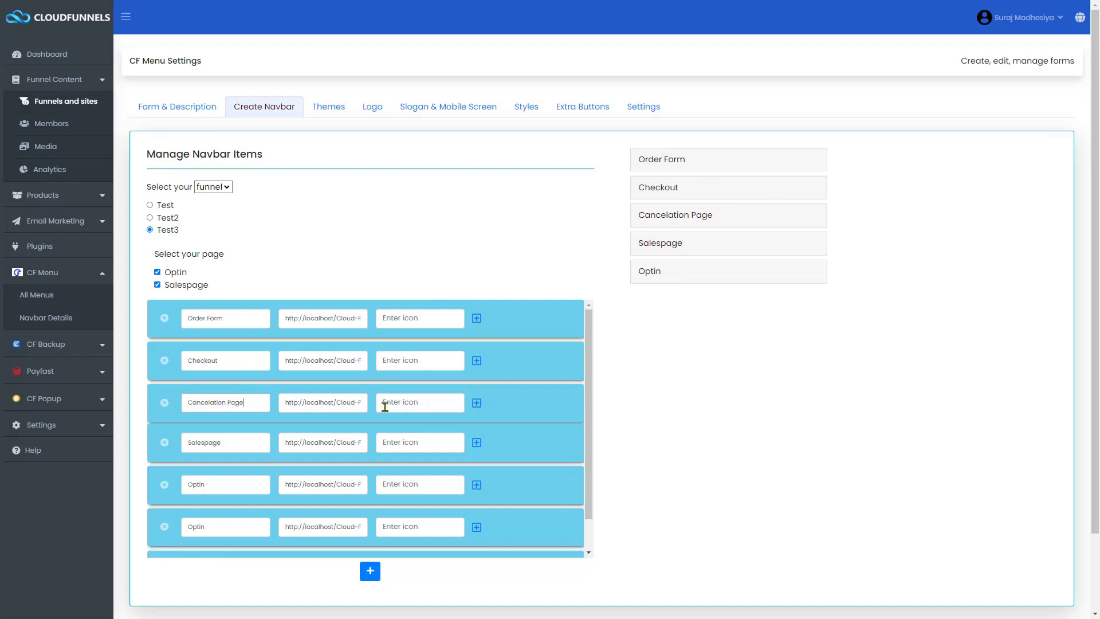
pyautogui.write('2')
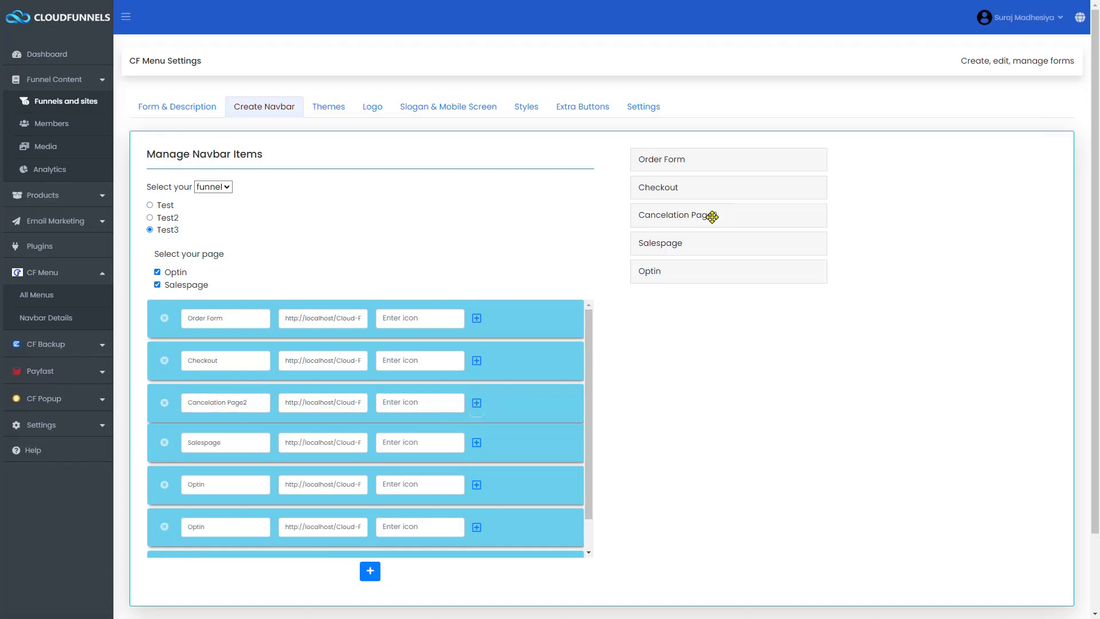
pyautogui.click(149, 205)
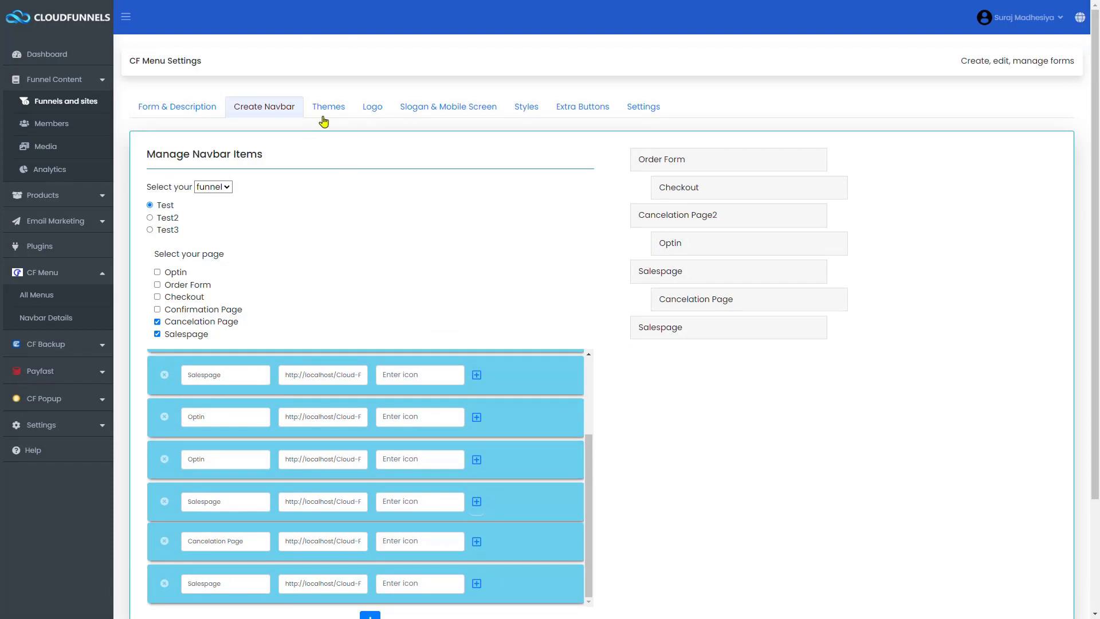
# - Review the navbar theme previews, then move on to the Logo step
pyautogui.click(328, 105)
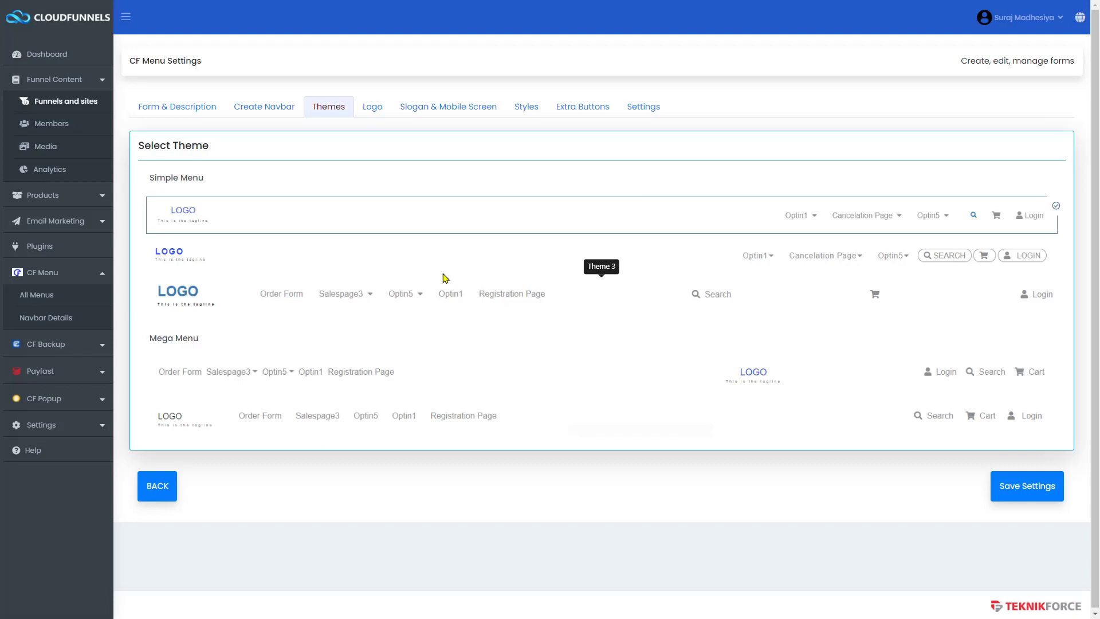
pyautogui.moveTo(365, 271)
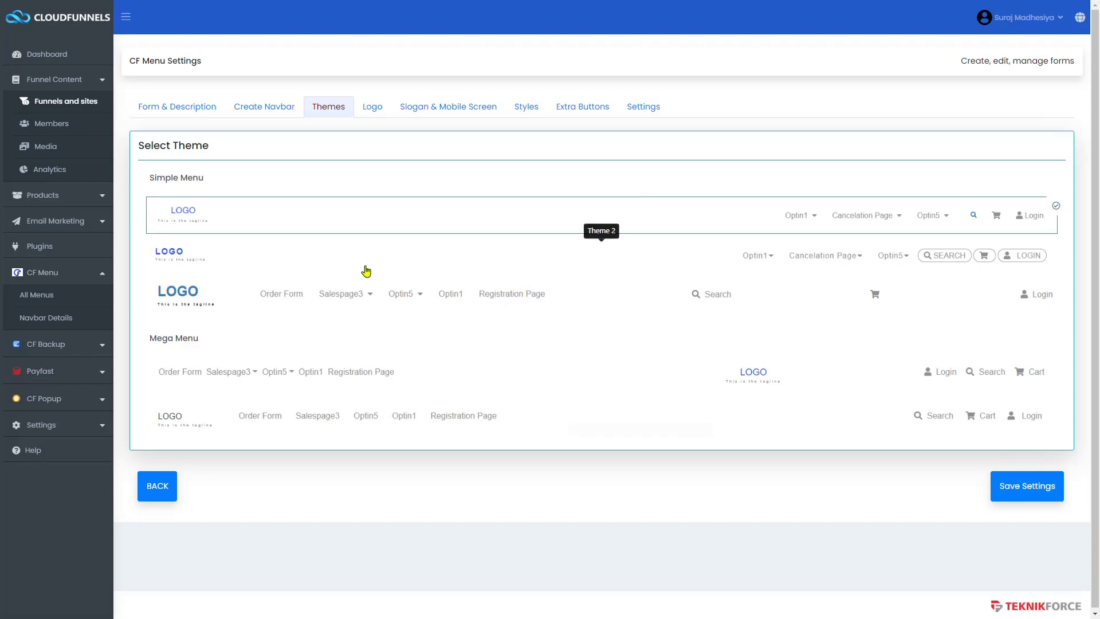
pyautogui.moveTo(419, 228)
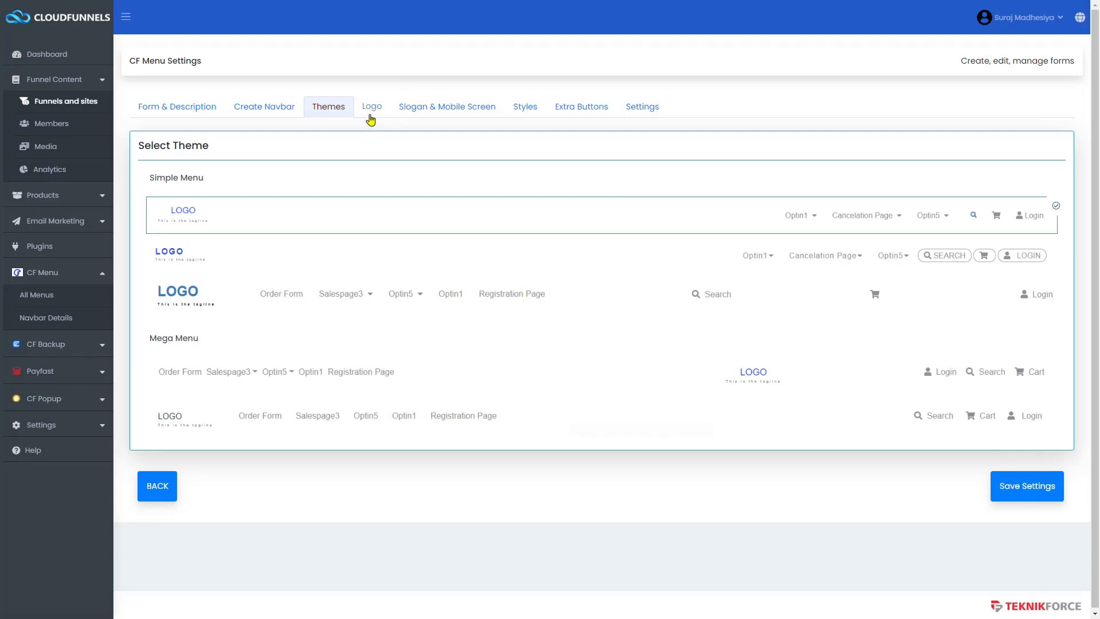
pyautogui.click(372, 106)
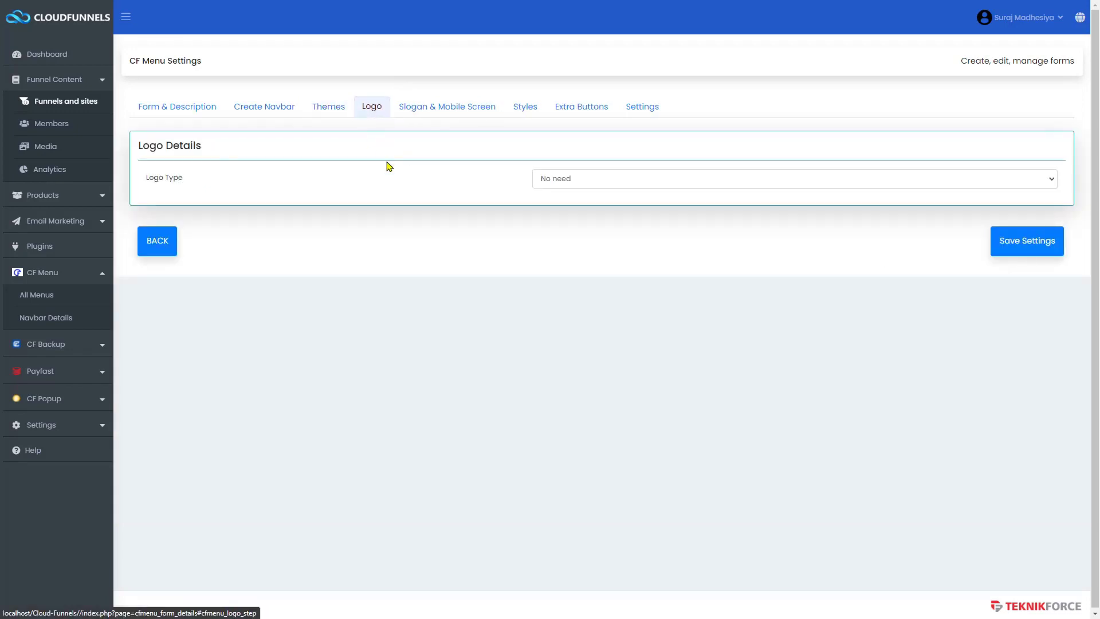
pyautogui.moveTo(555, 184)
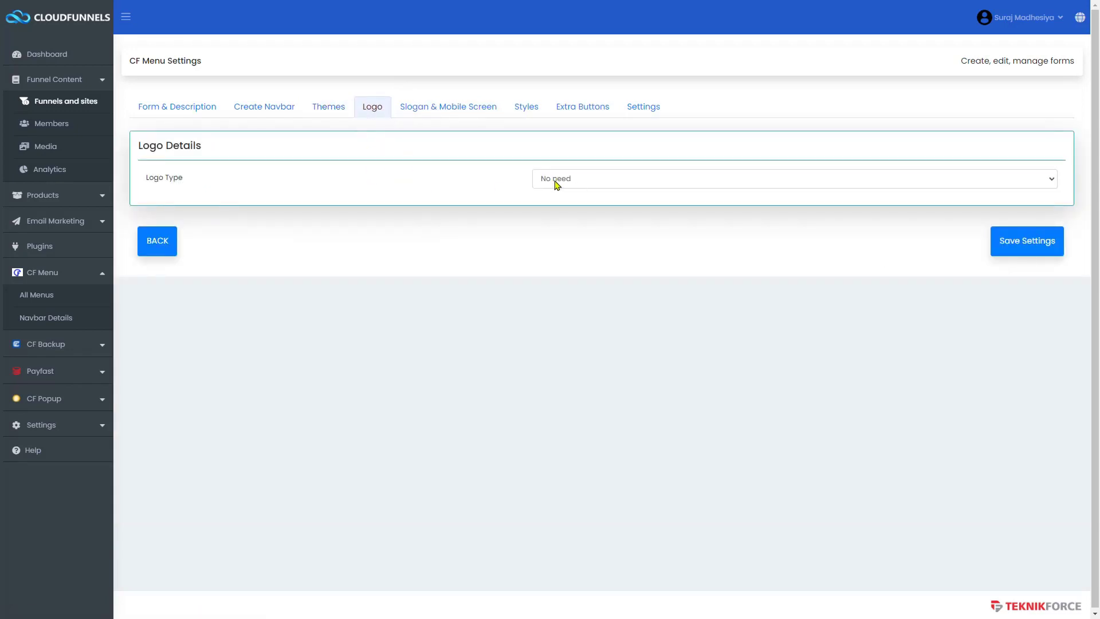
# - Try the text, image and none logo types, settling on a text logo with colour 000000
pyautogui.click(793, 179)
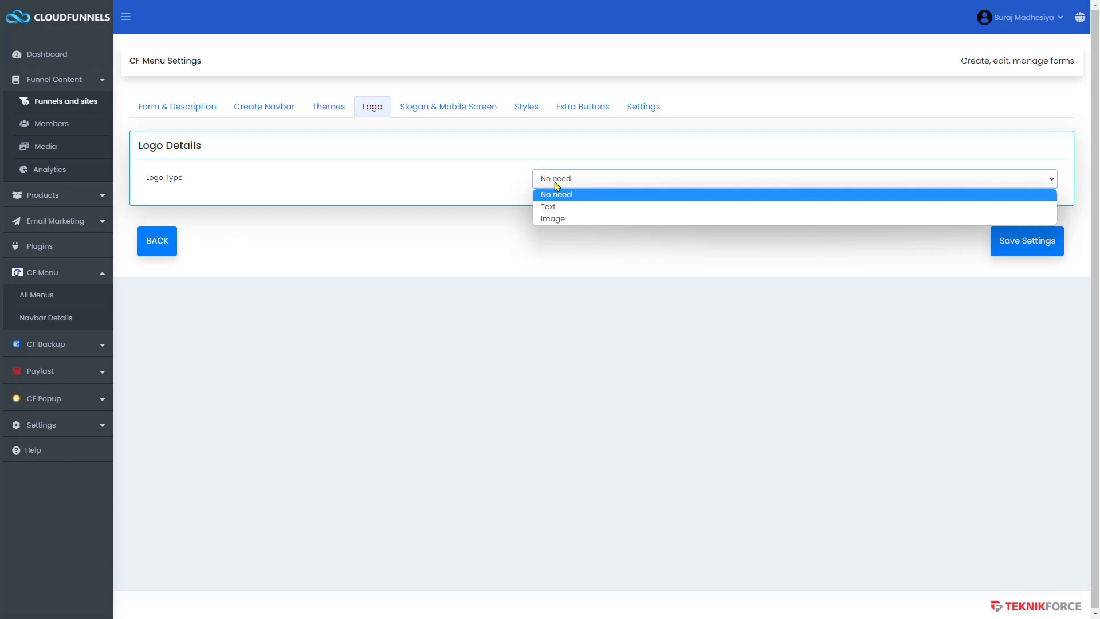
pyautogui.moveTo(549, 207)
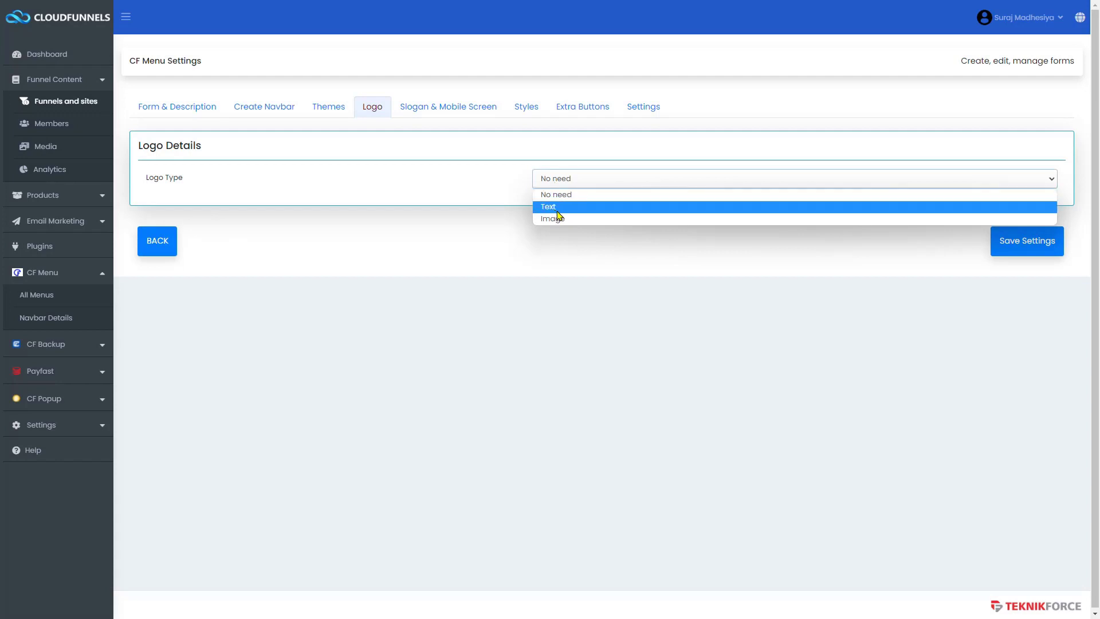
pyautogui.click(548, 206)
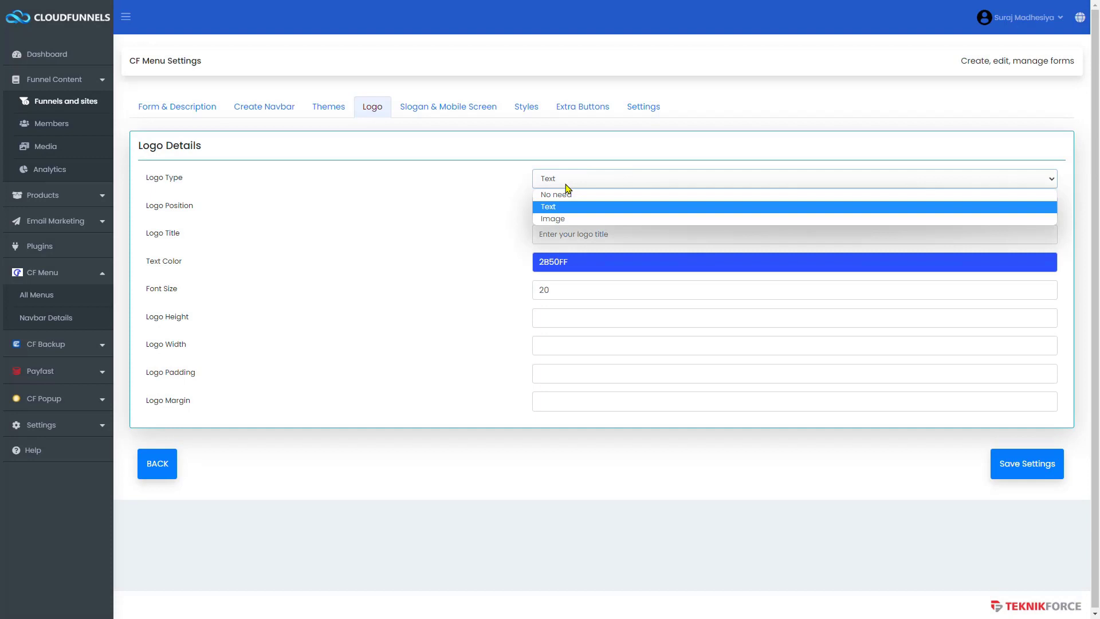
pyautogui.click(553, 218)
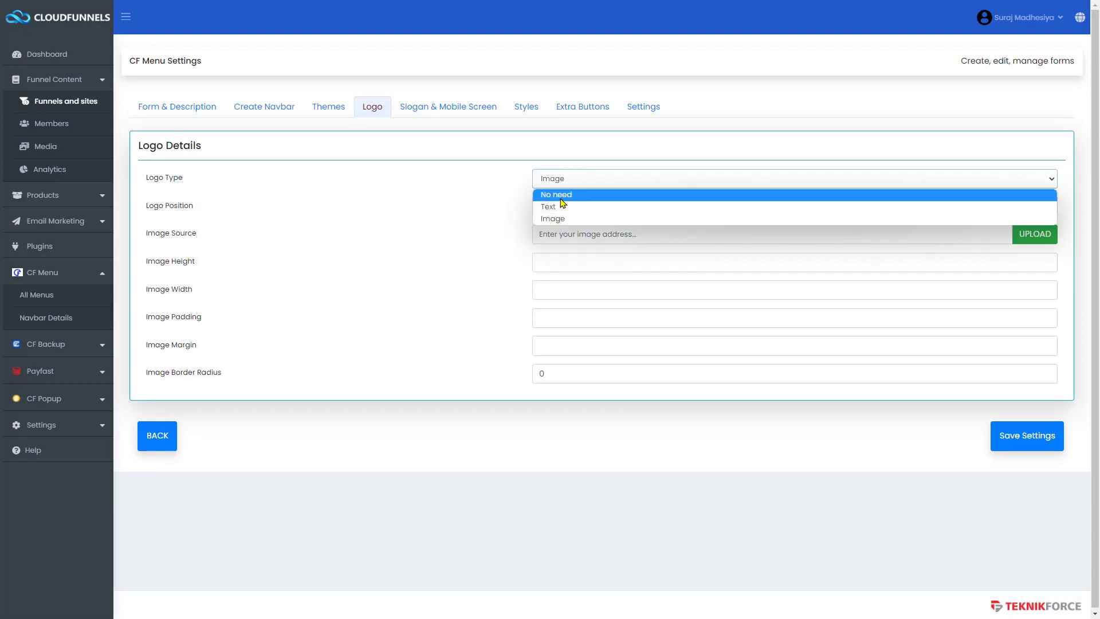
pyautogui.click(556, 195)
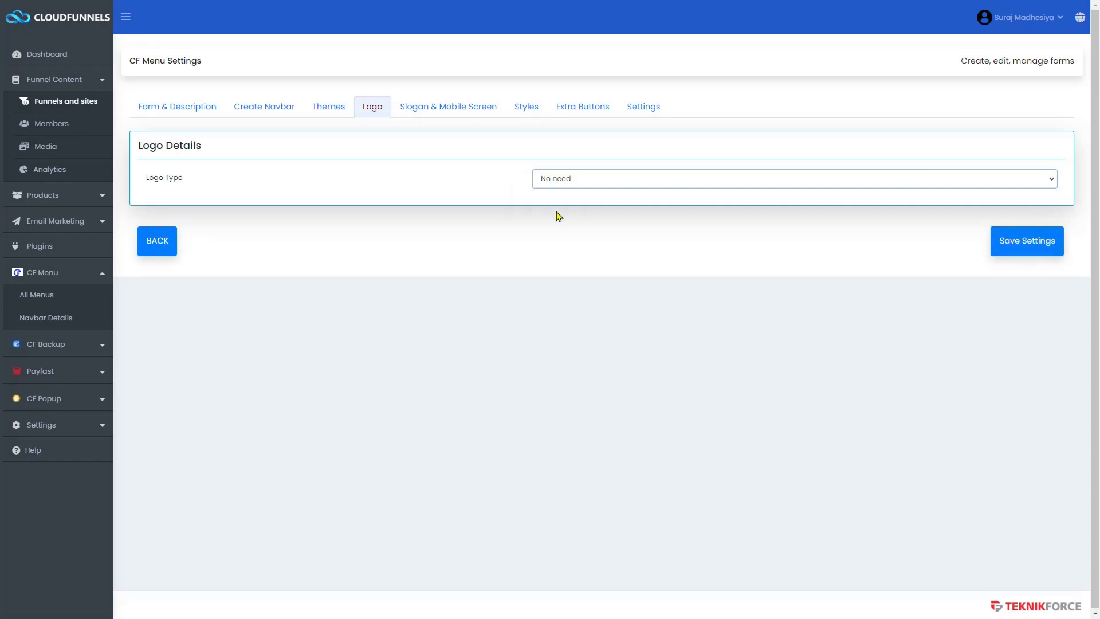
pyautogui.click(793, 179)
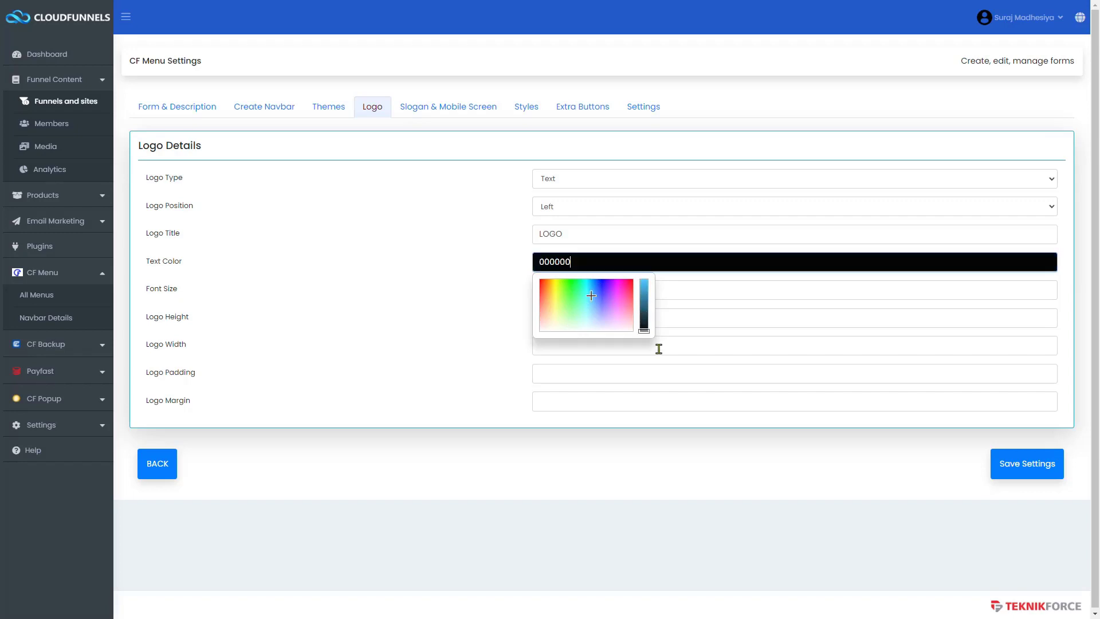
pyautogui.click(793, 290)
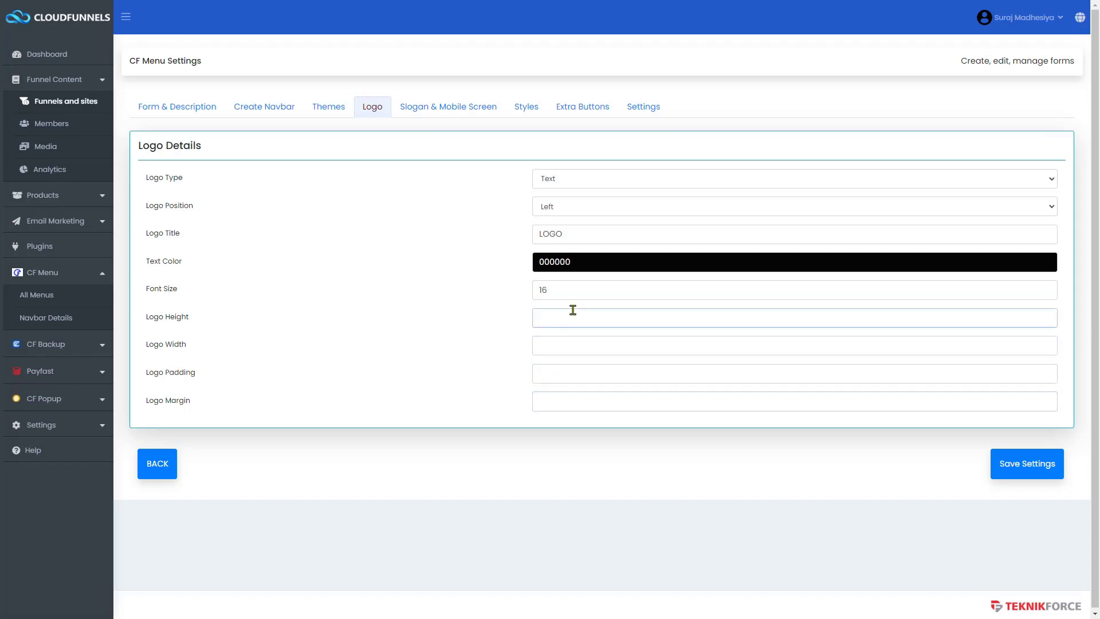
# - Enter the logo title and font size values, then move to Slogan & Mobile Screen
pyautogui.write('5465')
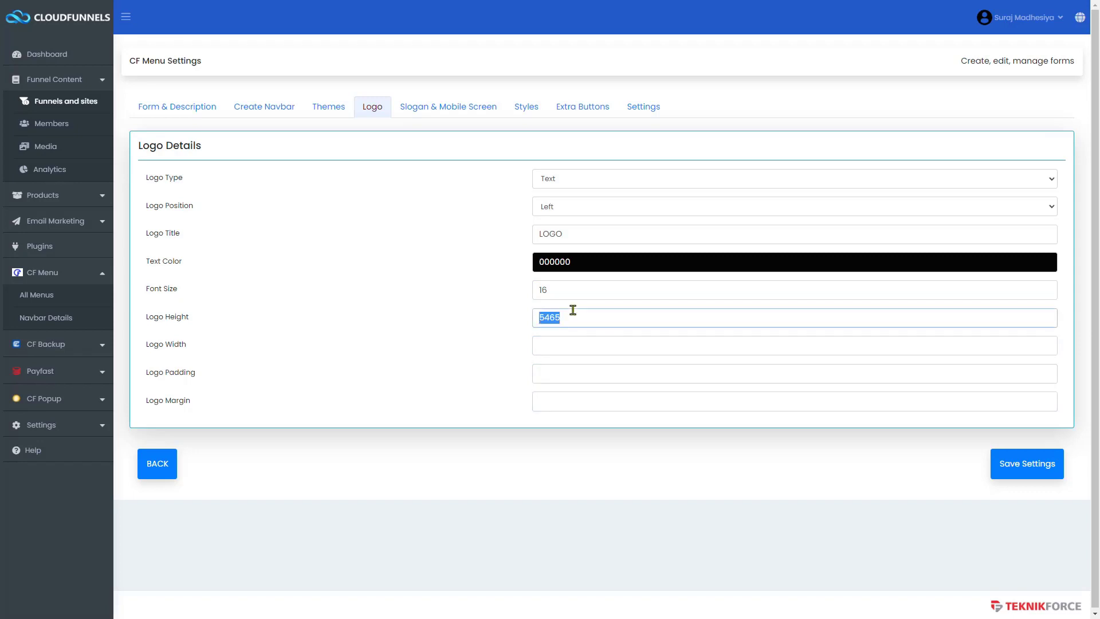
pyautogui.write('24')
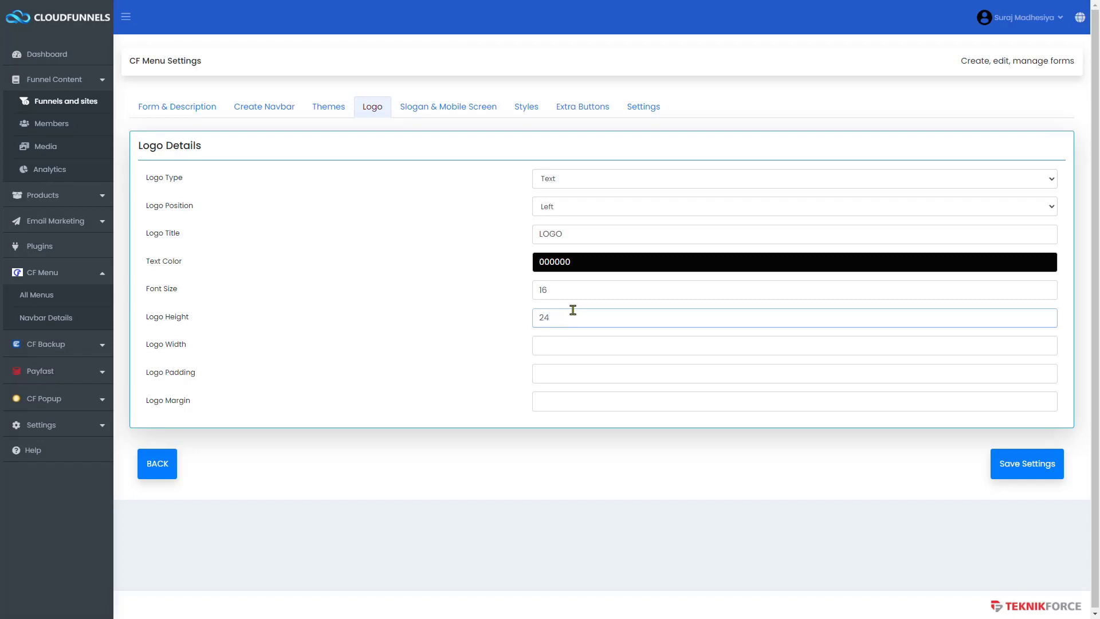
pyautogui.write('12')
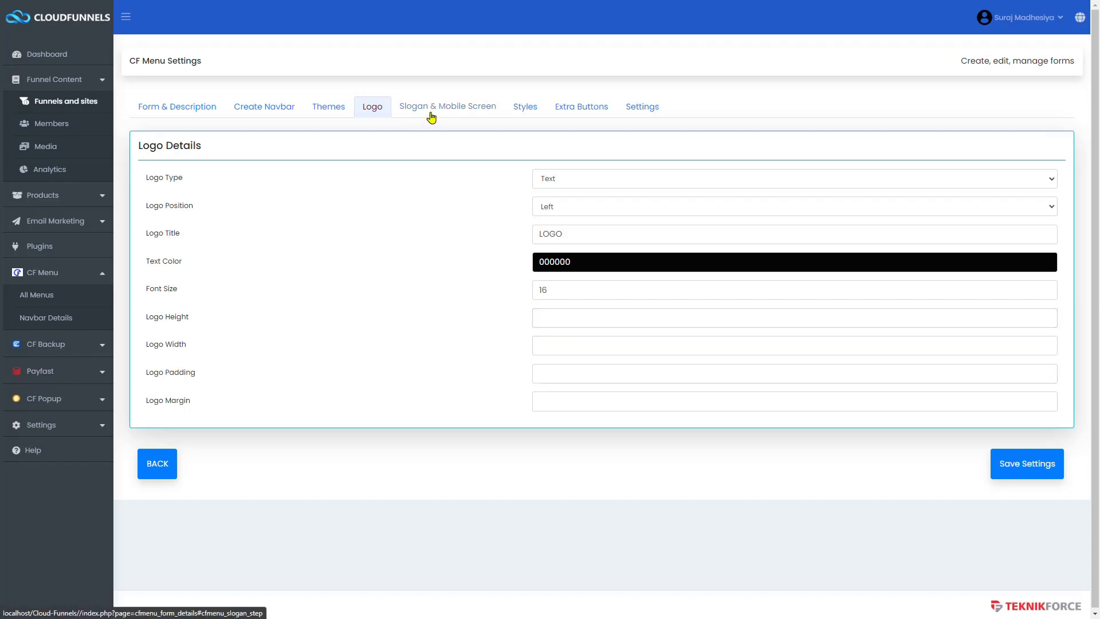
pyautogui.click(447, 105)
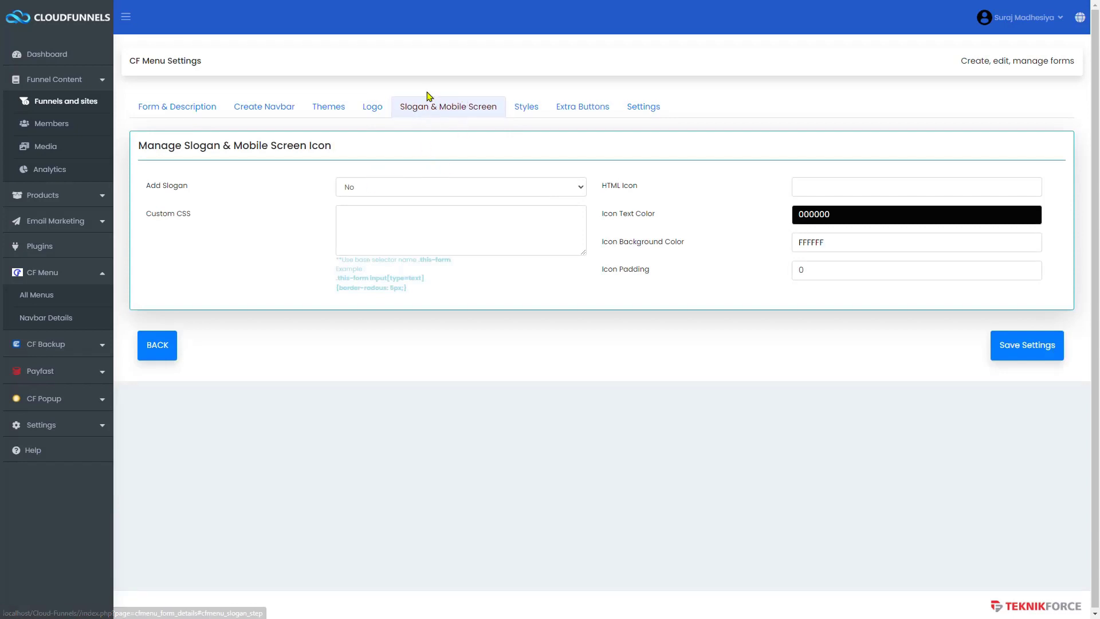
# - Enable the slogan and edit its text to 'This is the slogan' in colour 000000, size 8
pyautogui.click(460, 185)
pyautogui.write('This is t')
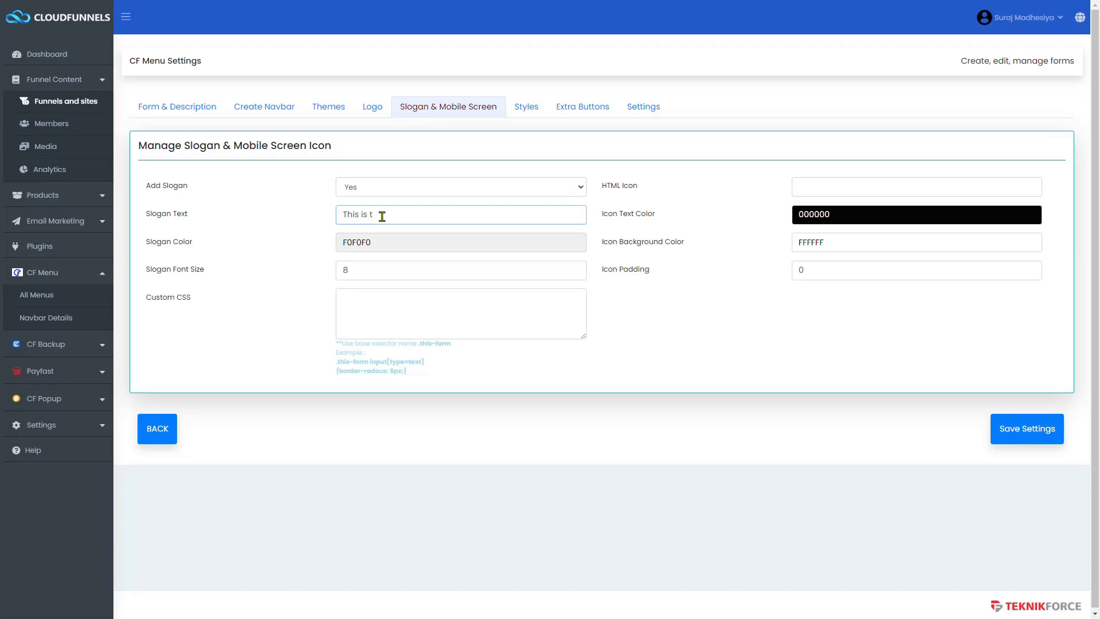
pyautogui.click(461, 242)
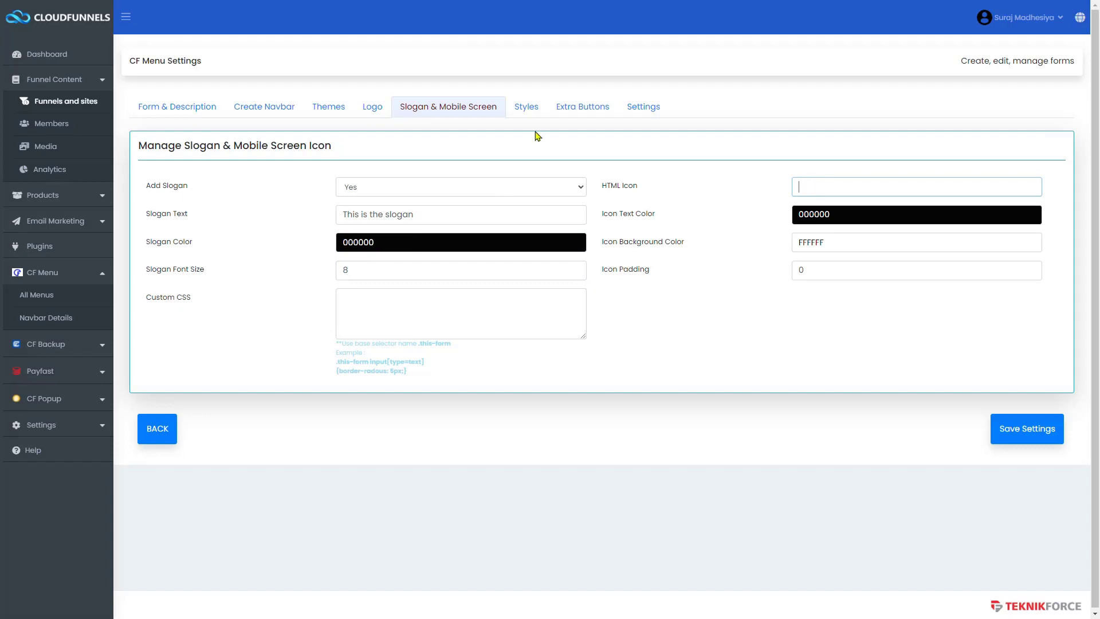
pyautogui.click(126, 16)
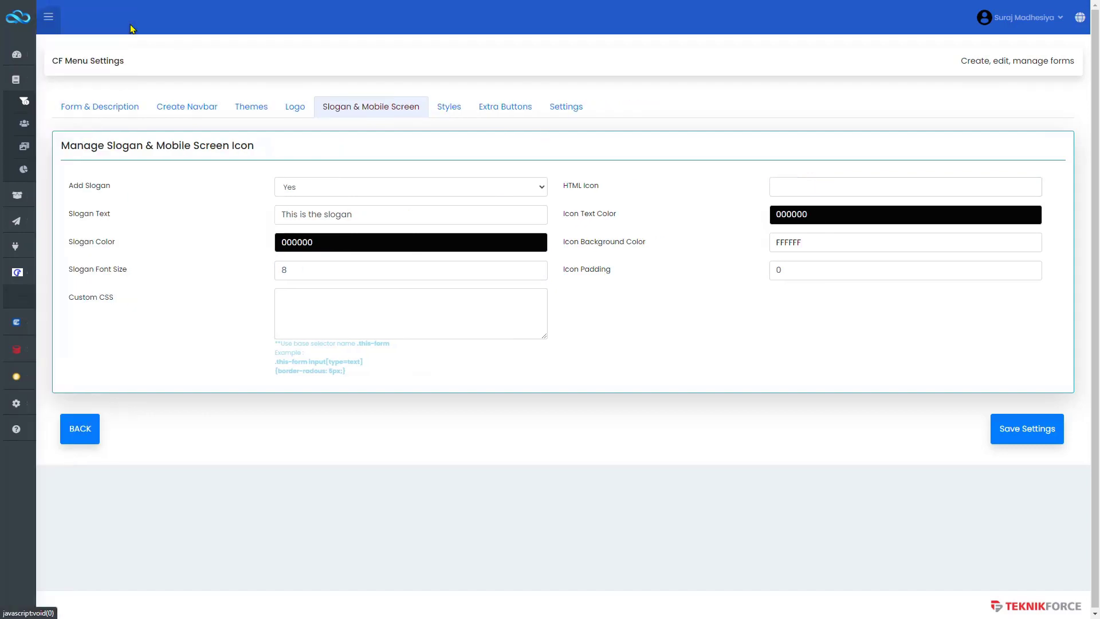
pyautogui.click(48, 17)
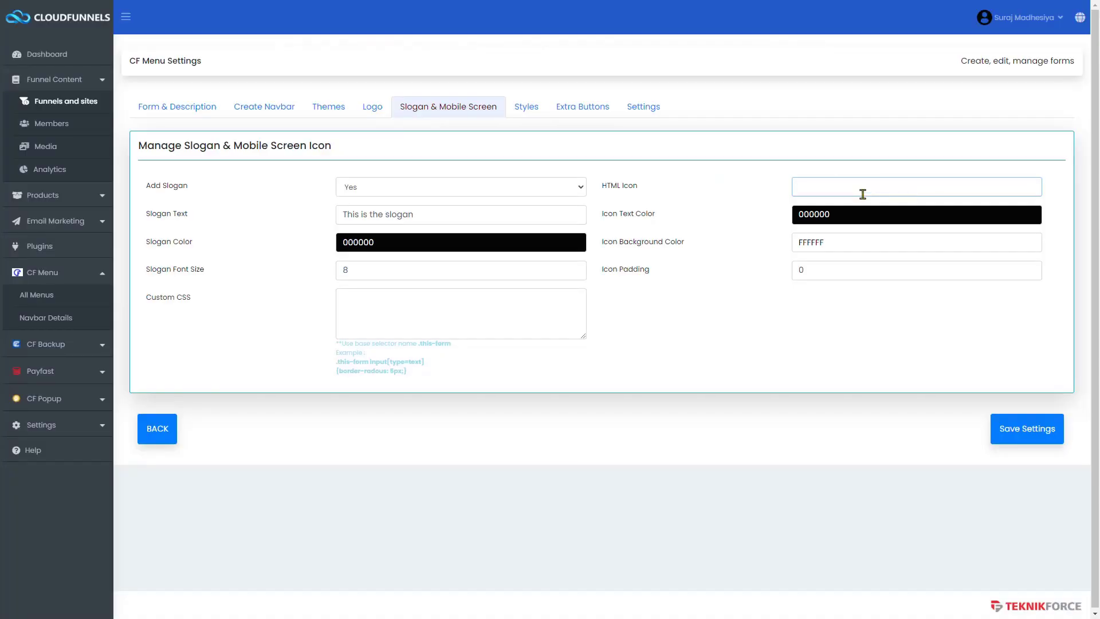
pyautogui.moveTo(526, 105)
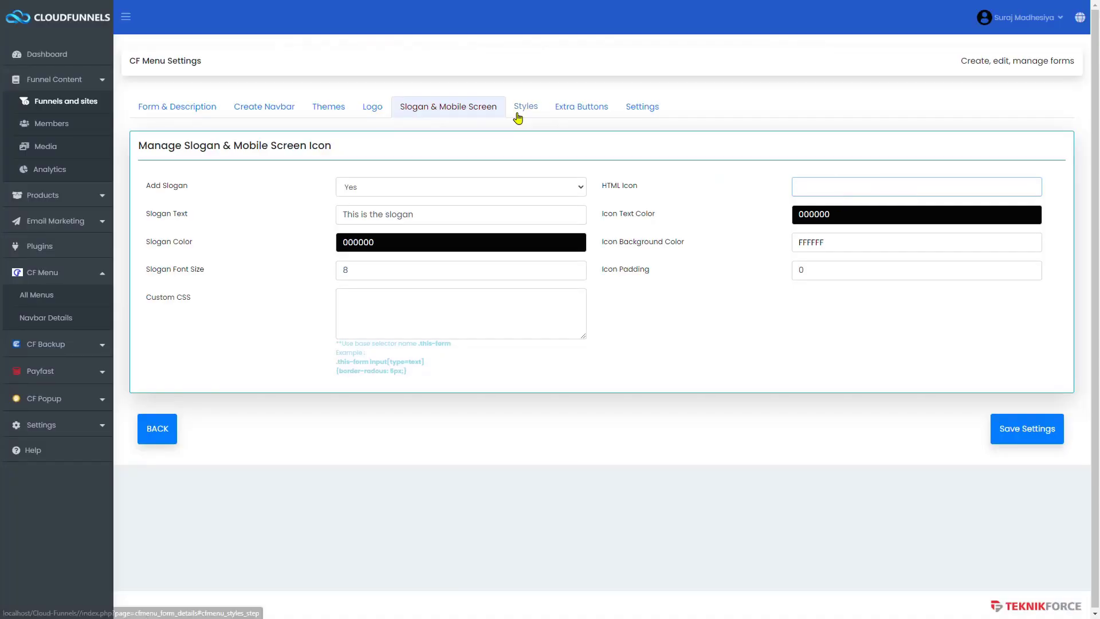
pyautogui.write('.this-form')
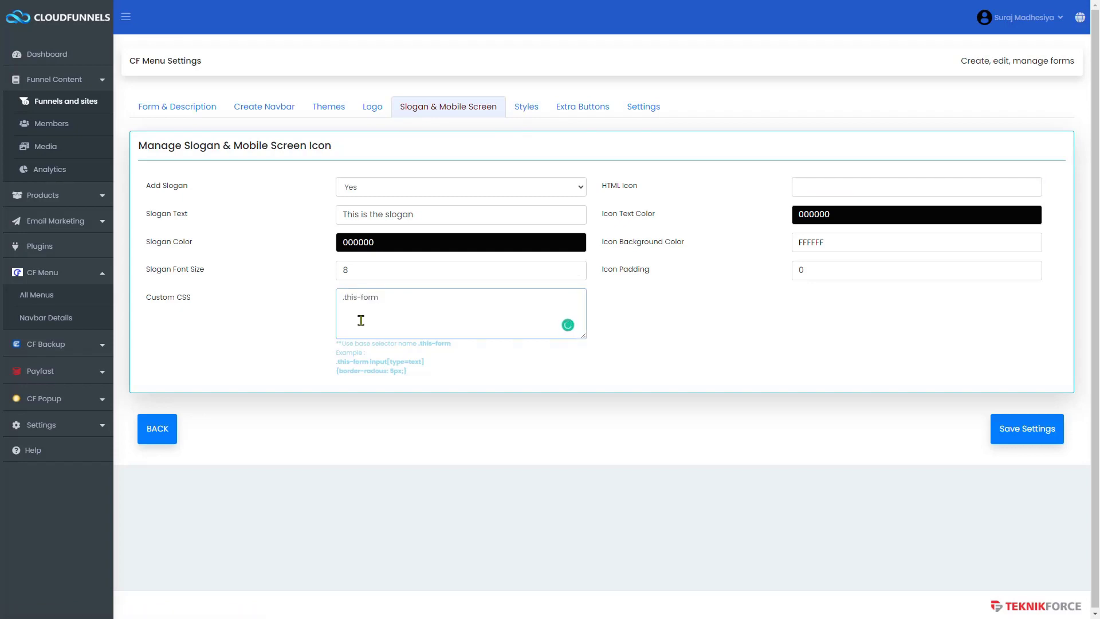
pyautogui.write('{ background')
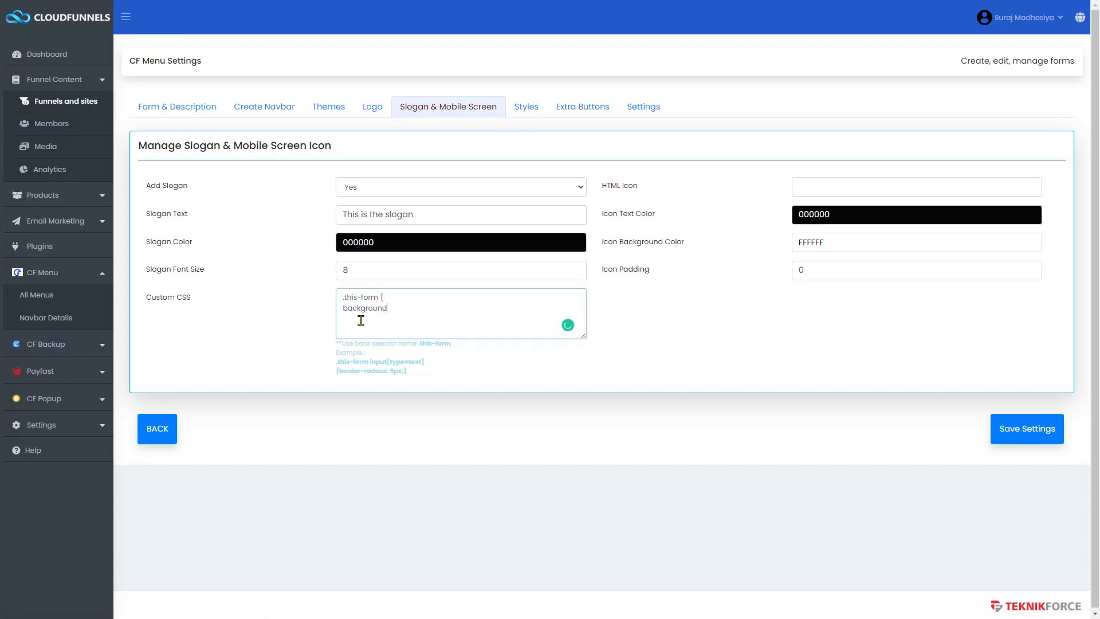
pyautogui.write(': red !important')
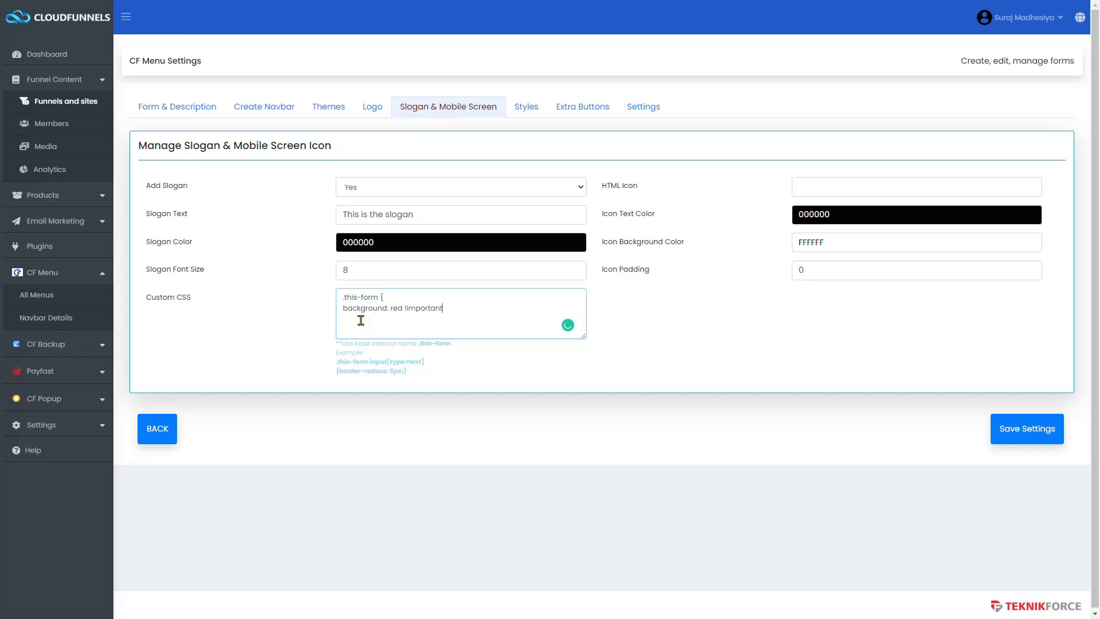
pyautogui.write(';')
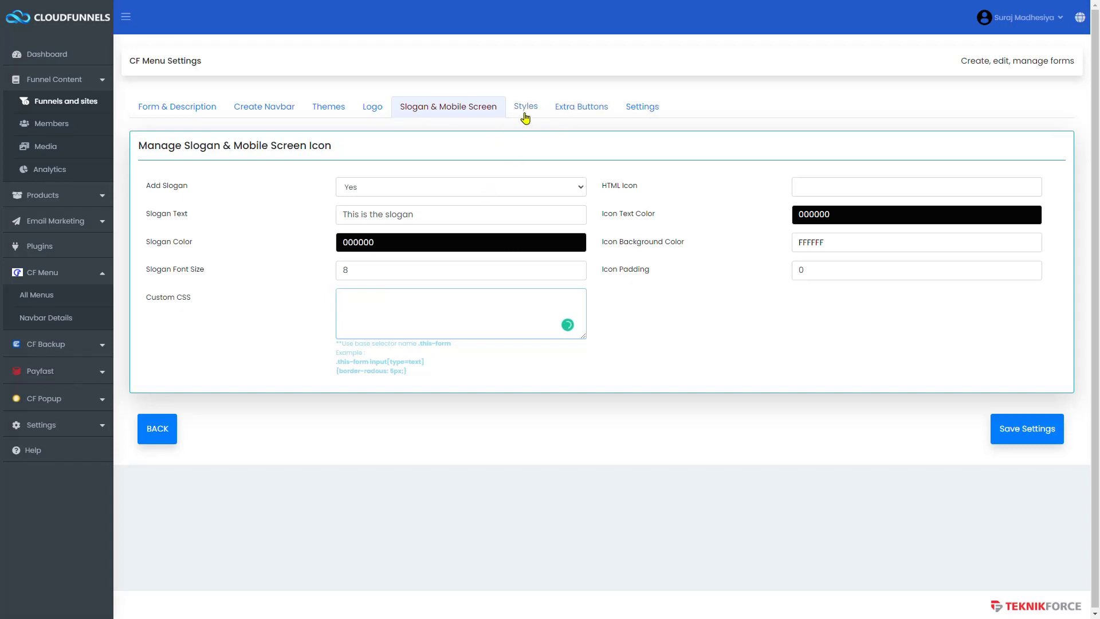
# - In Styles, set Sticky Navbar to Yes
pyautogui.click(526, 105)
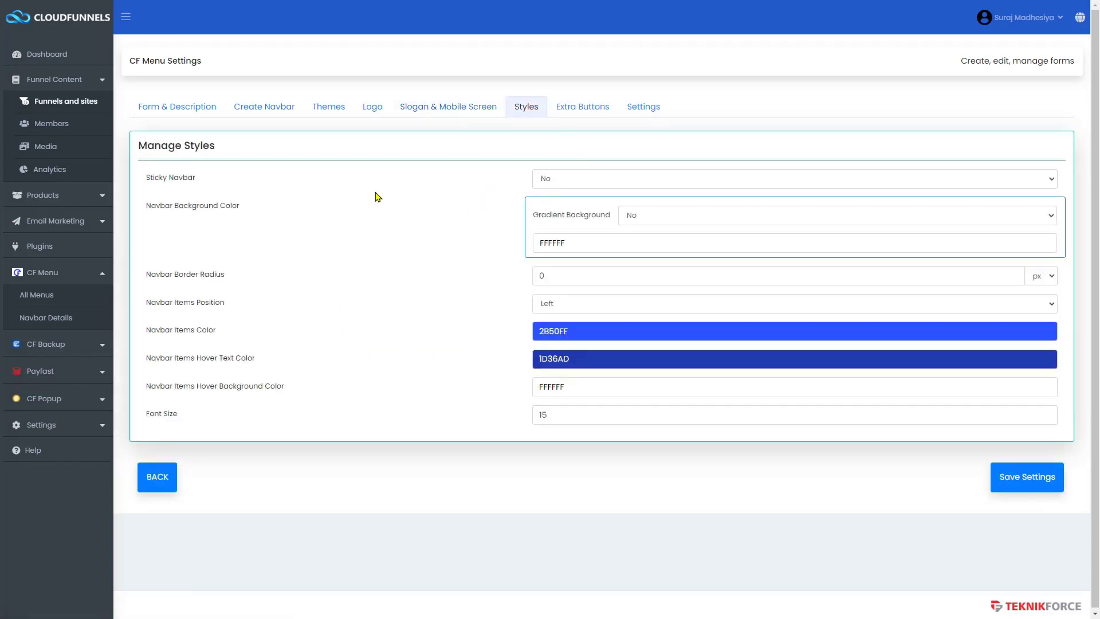
pyautogui.click(793, 178)
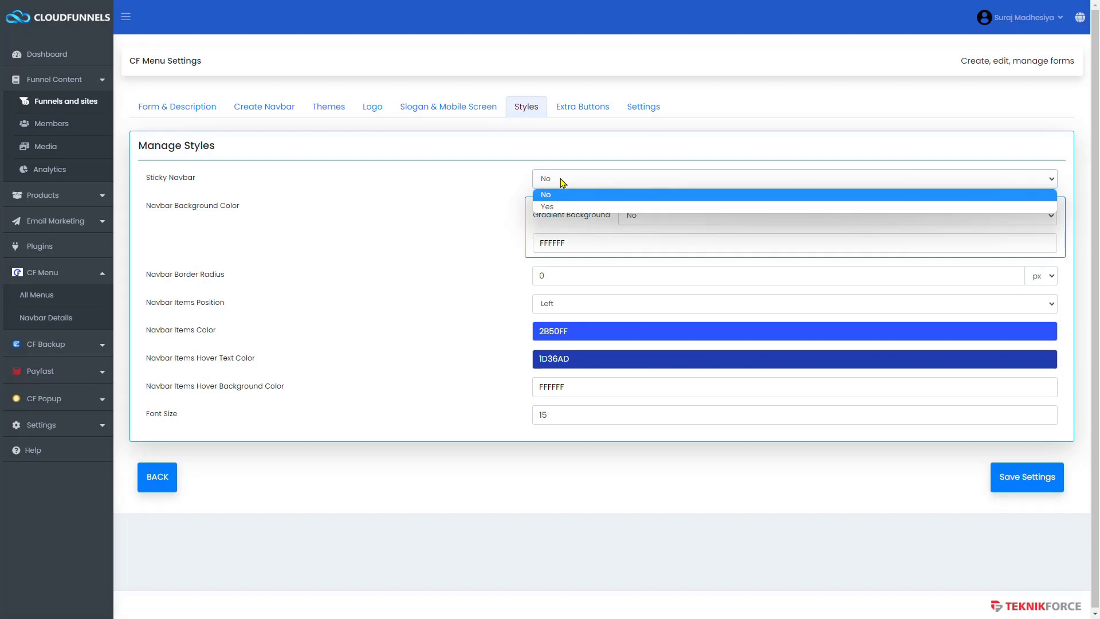
pyautogui.click(546, 195)
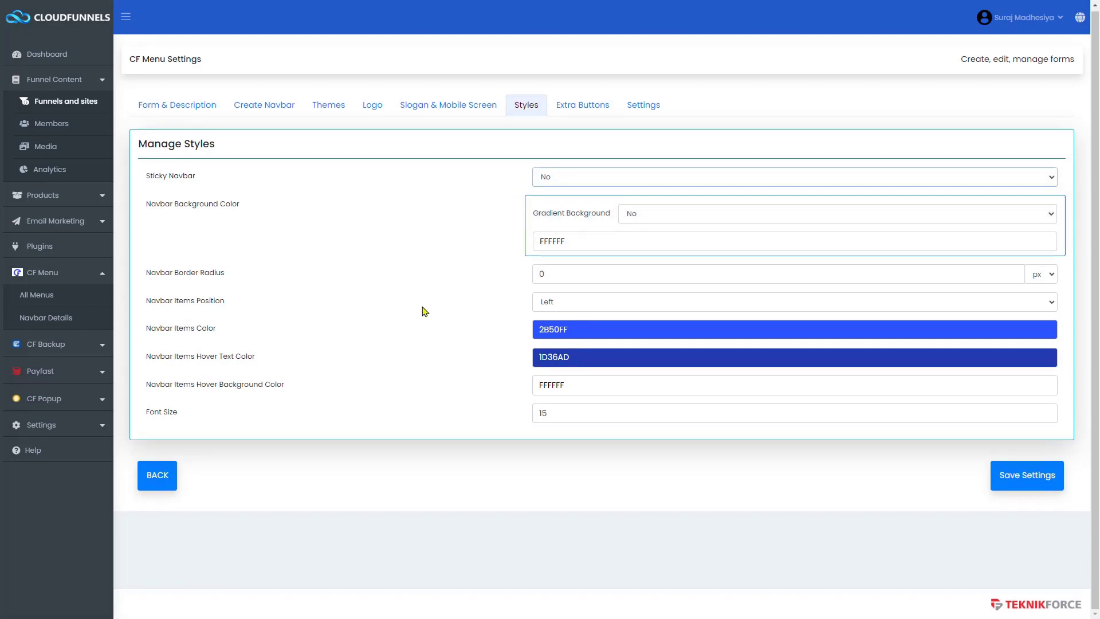
pyautogui.moveTo(342, 276)
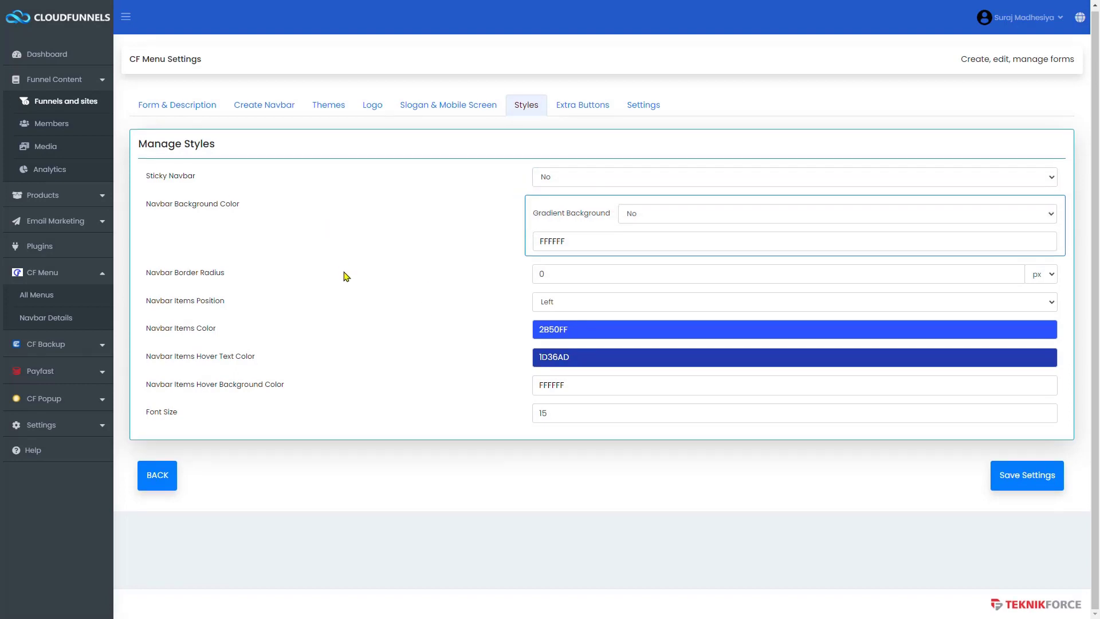
pyautogui.click(794, 176)
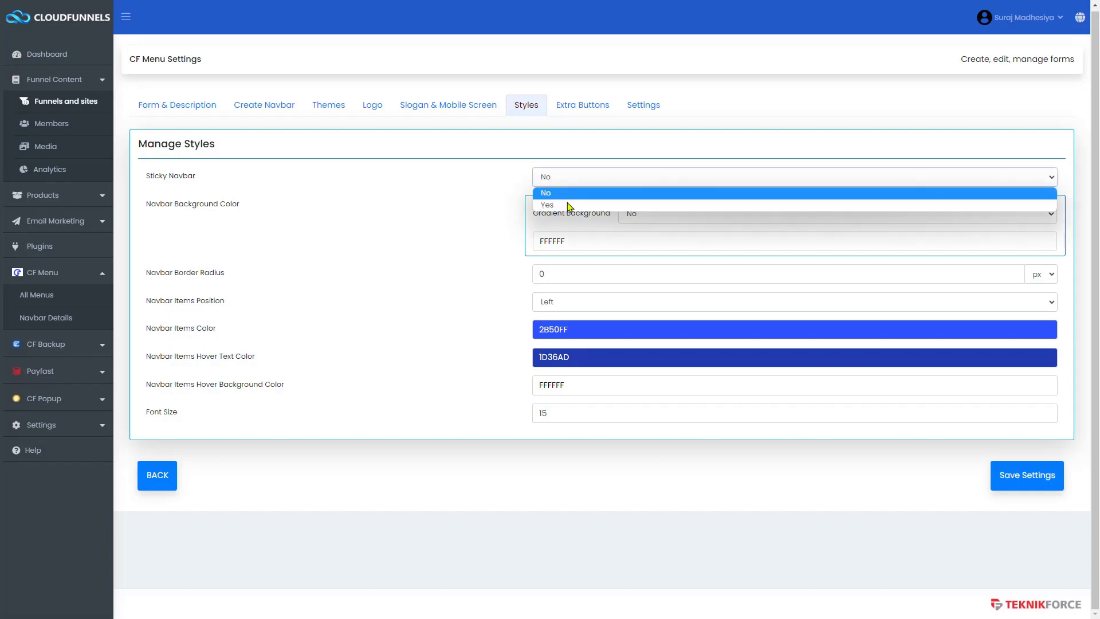
pyautogui.click(547, 205)
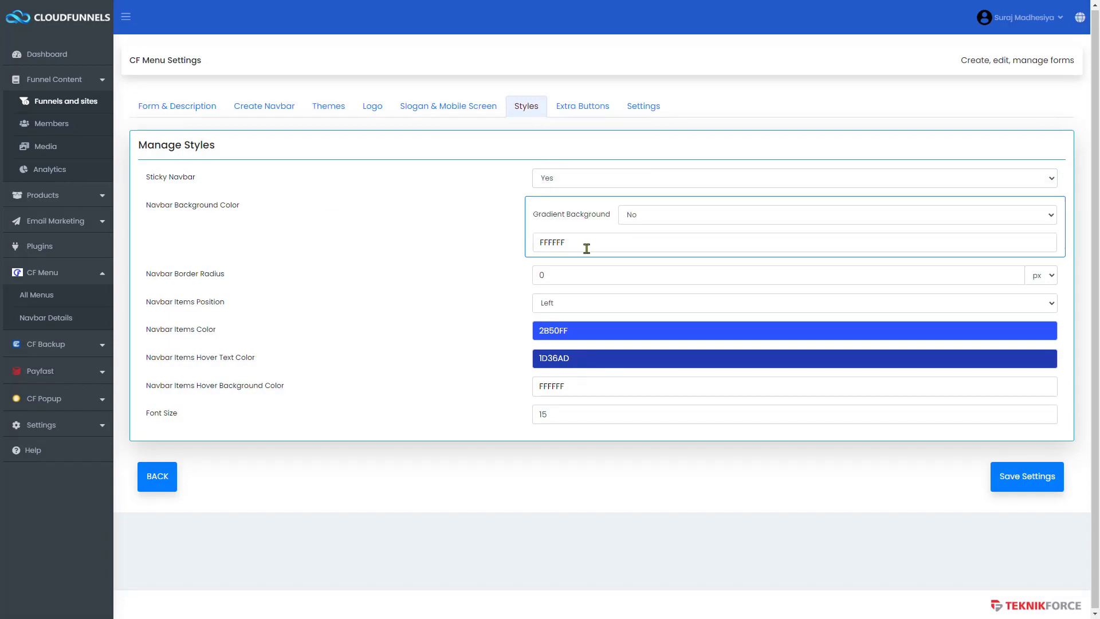
# - Try a gradient navbar background, then revert to a solid background
pyautogui.click(836, 214)
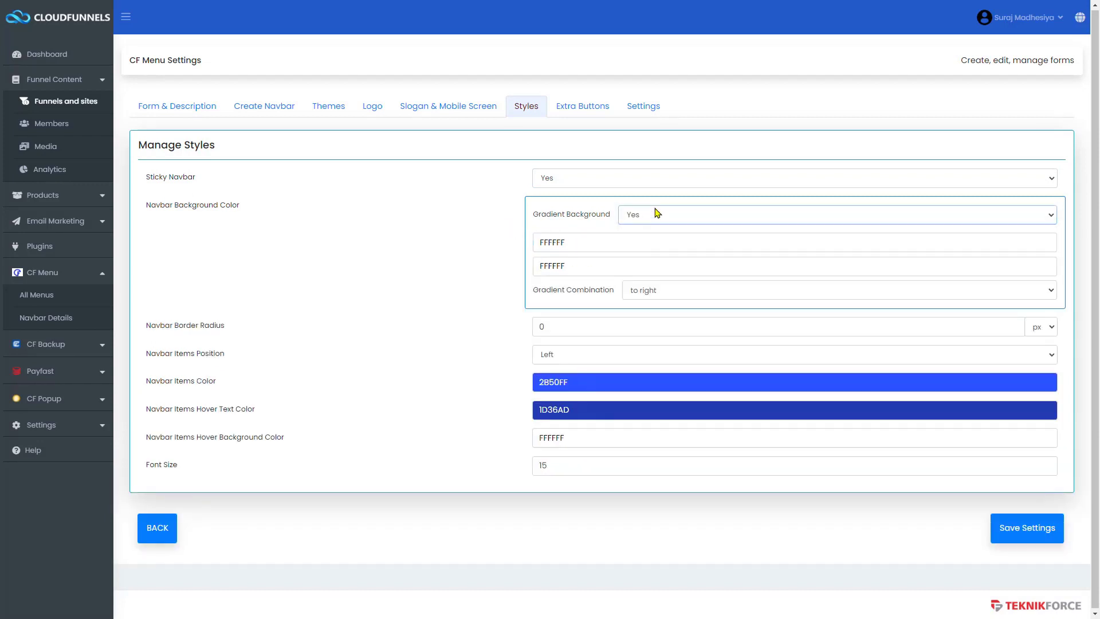
pyautogui.click(794, 242)
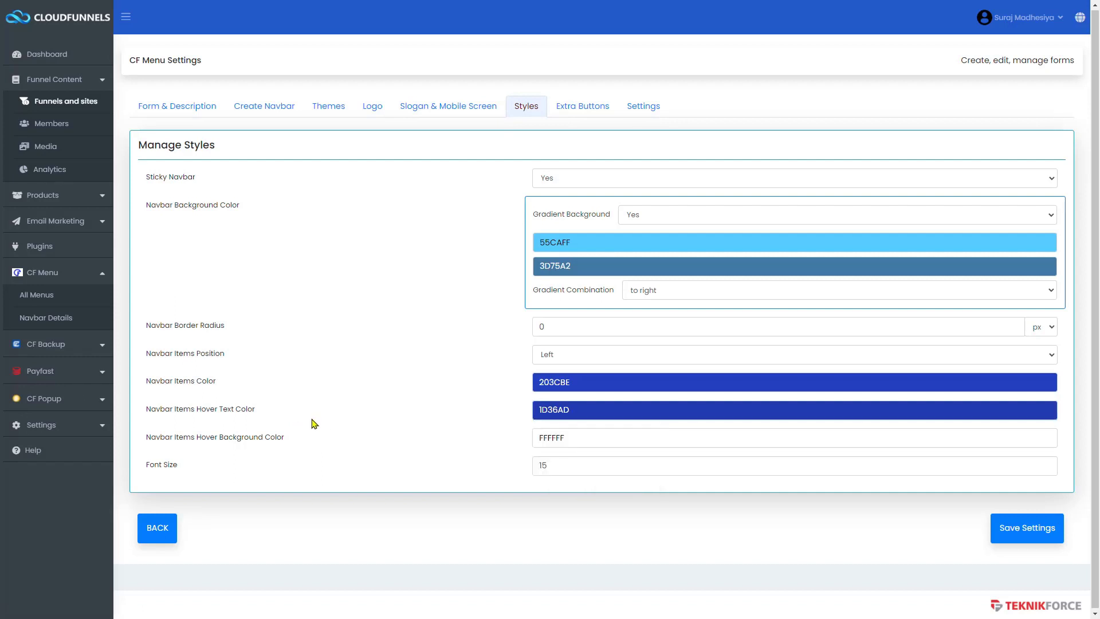
pyautogui.click(836, 215)
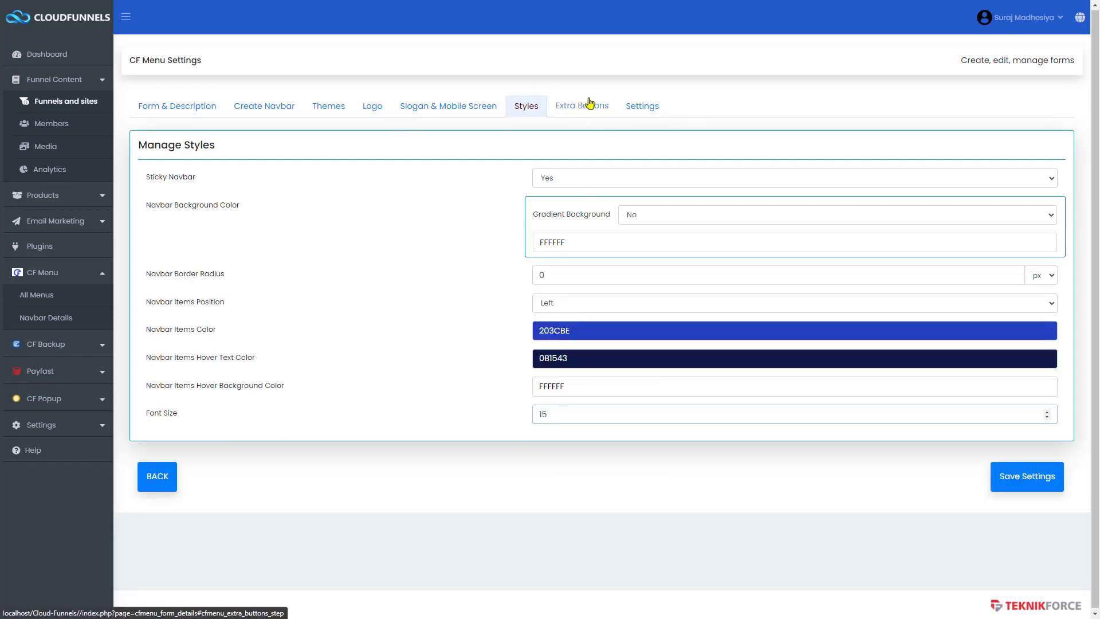
# - Enable Search, Cart and Admin extra buttons labelled Search, Cart, Login and save, yielding [cfmenu id=1]
pyautogui.click(582, 105)
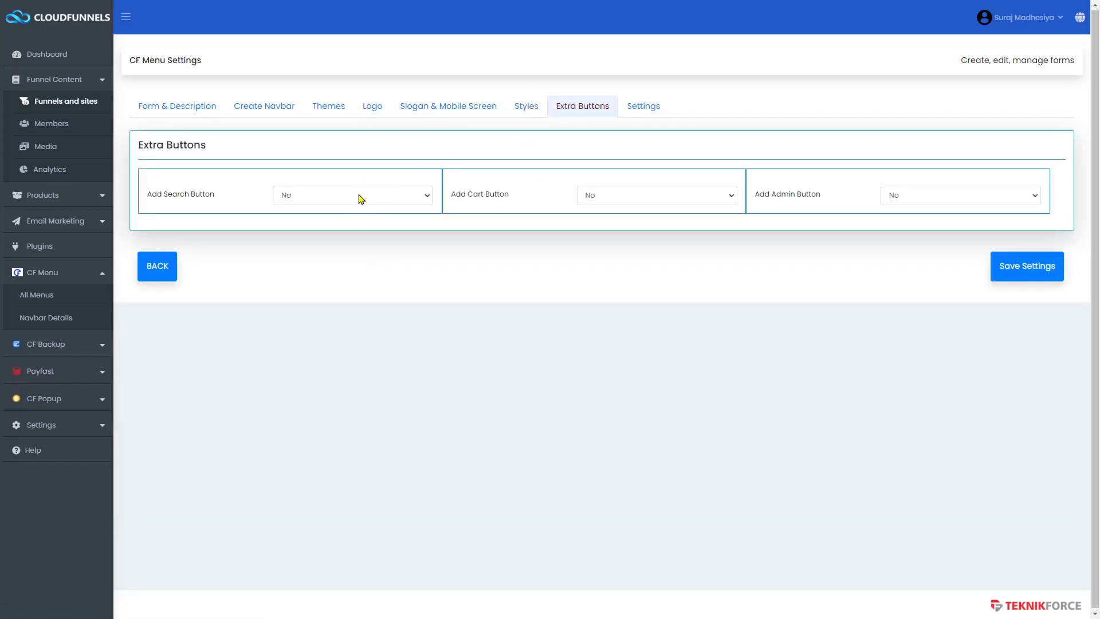
pyautogui.click(352, 195)
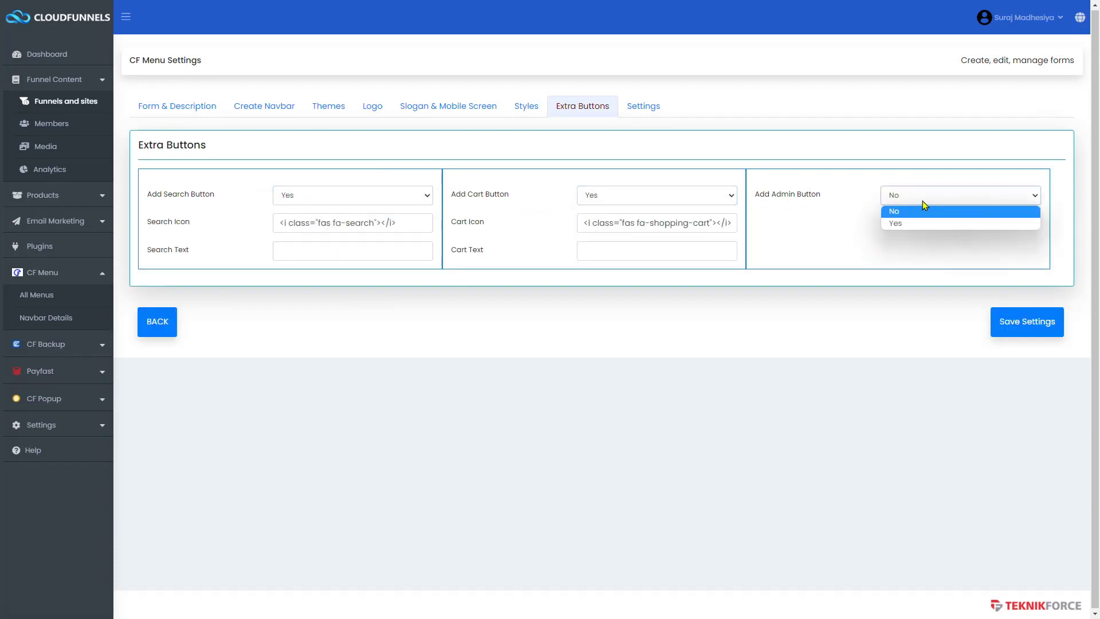
pyautogui.click(896, 223)
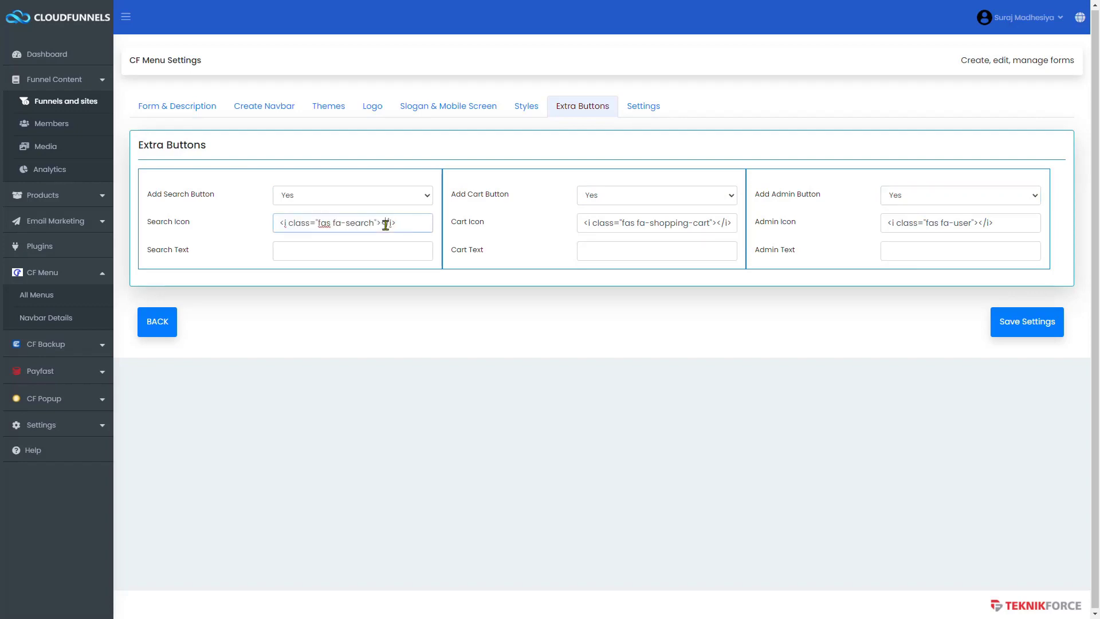
pyautogui.tripleClick(352, 222)
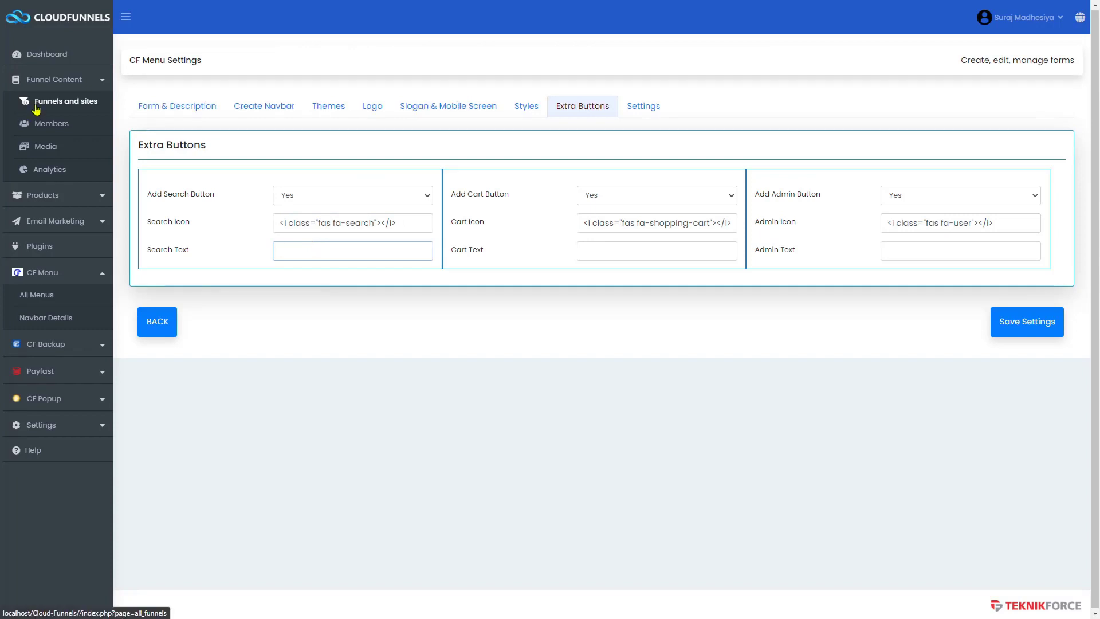
pyautogui.write('Cart')
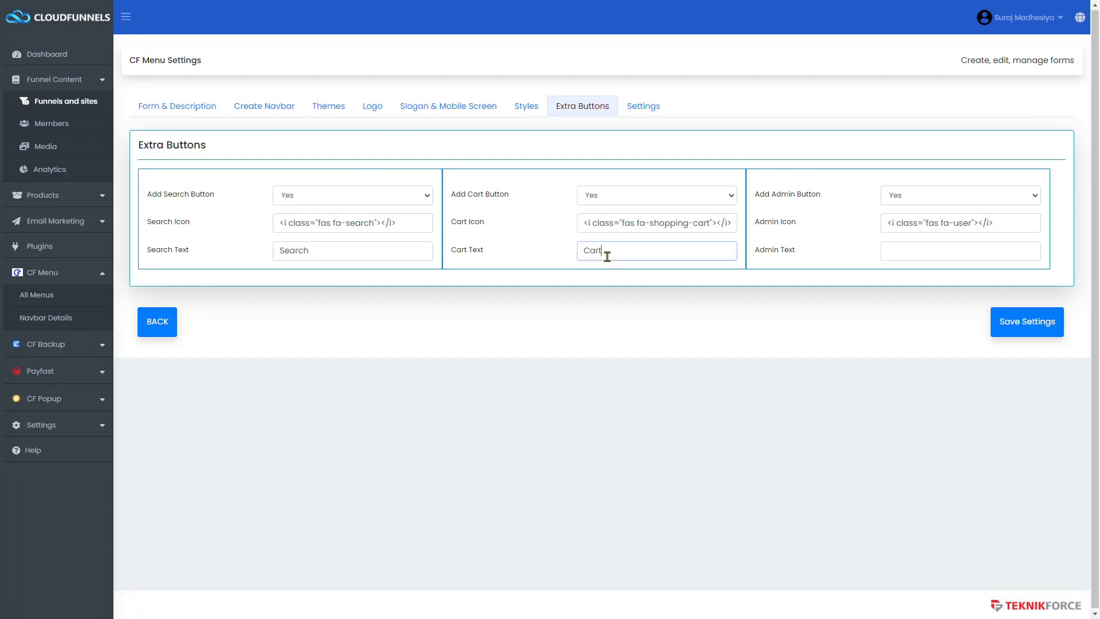
pyautogui.write('Login')
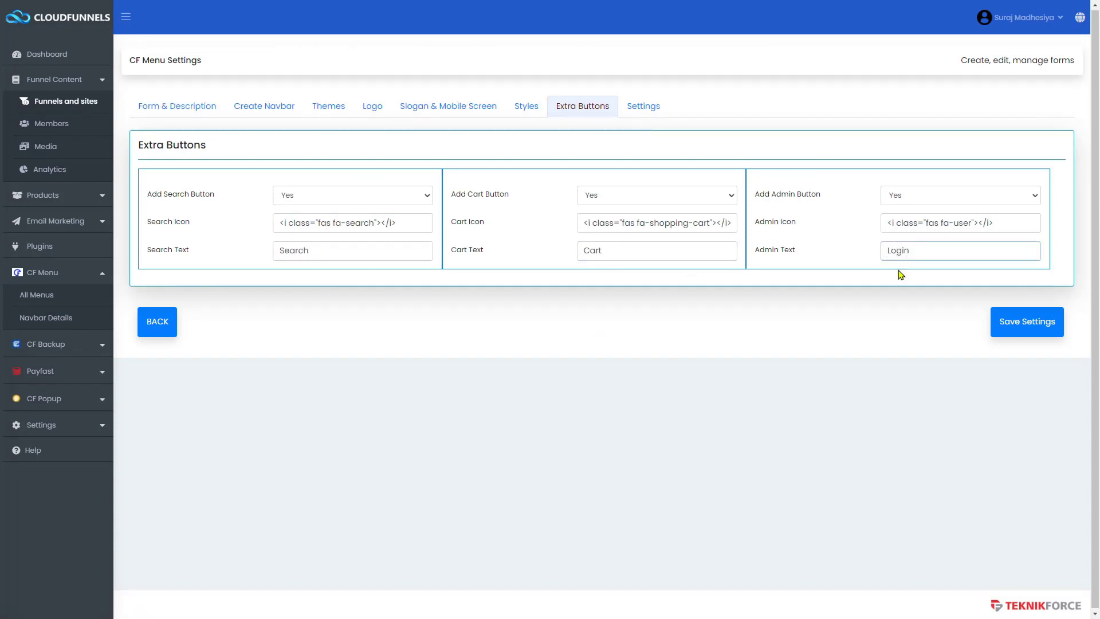
pyautogui.click(1027, 321)
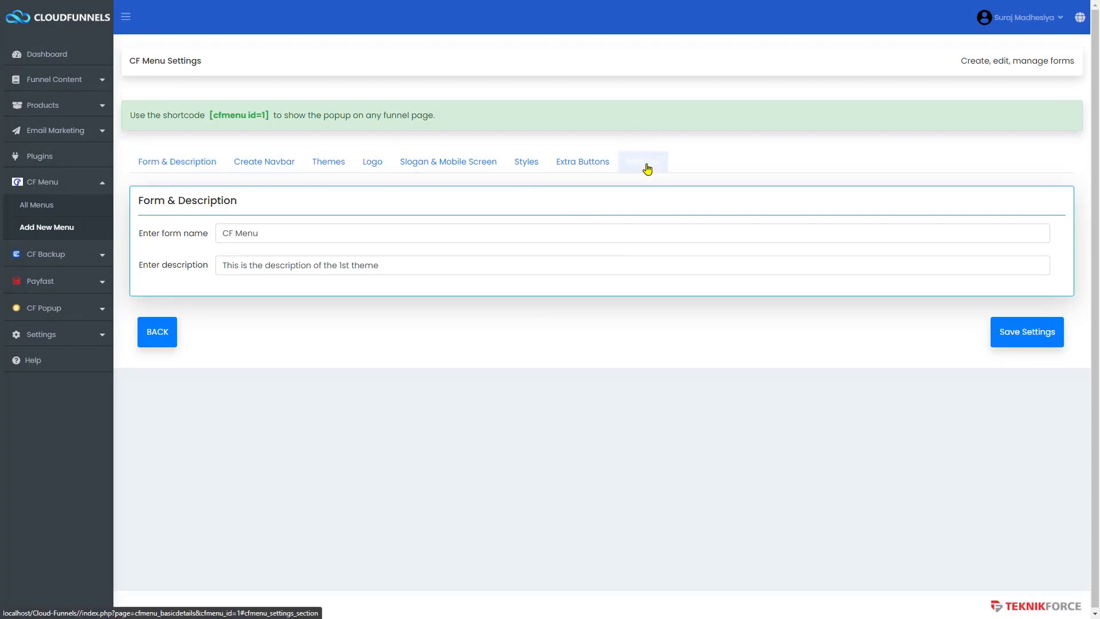
# - Review the menu's page checkboxes and preview the live navbar on a funnel page with DevTools docked
pyautogui.click(642, 162)
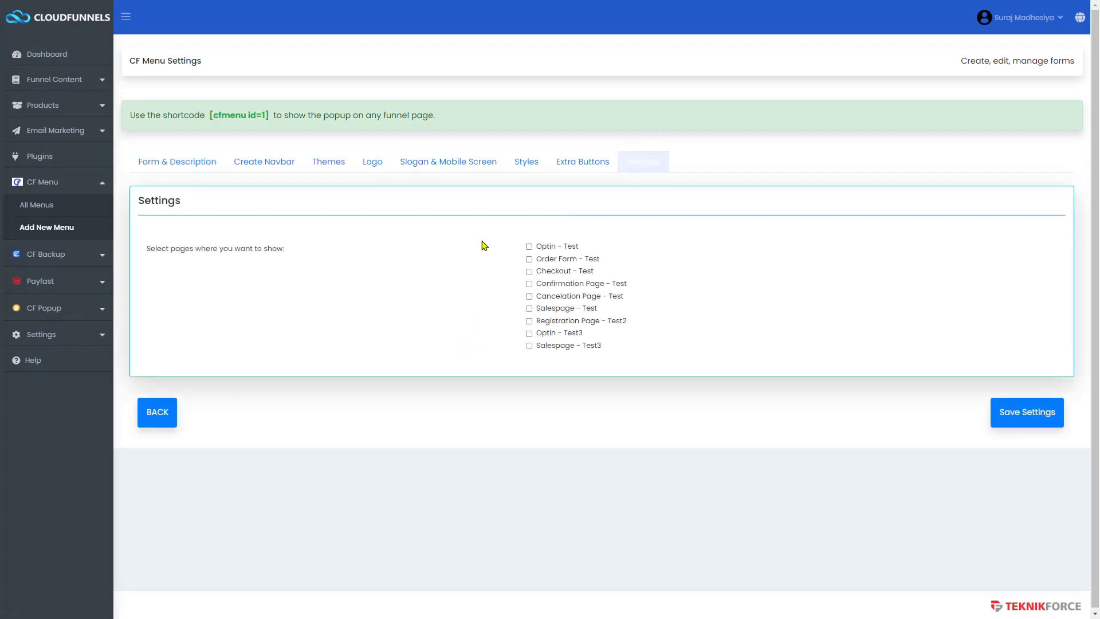
pyautogui.moveTo(495, 391)
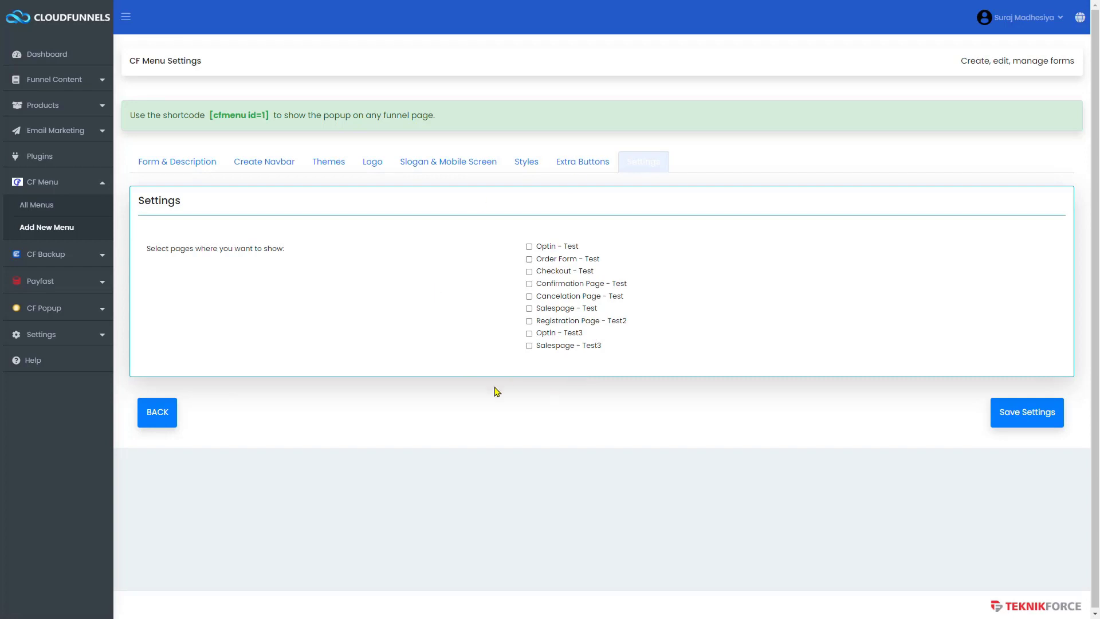
pyautogui.moveTo(525, 271)
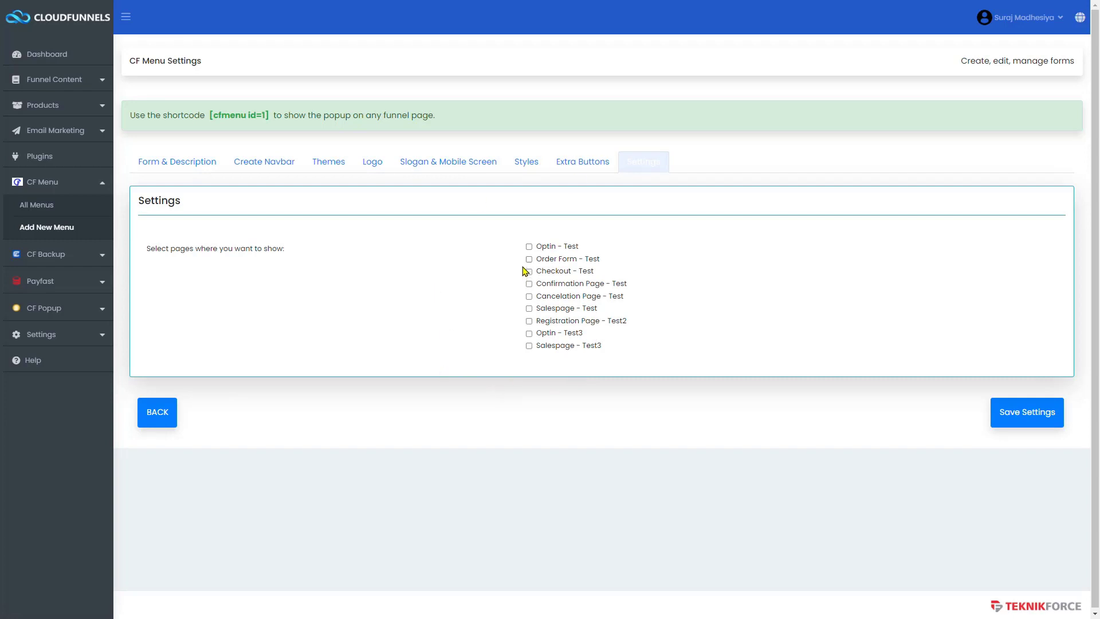
pyautogui.moveTo(180, 95)
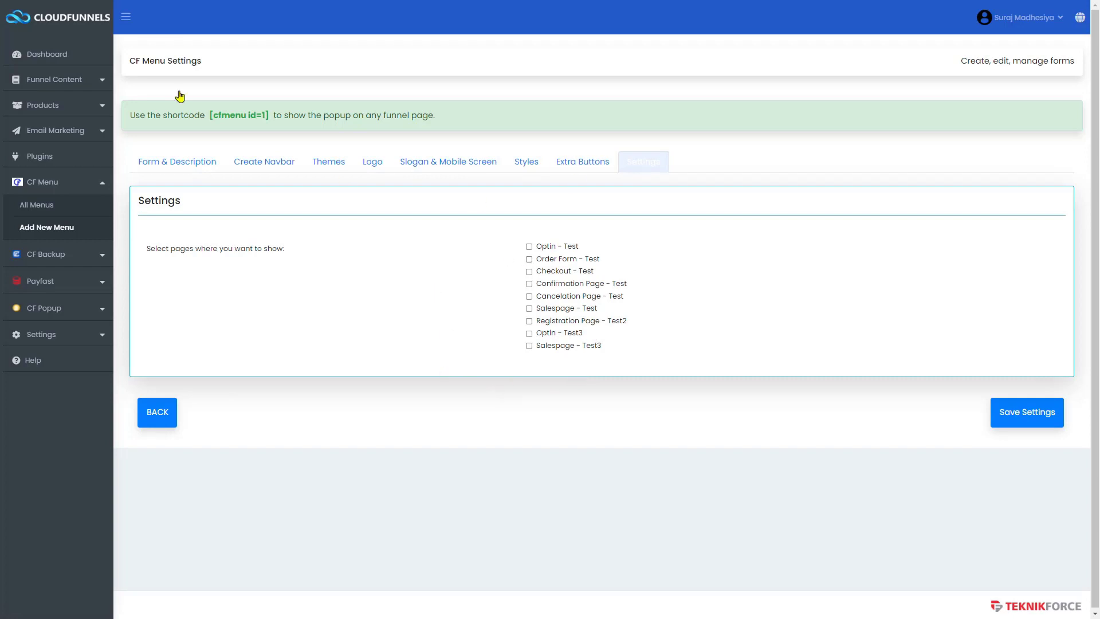
pyautogui.click(49, 79)
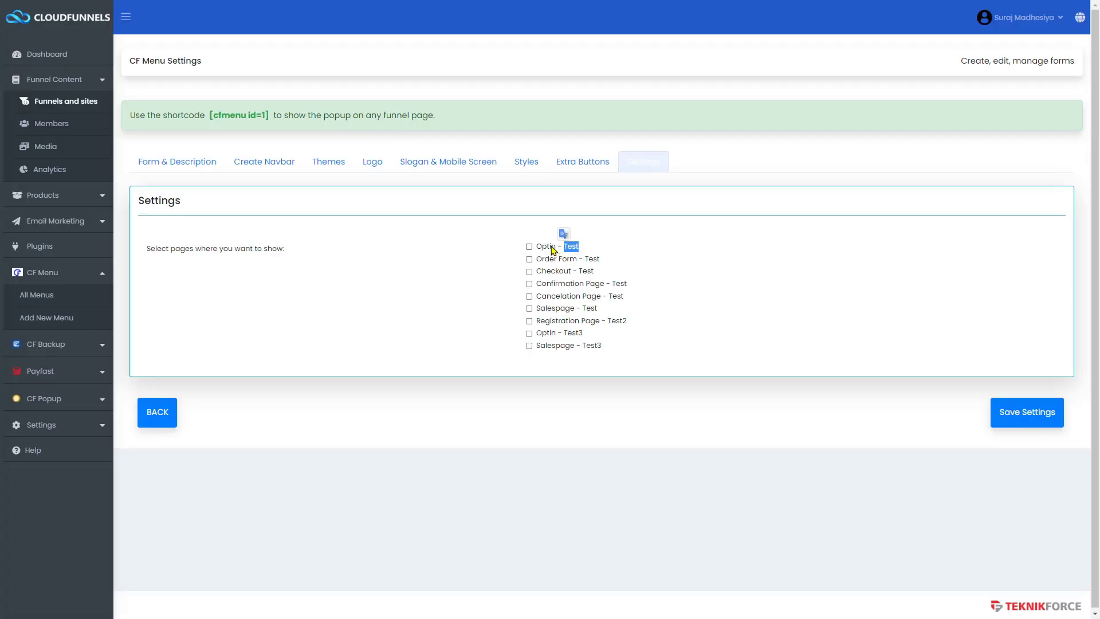
pyautogui.click(530, 247)
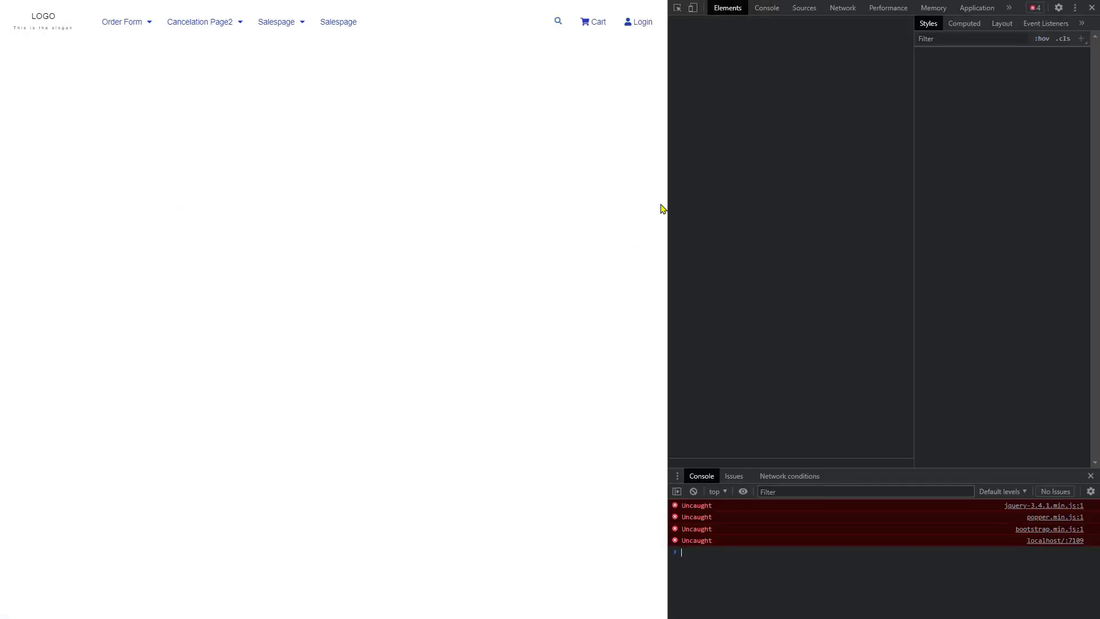
# - Check the navbar at mobile width with its hamburger menu and submenus, then at full width with Order Form's dropdown
pyautogui.moveTo(667, 228); pyautogui.dragTo(442, 228)
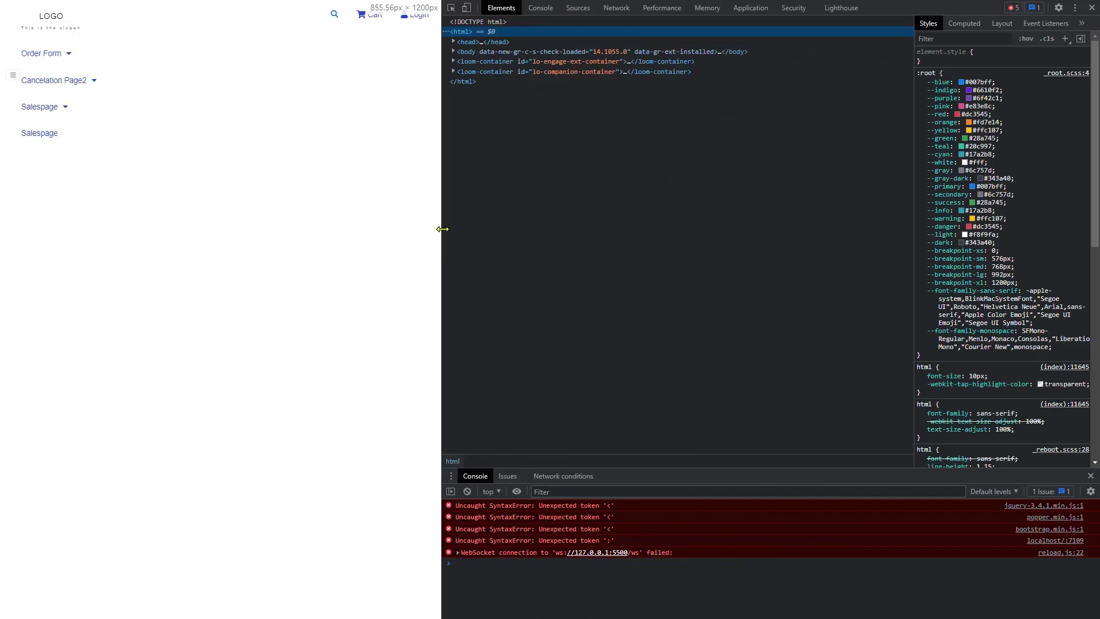
pyautogui.moveTo(442, 229); pyautogui.dragTo(364, 227)
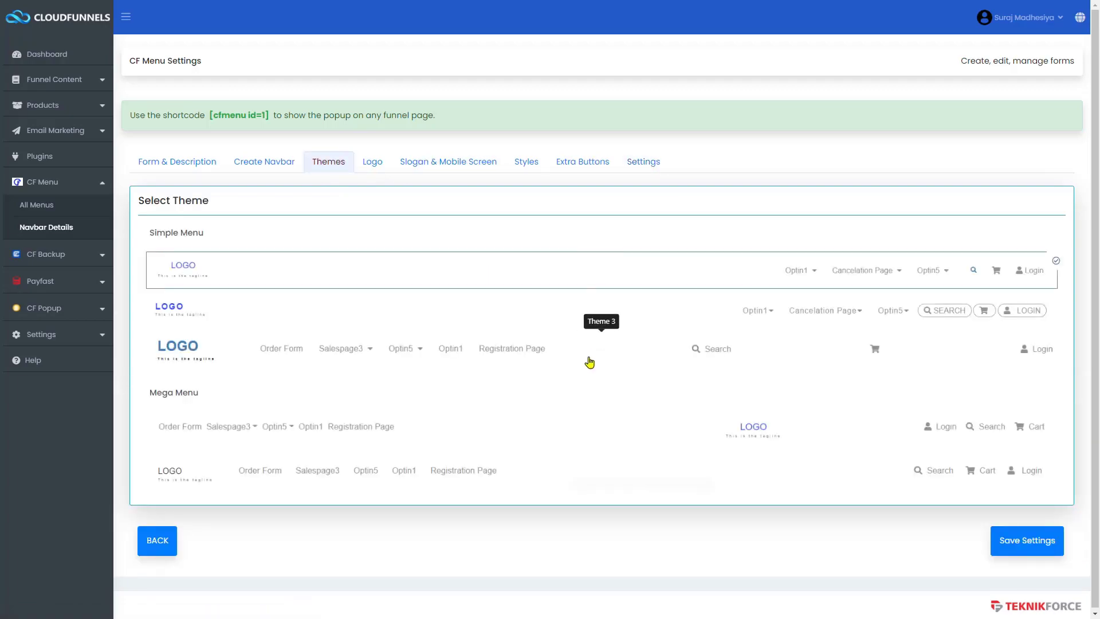
pyautogui.press('F12')
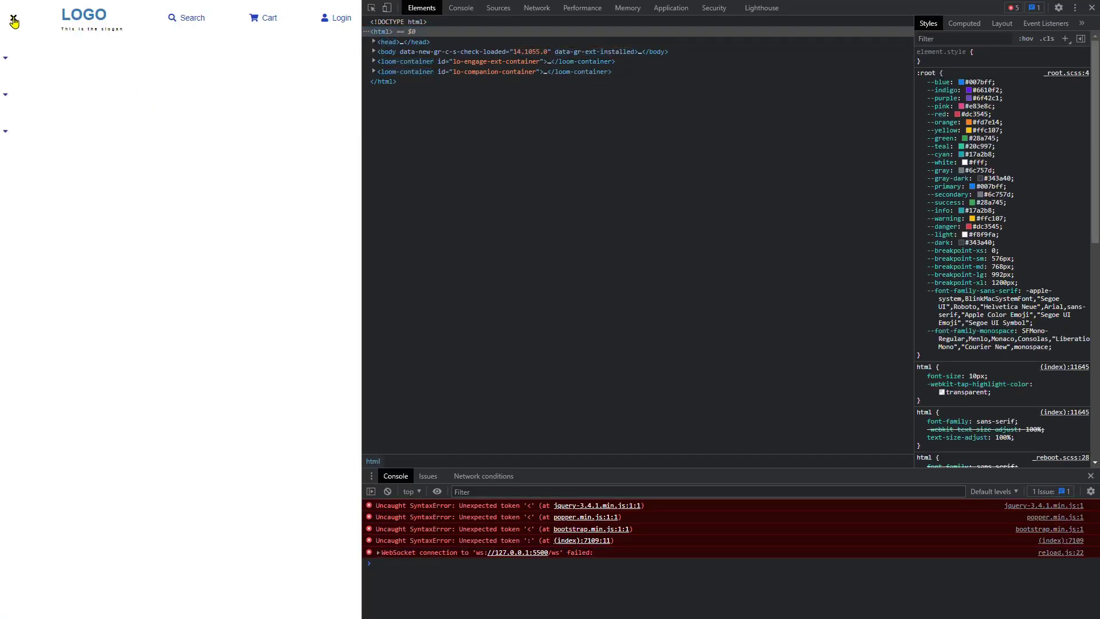
pyautogui.click(12, 17)
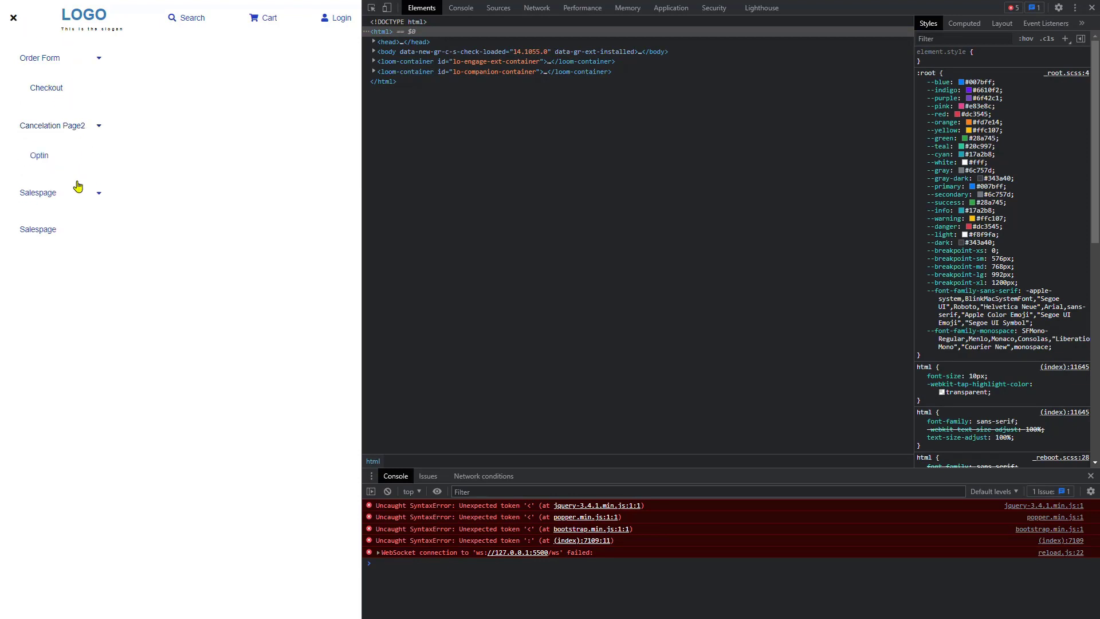
pyautogui.click(98, 193)
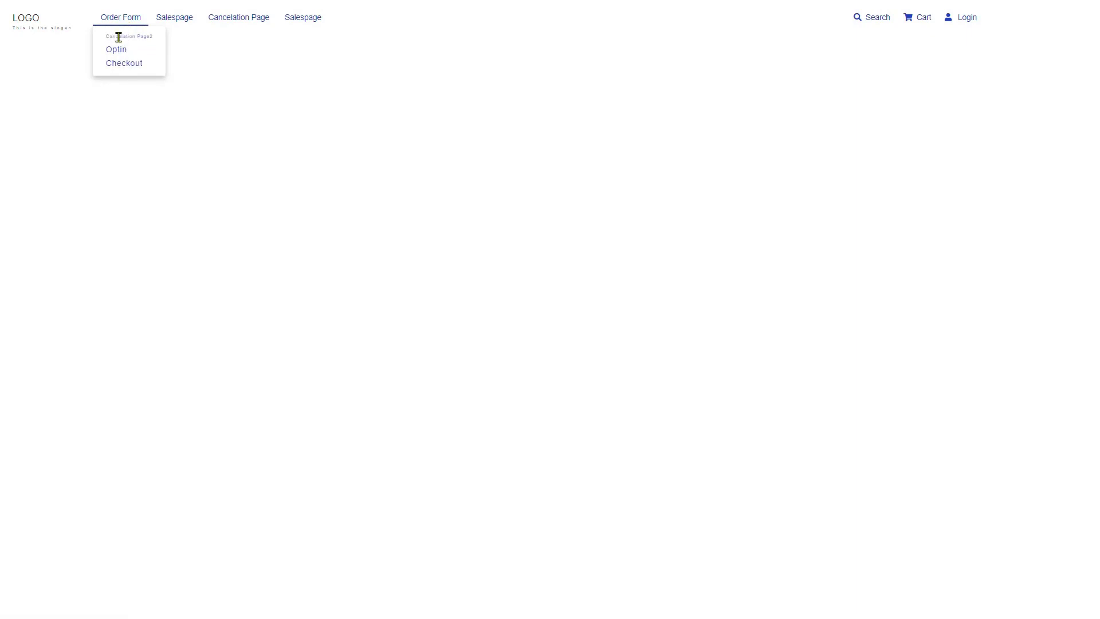
# - Return to CF Menu Settings' Create Navbar tab showing Order Form's nested Cancelation Page2, Optin and Checkout
pyautogui.doubleClick(128, 37)
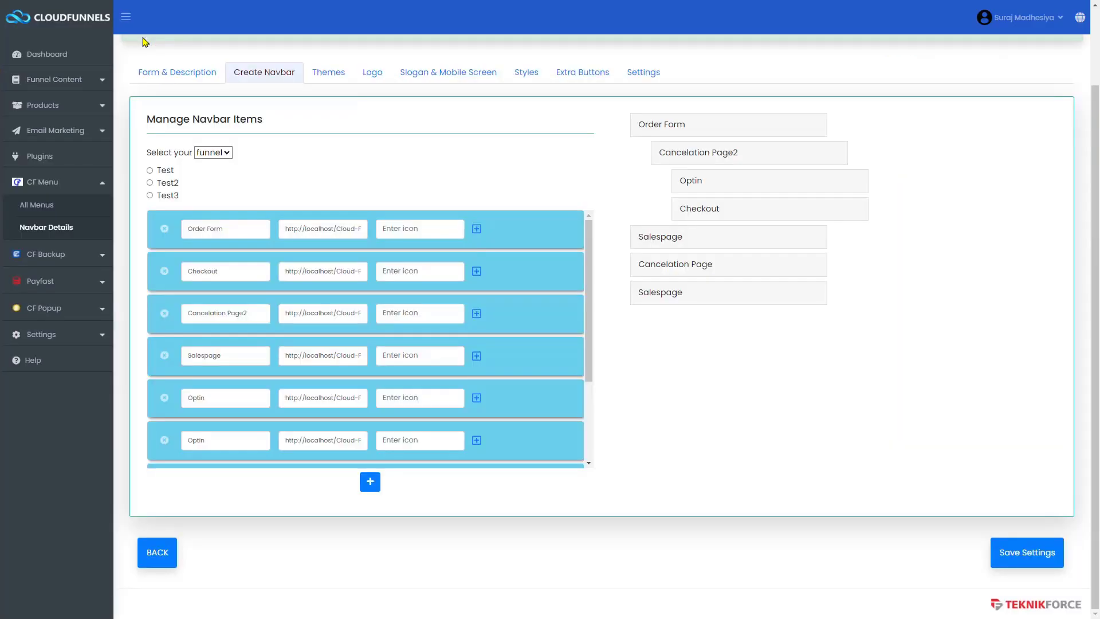
pyautogui.moveTo(649, 166)
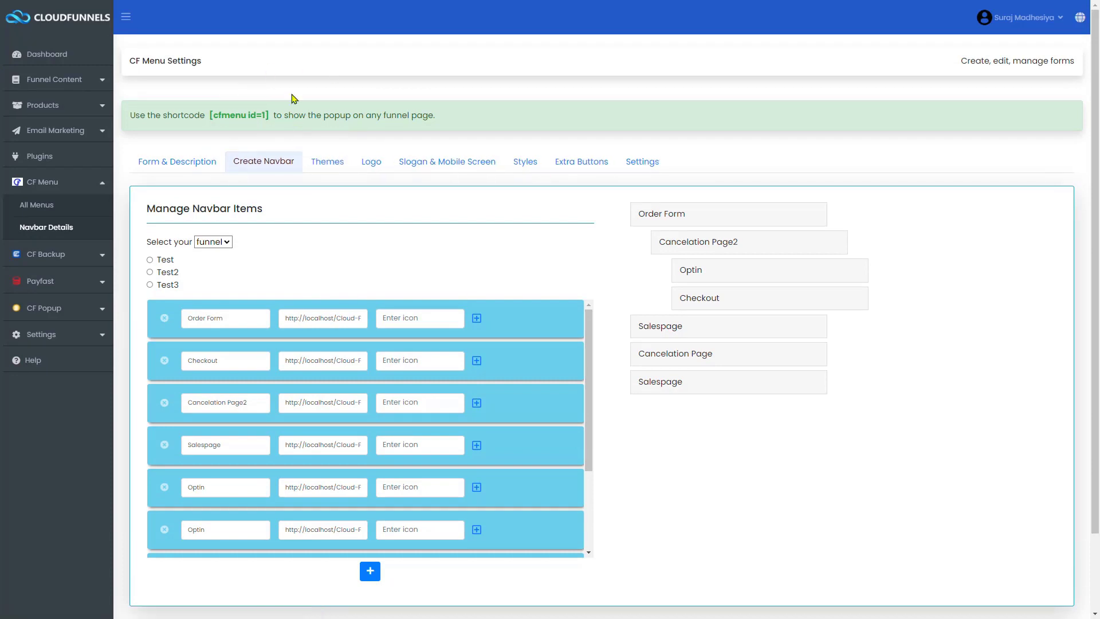
pyautogui.moveTo(237, 131)
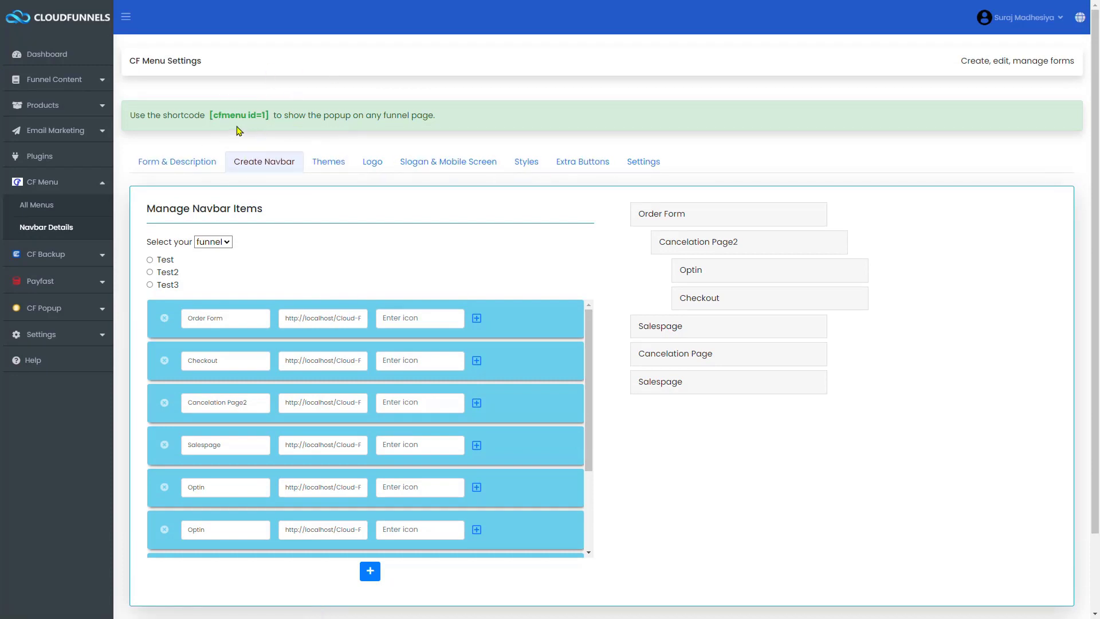
pyautogui.moveTo(231, 119)
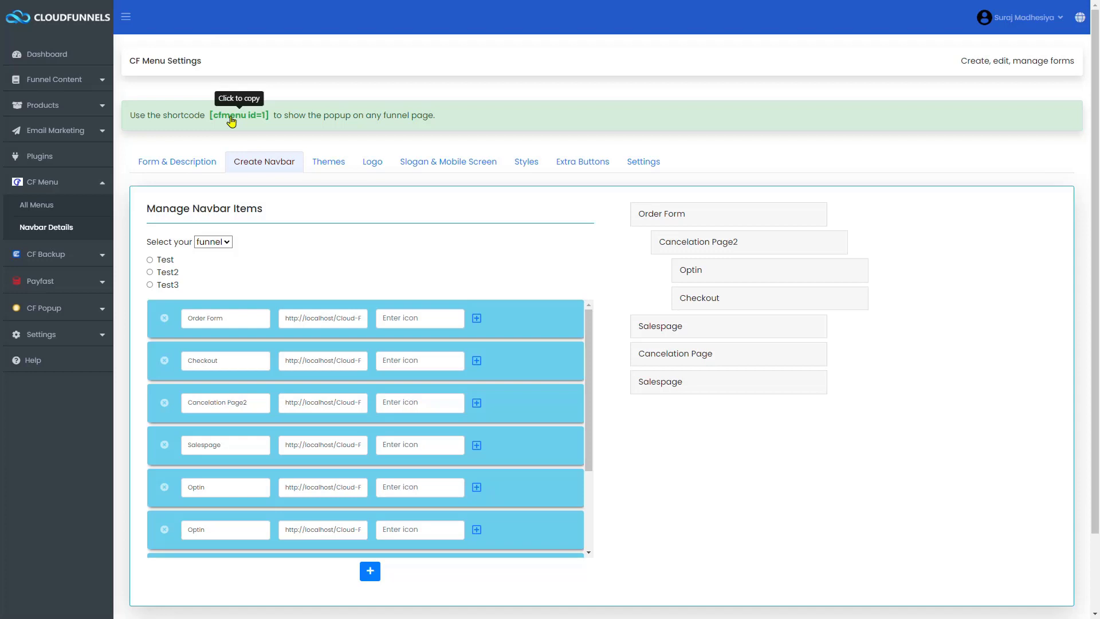
# - Copy [cfmenu id=1], then open the Test funnel's Optin page in the page editor
pyautogui.click(239, 115)
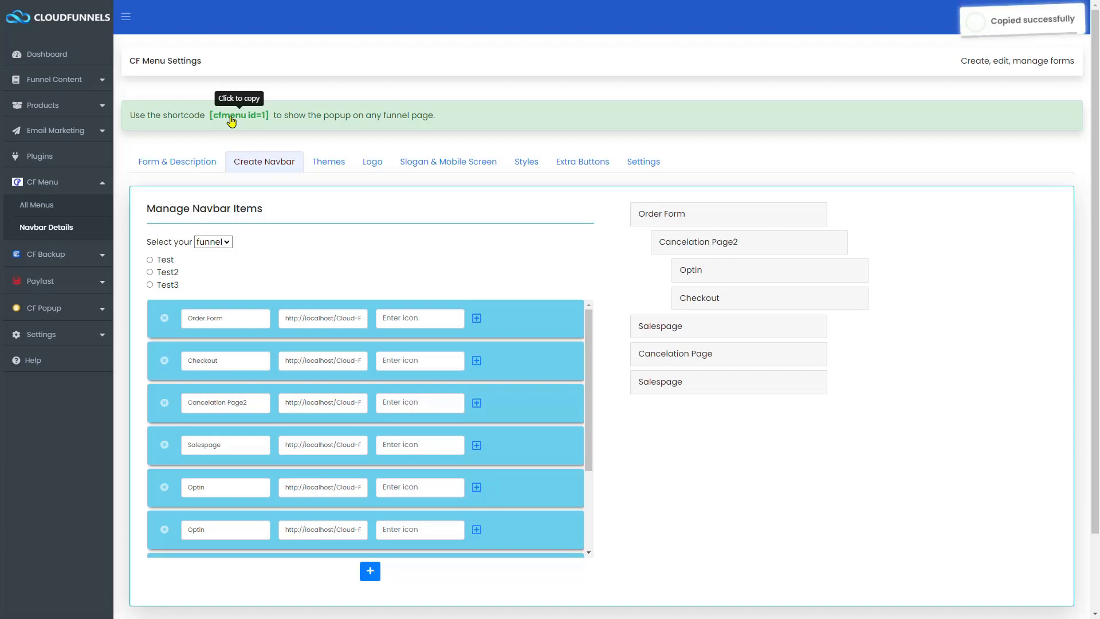
pyautogui.click(642, 162)
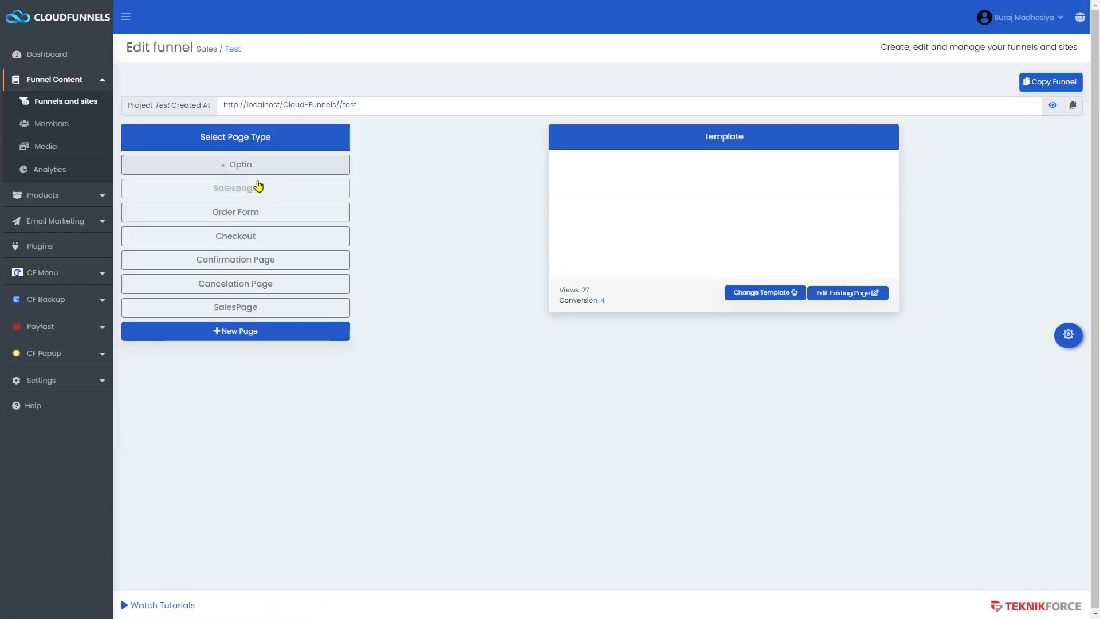
pyautogui.click(235, 164)
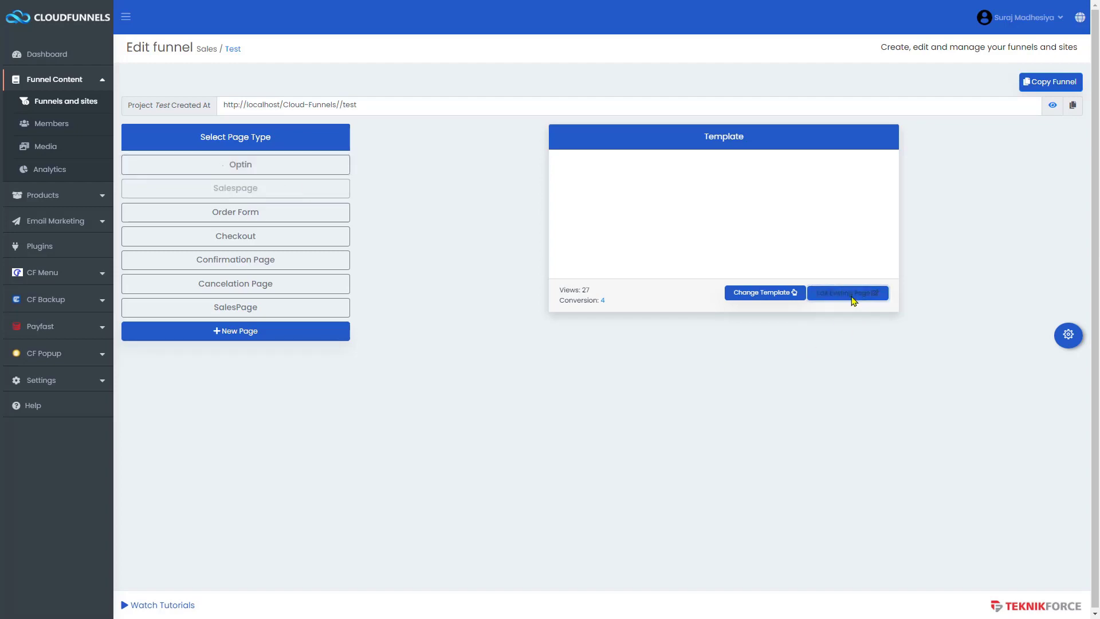
pyautogui.click(848, 292)
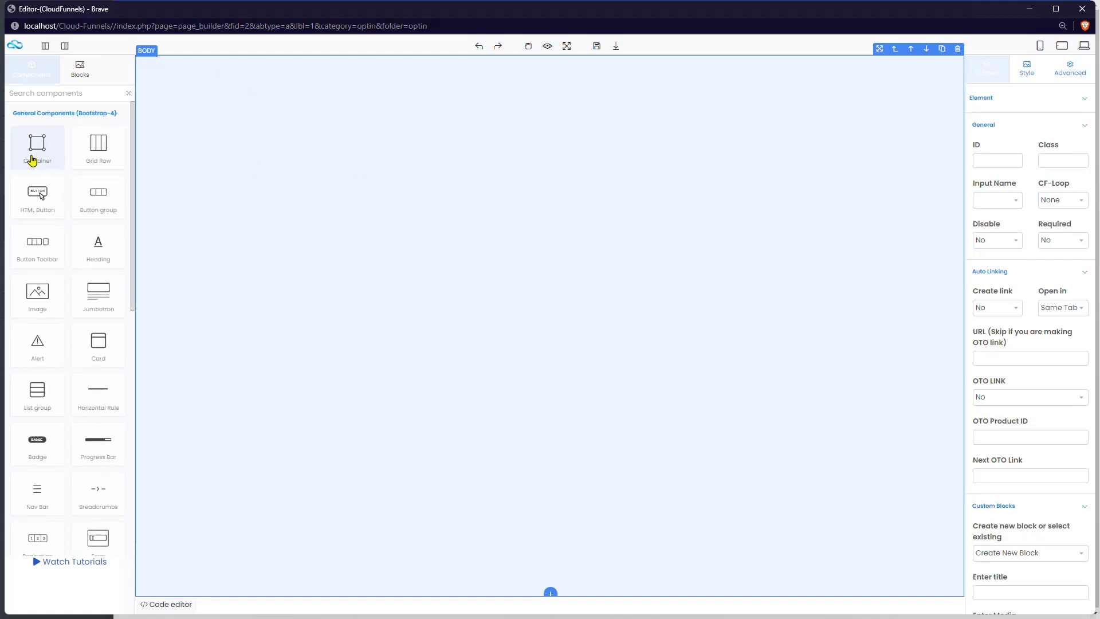
# - Insert a Fluid container with Padding Left and Right 0 at the top of the Optin page and save
pyautogui.click(38, 145)
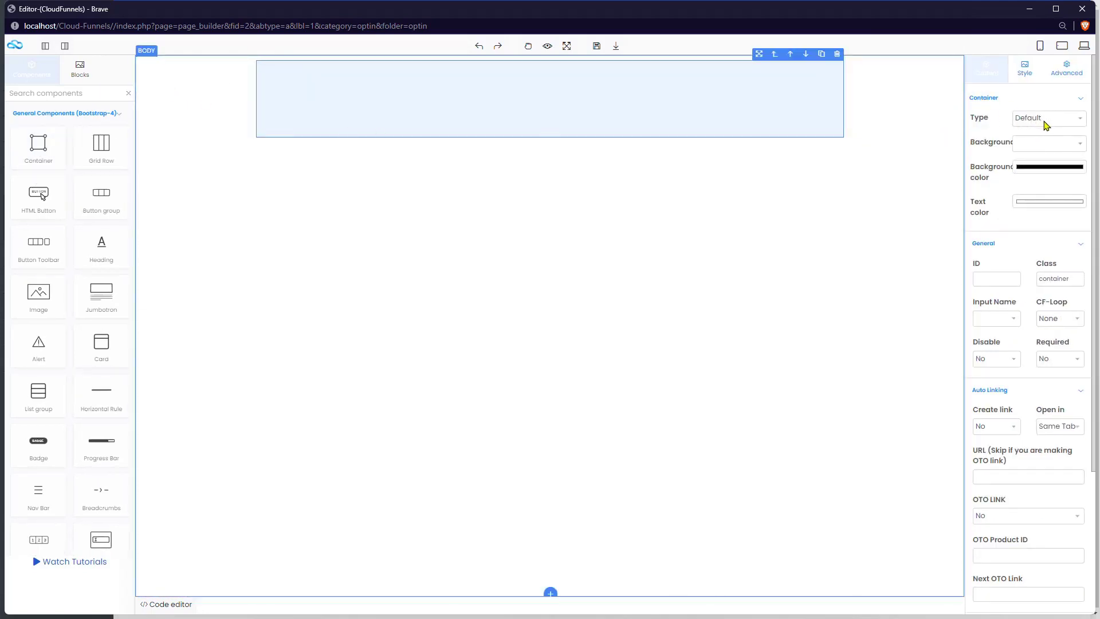
pyautogui.click(1045, 118)
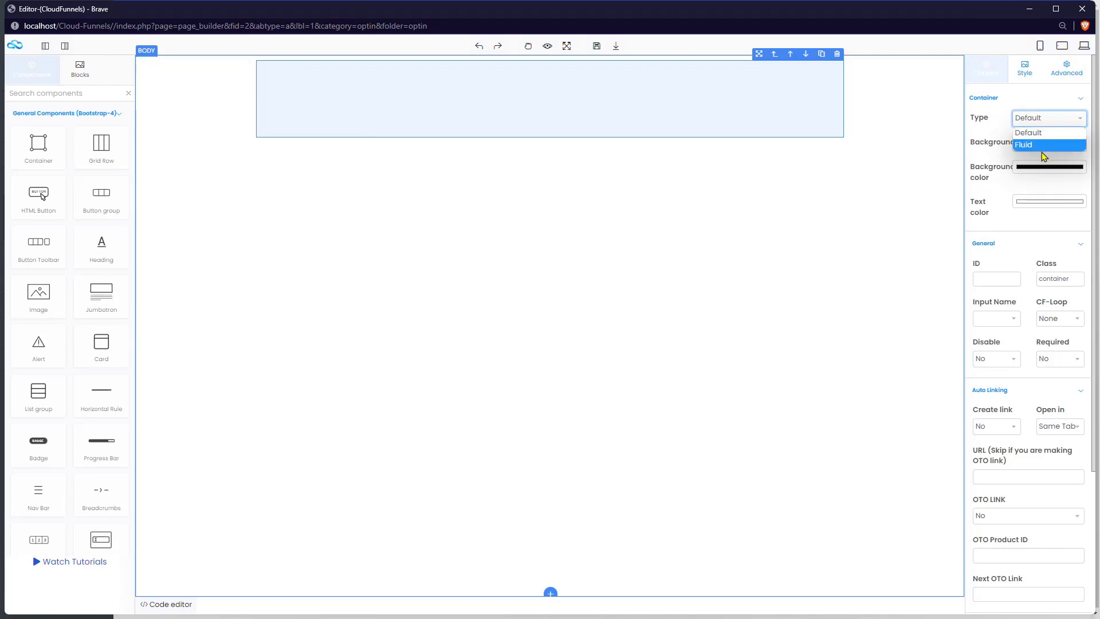
pyautogui.click(1024, 144)
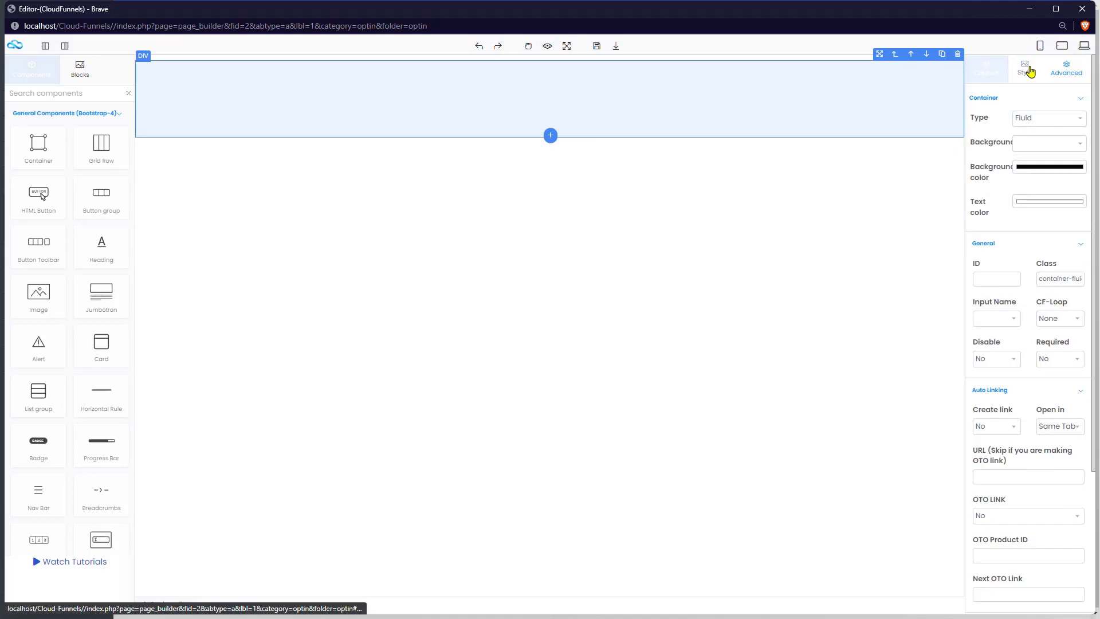
pyautogui.click(1021, 67)
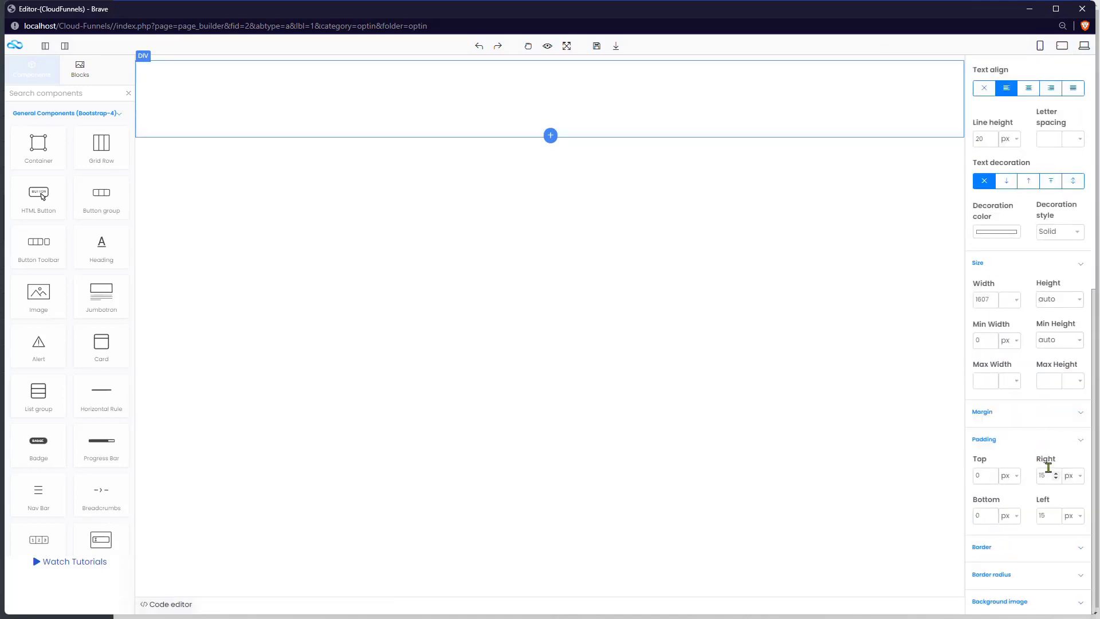
pyautogui.click(1070, 476)
pyautogui.write('0')
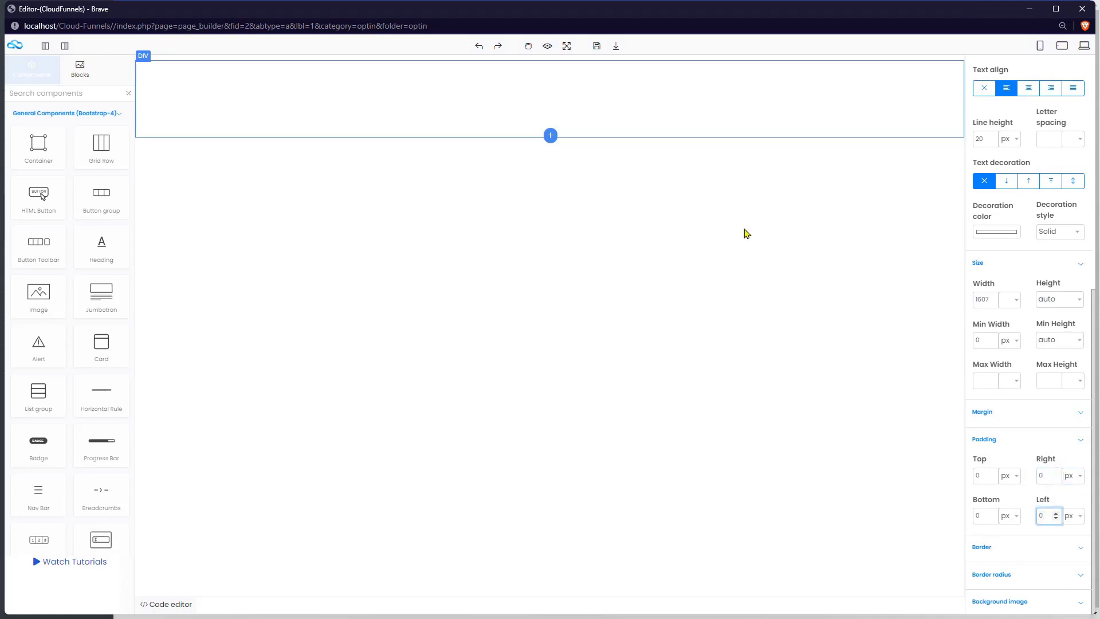
pyautogui.click(596, 46)
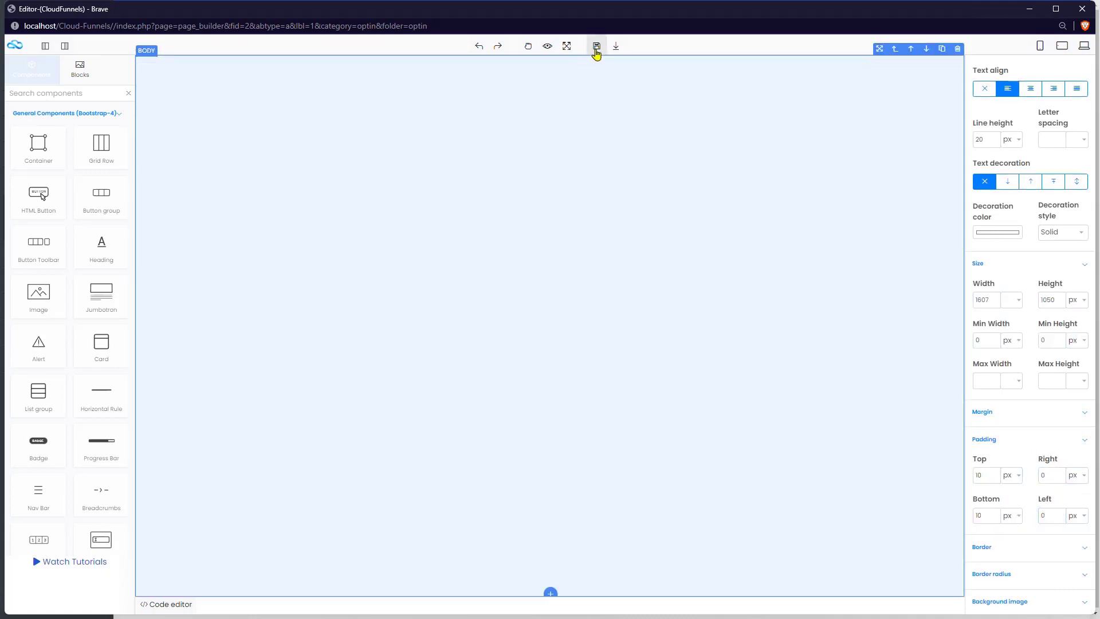
pyautogui.click(596, 46)
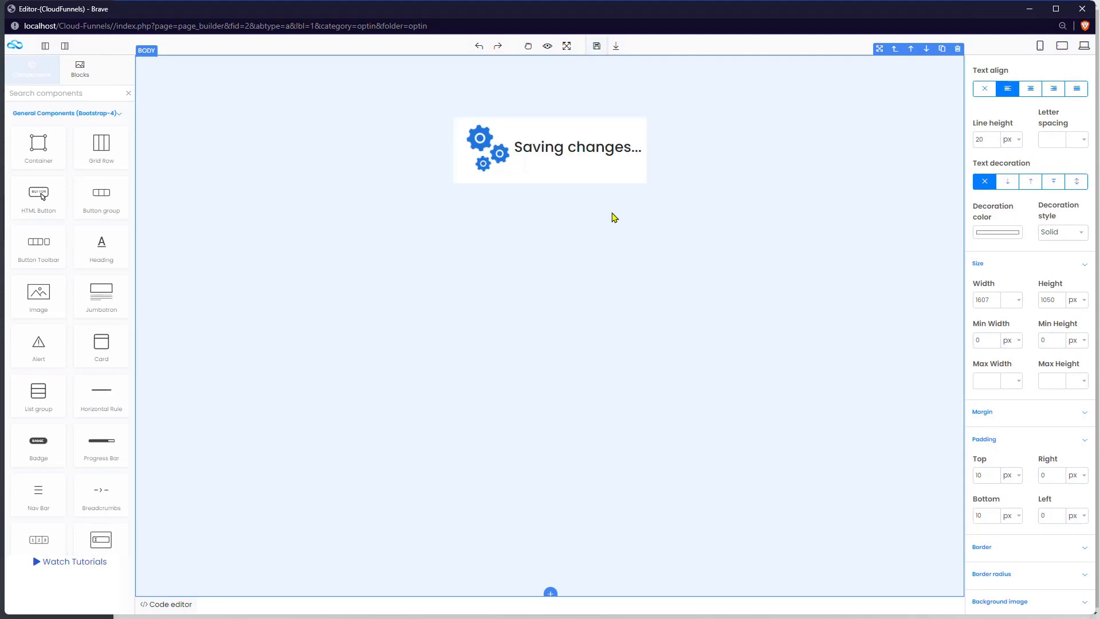